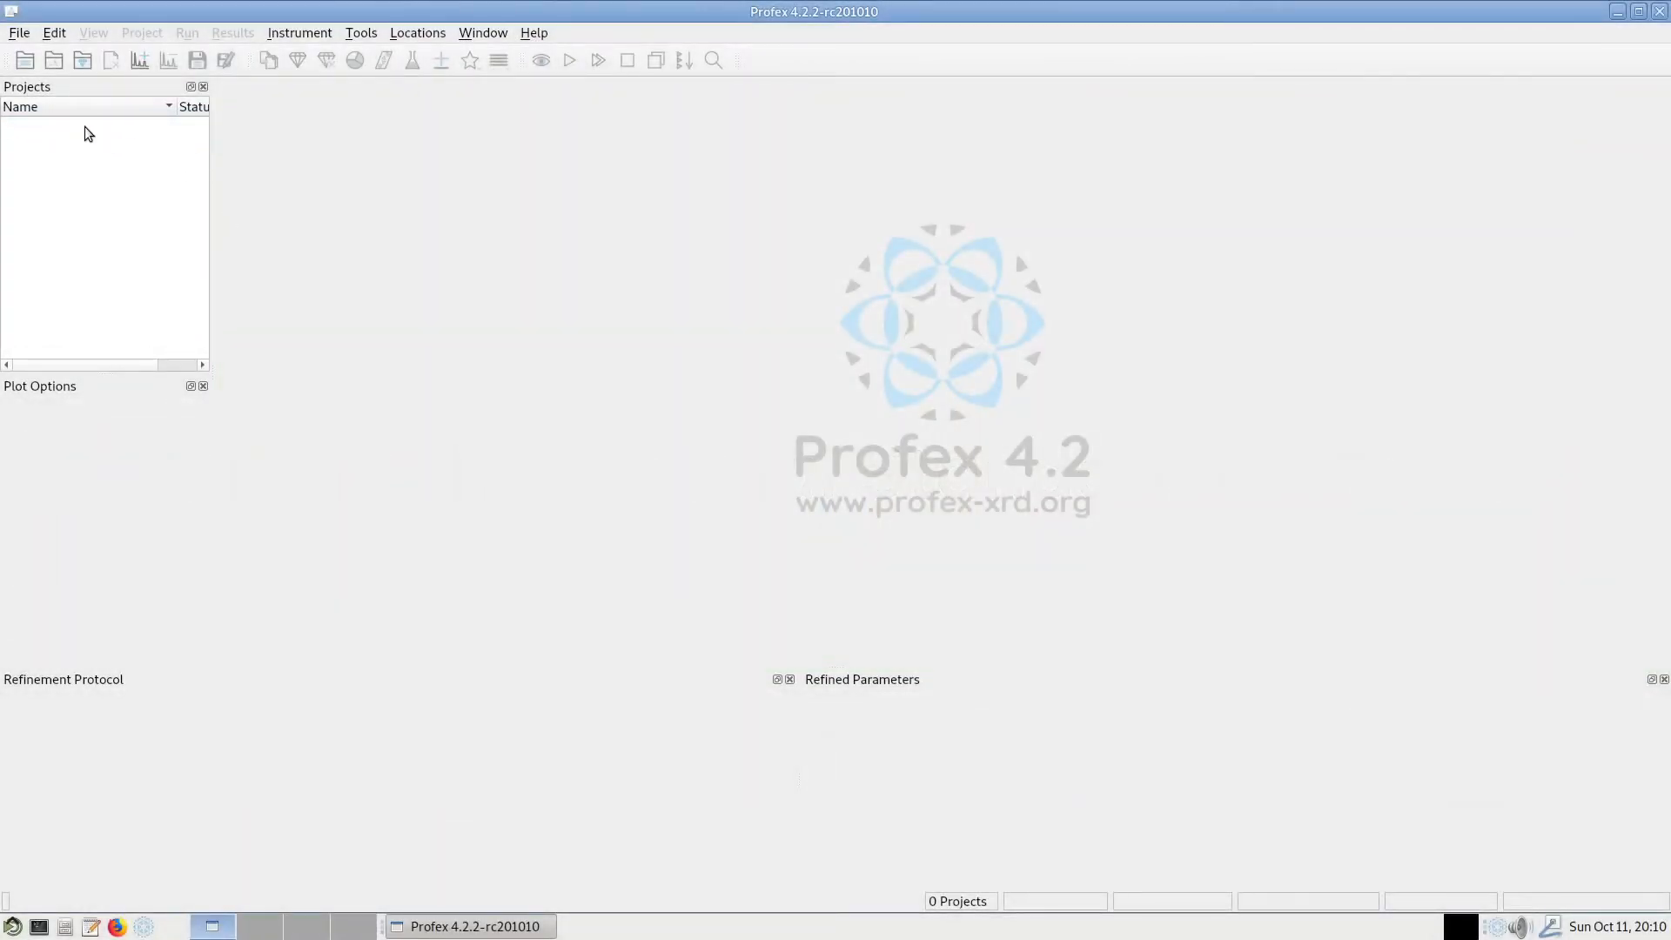
mouse_move(83, 59)
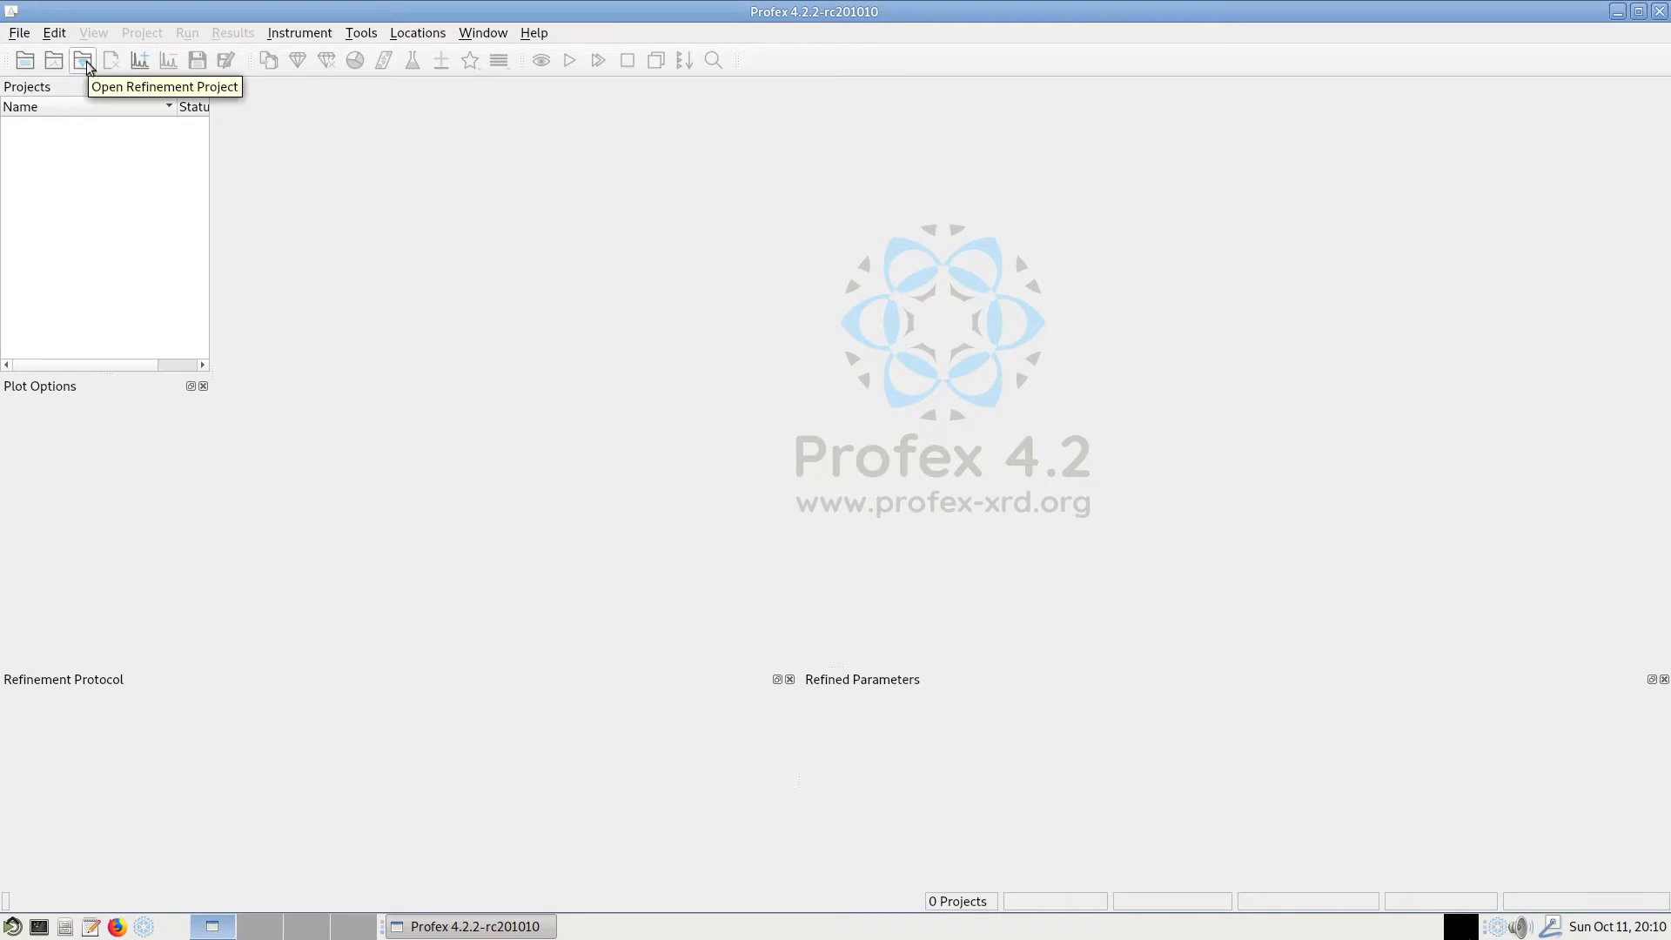
Step: Open the refinement project mixture_glass40ground12min.dia from the Amorph folder
left_click(82, 59)
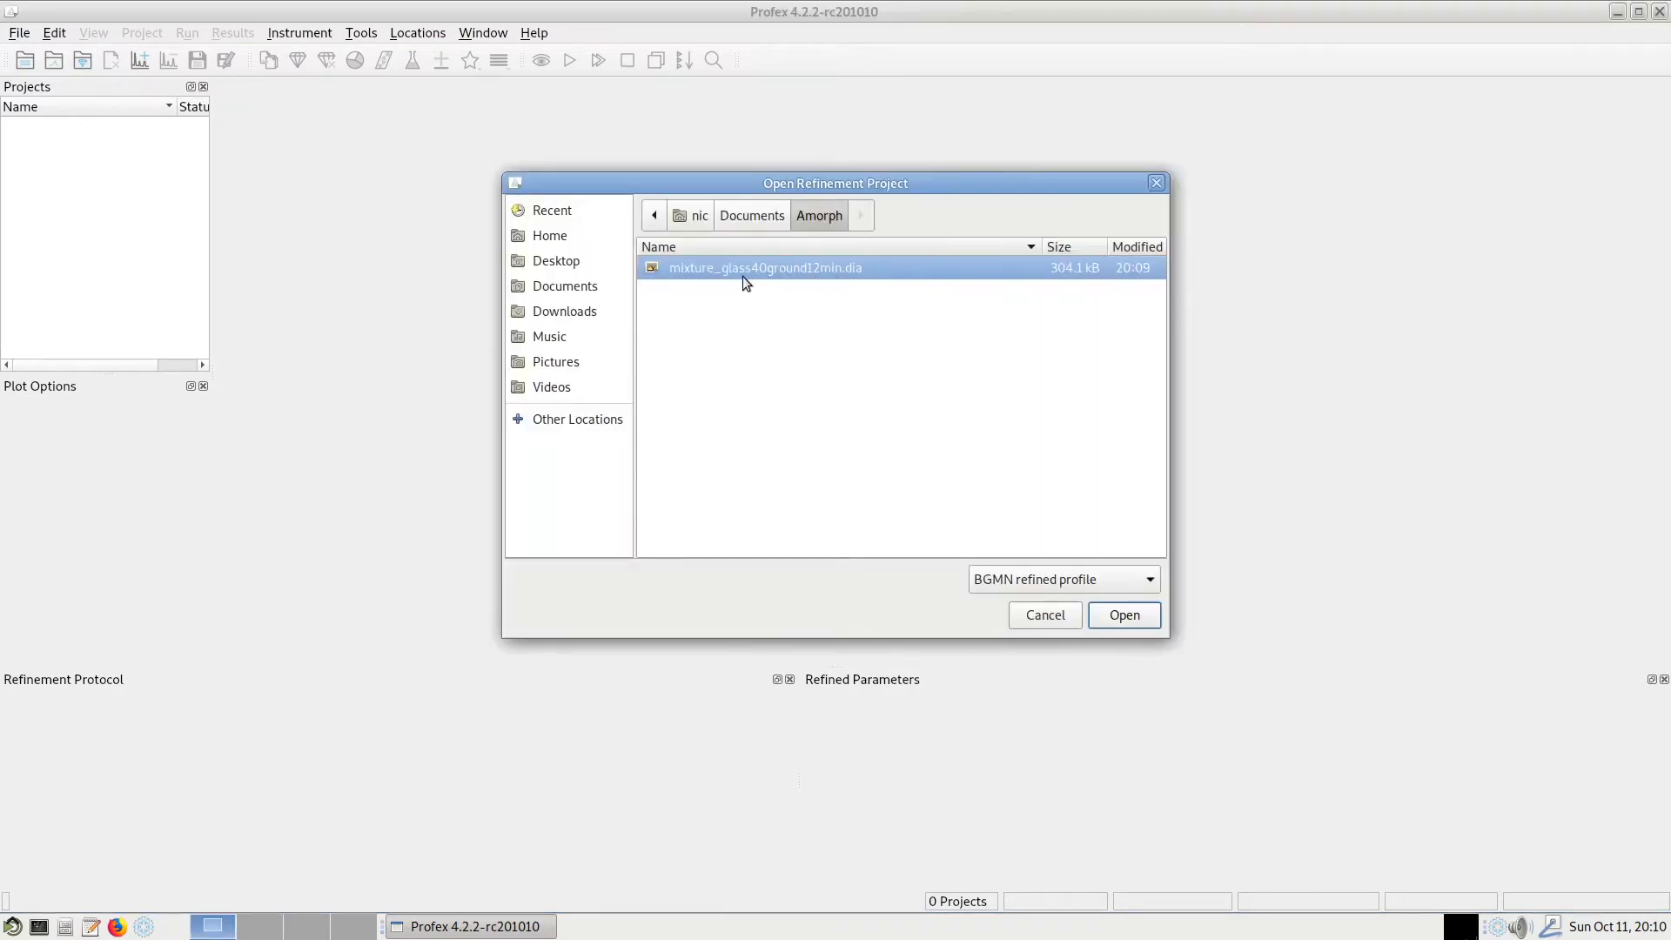
left_click(1123, 614)
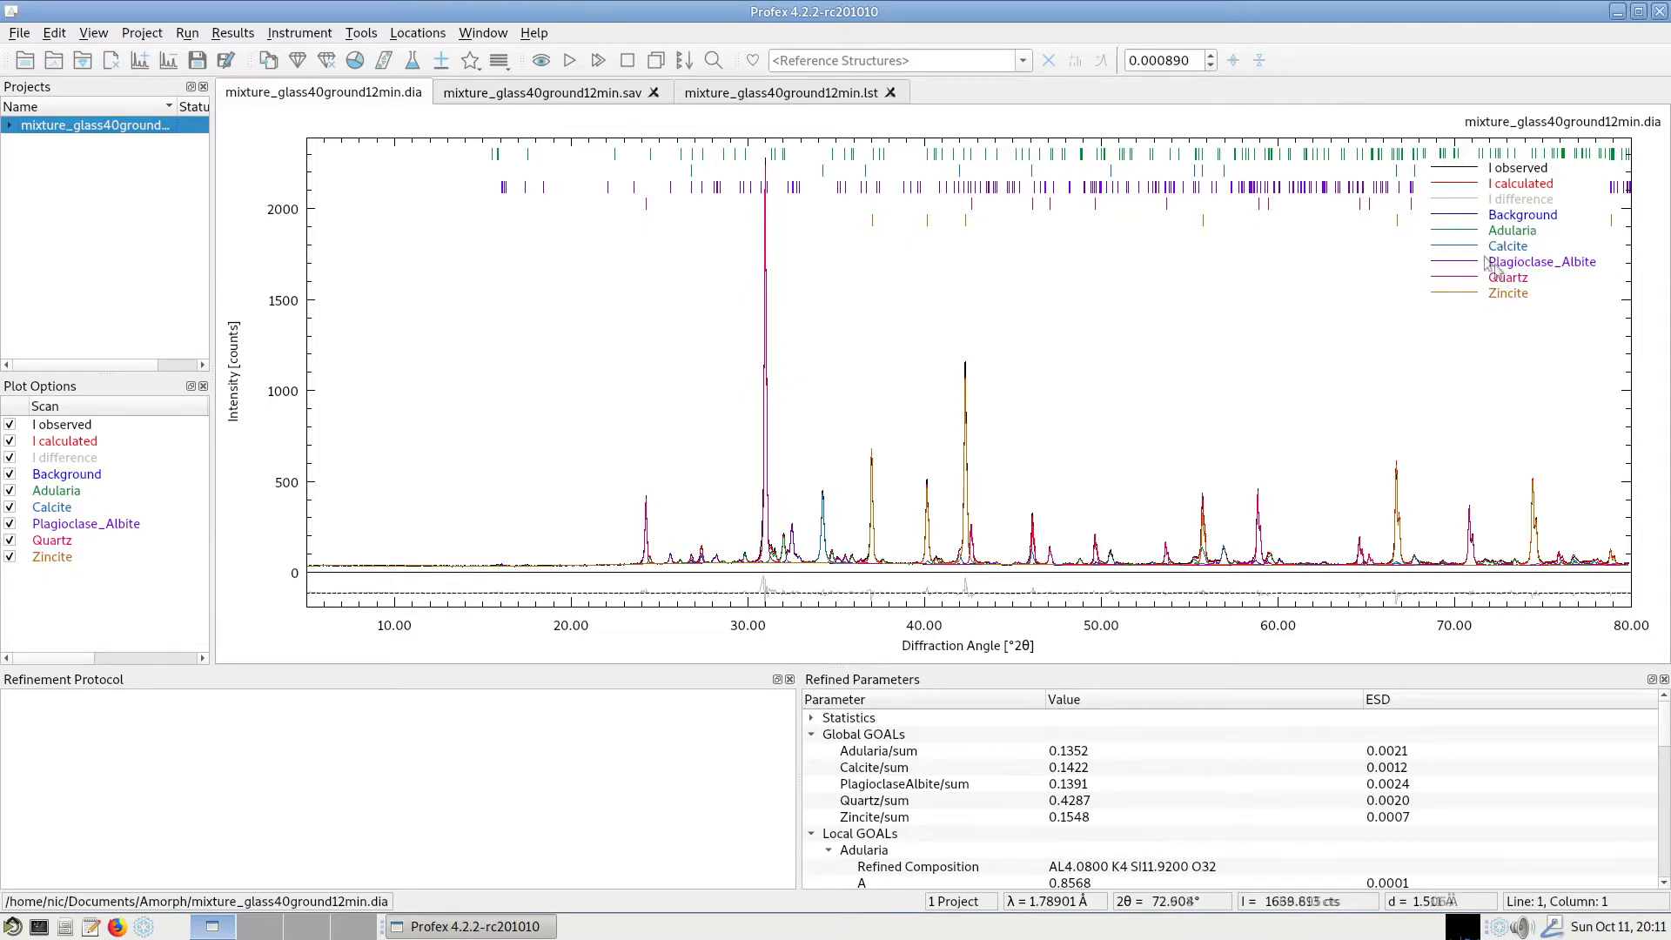
mouse_move(1532, 258)
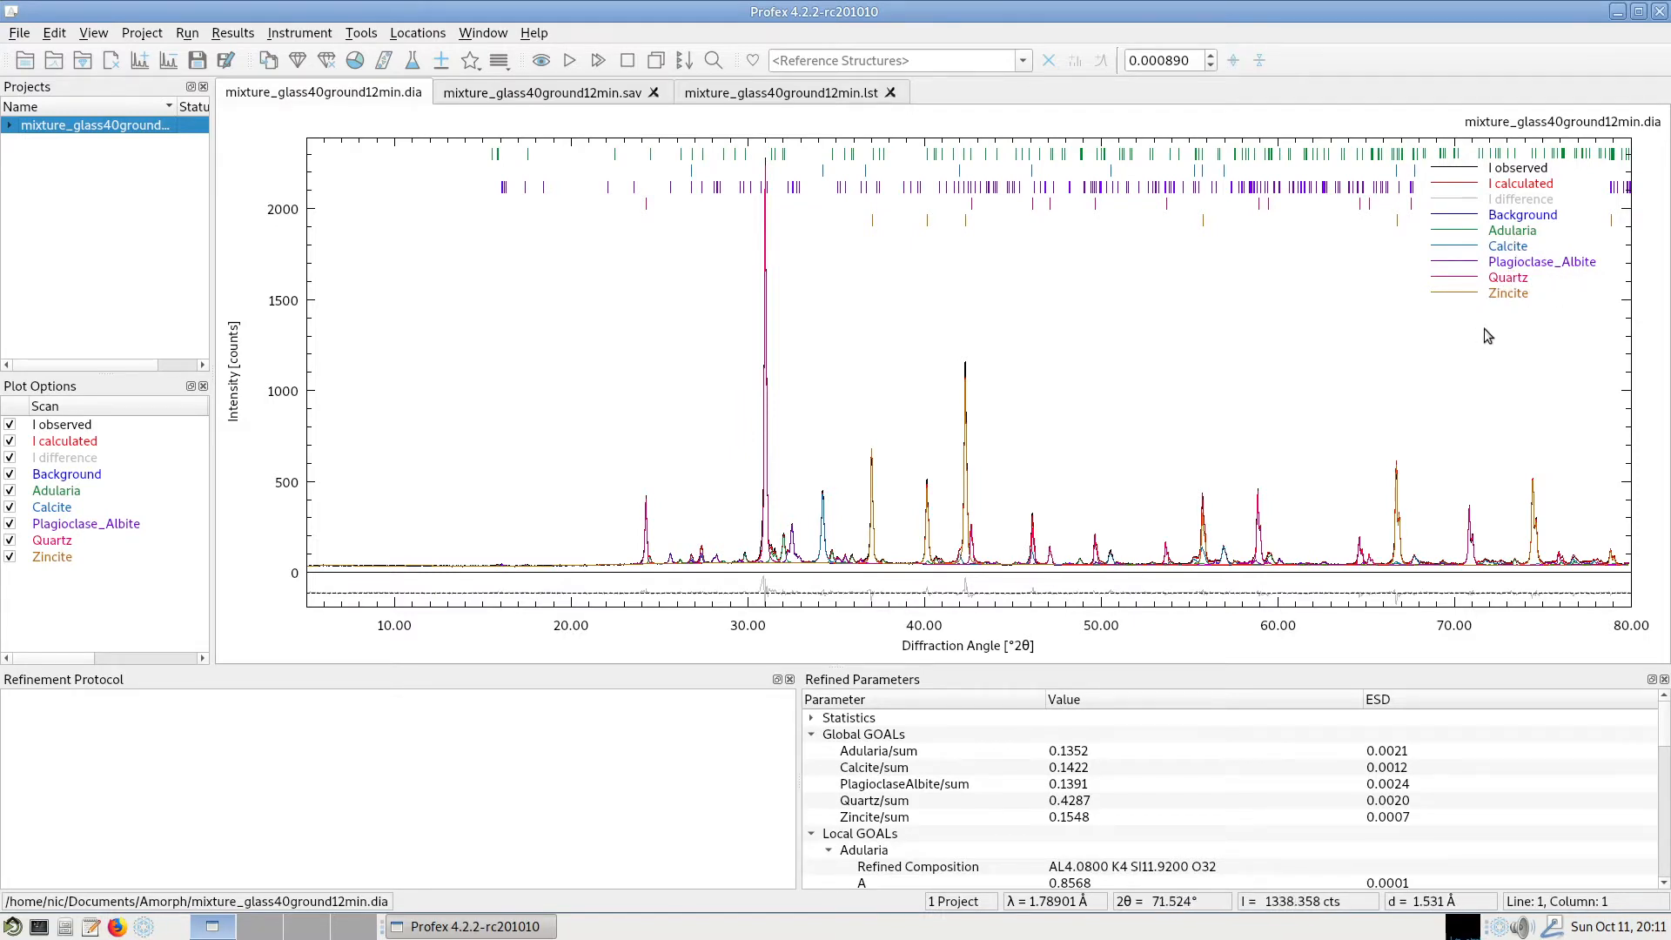
Step: Highlight the Zincite phase and rerun the refinement to completion
left_click(51, 557)
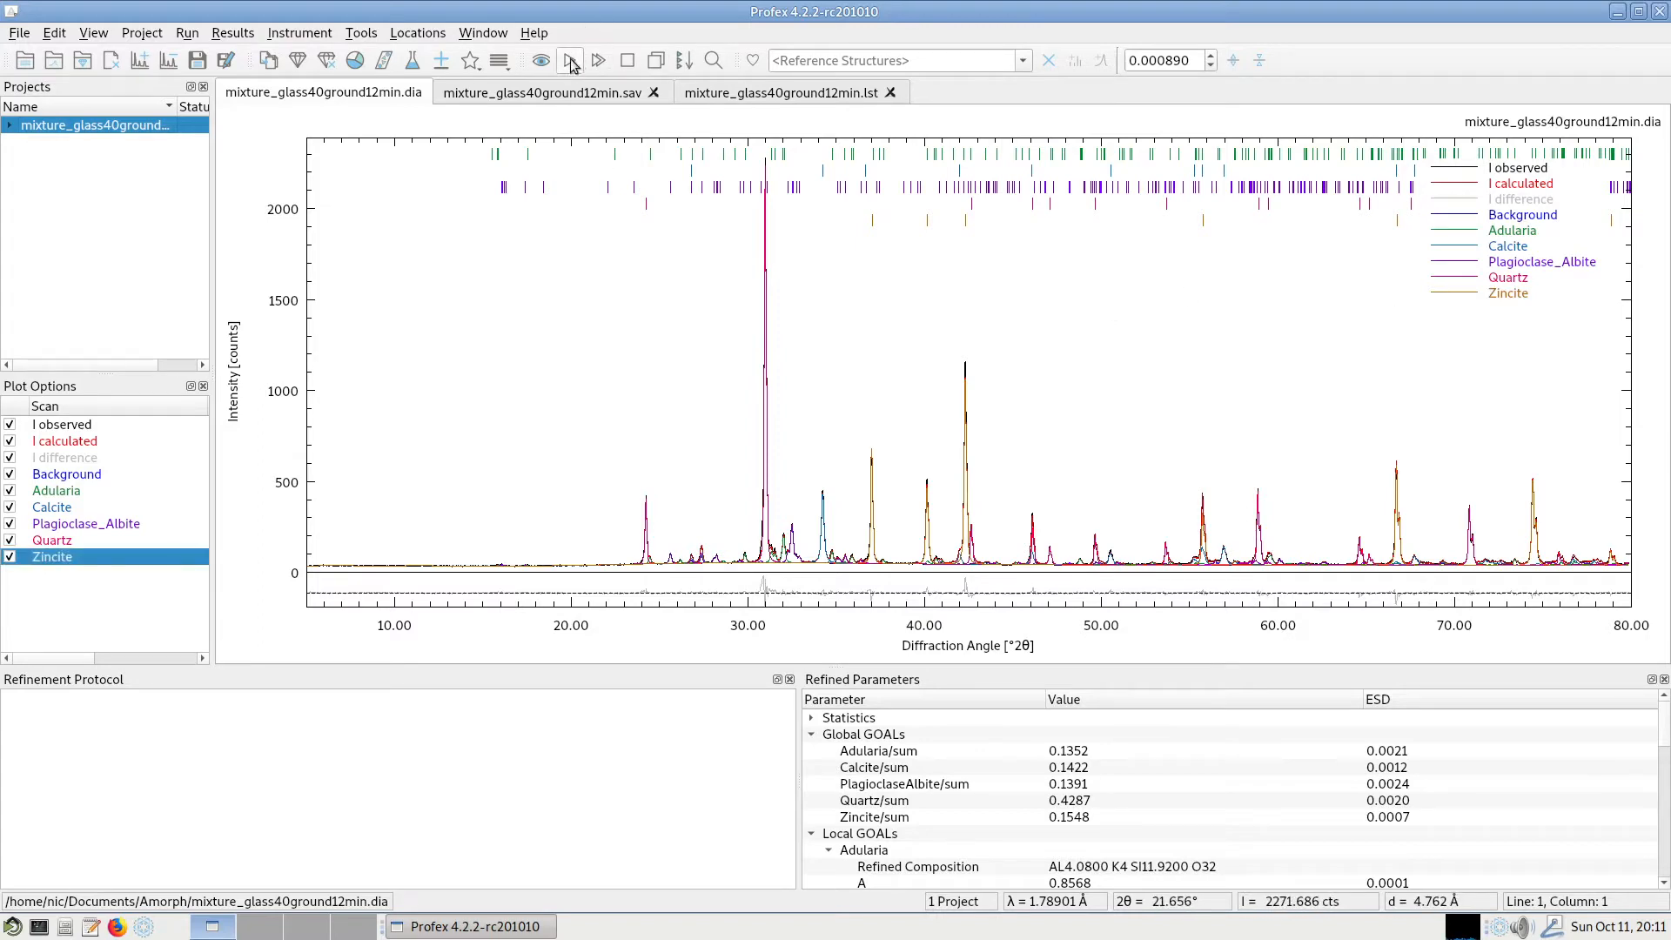
left_click(569, 59)
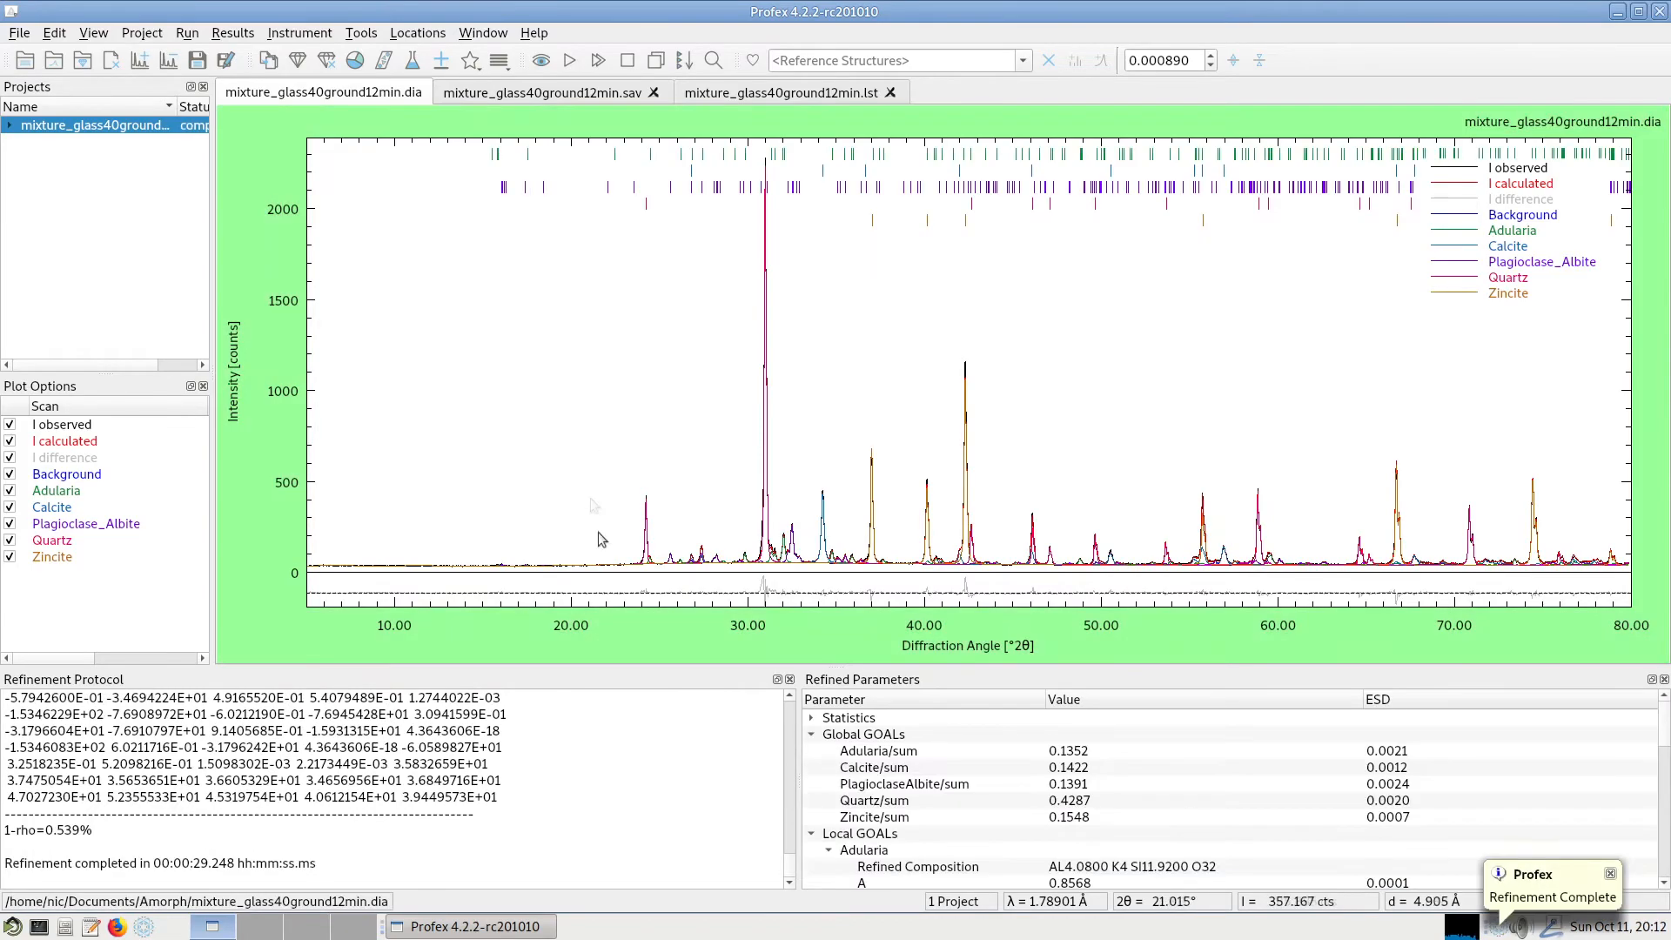
mouse_move(910, 819)
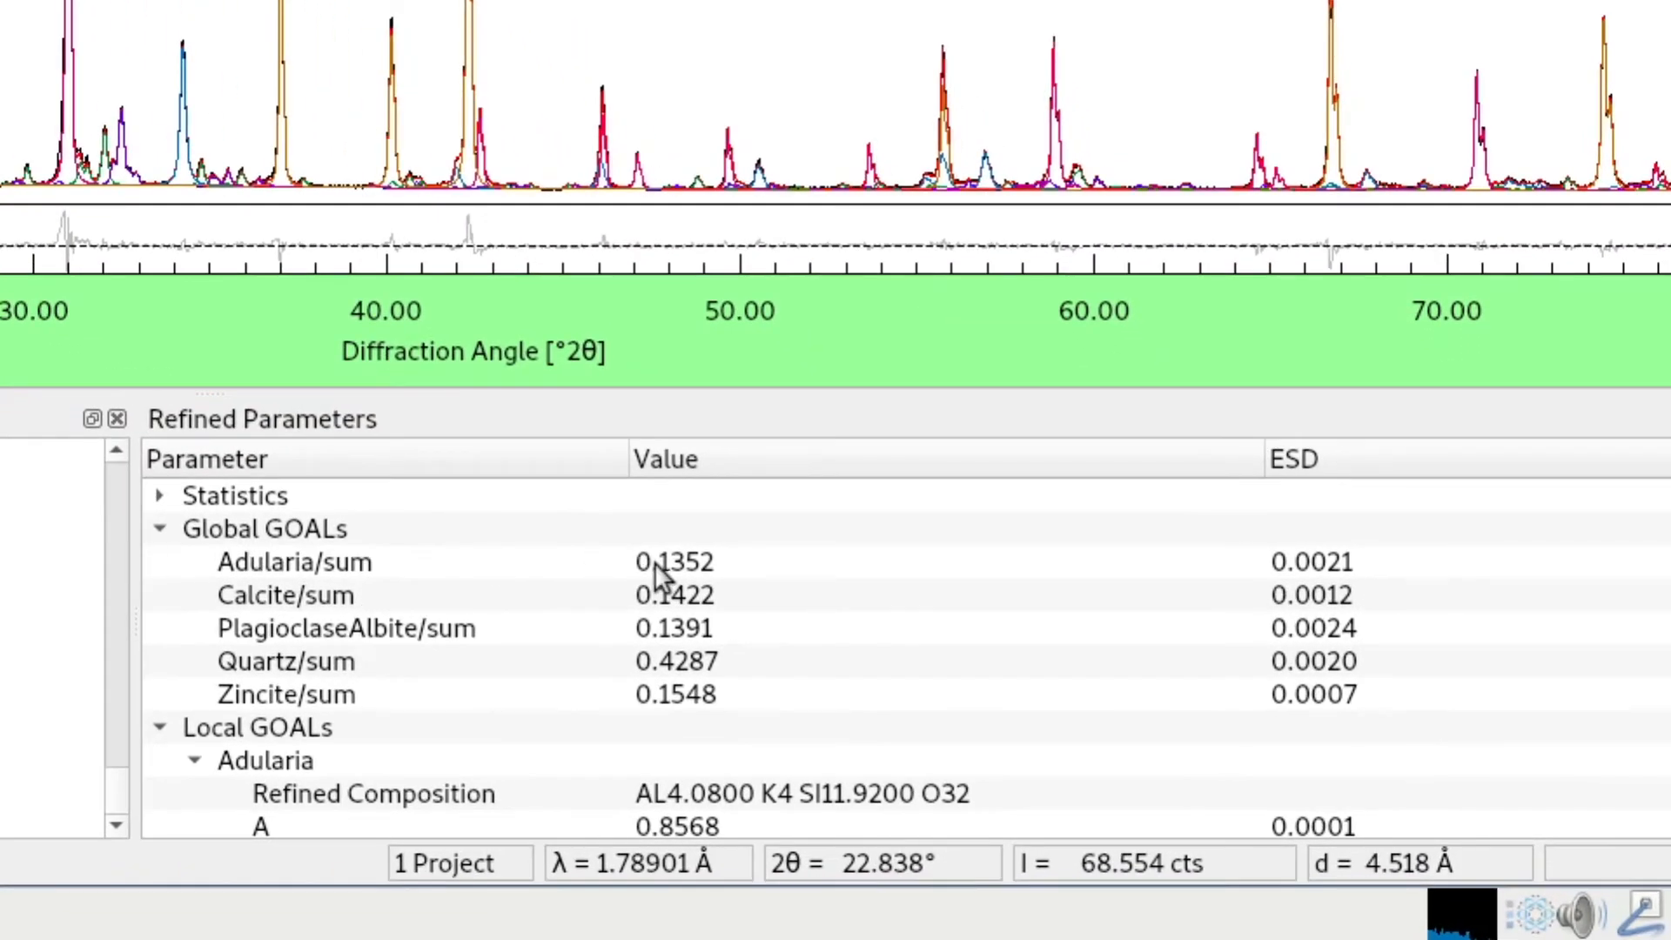
left_click(284, 695)
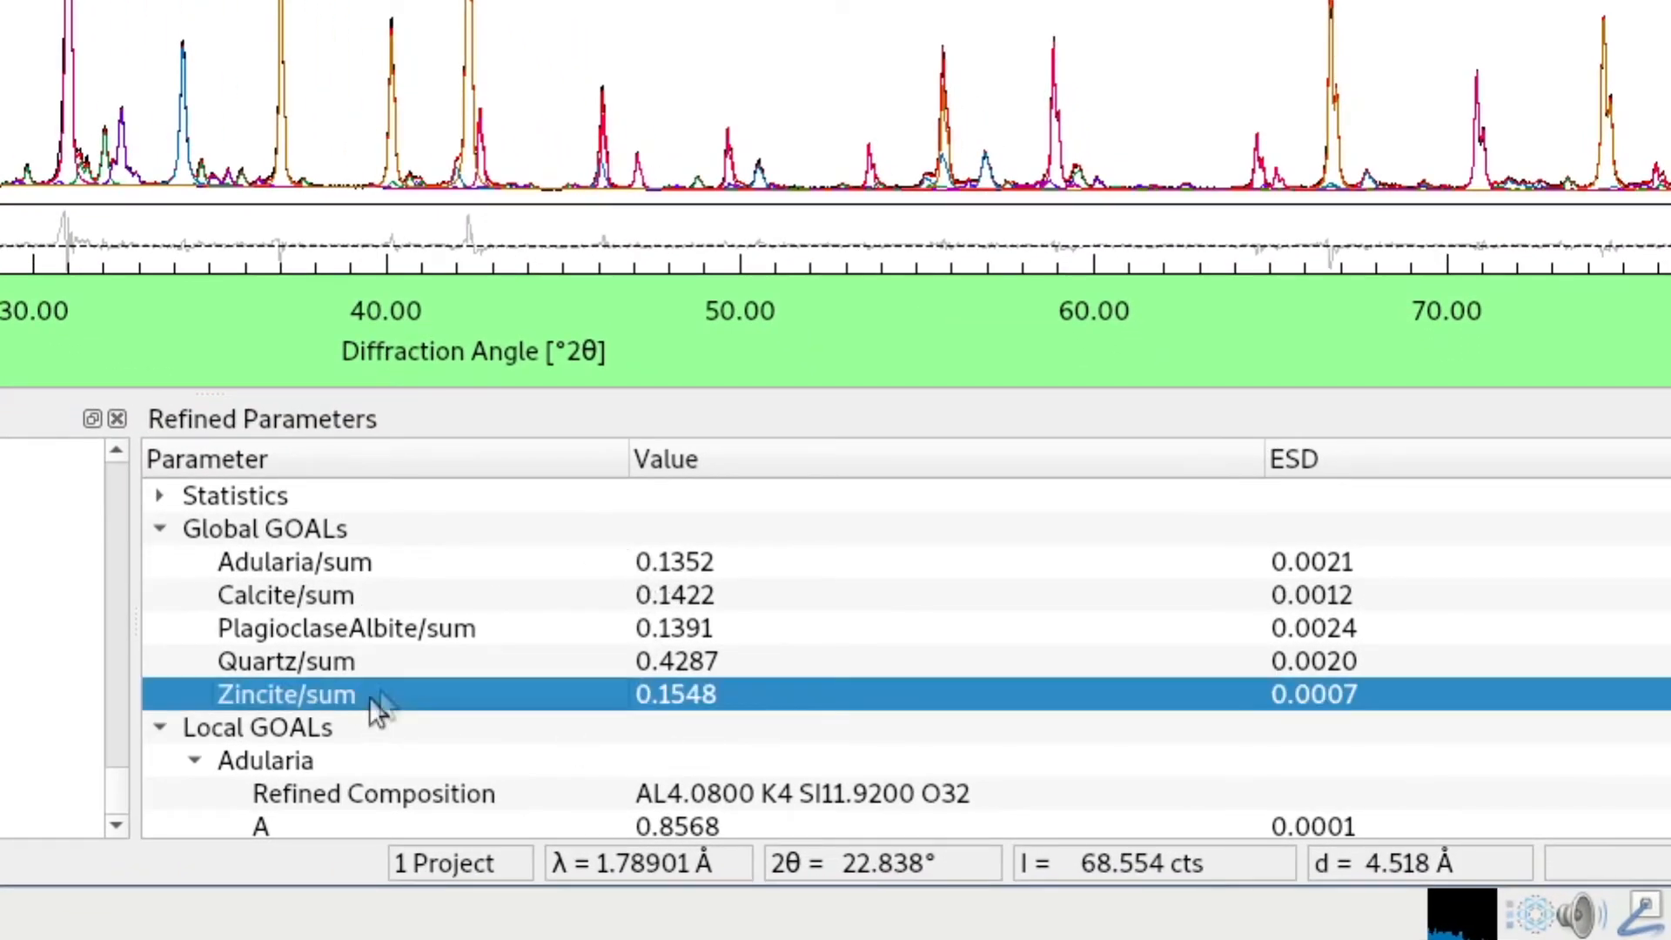
mouse_move(501, 724)
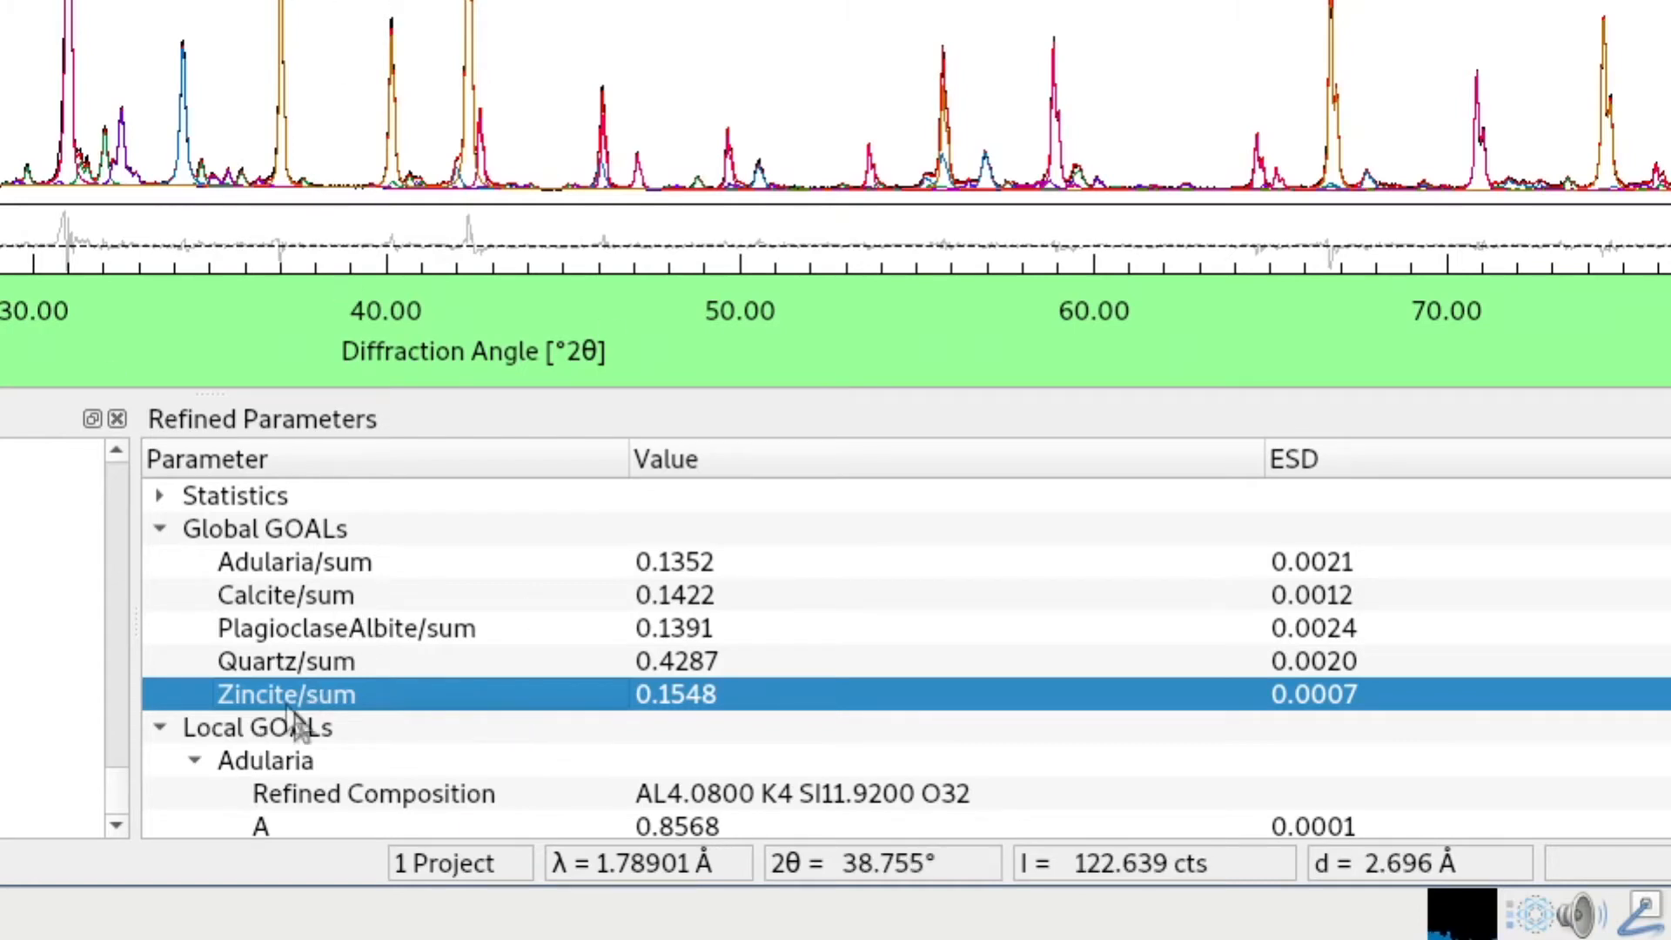
mouse_move(709, 719)
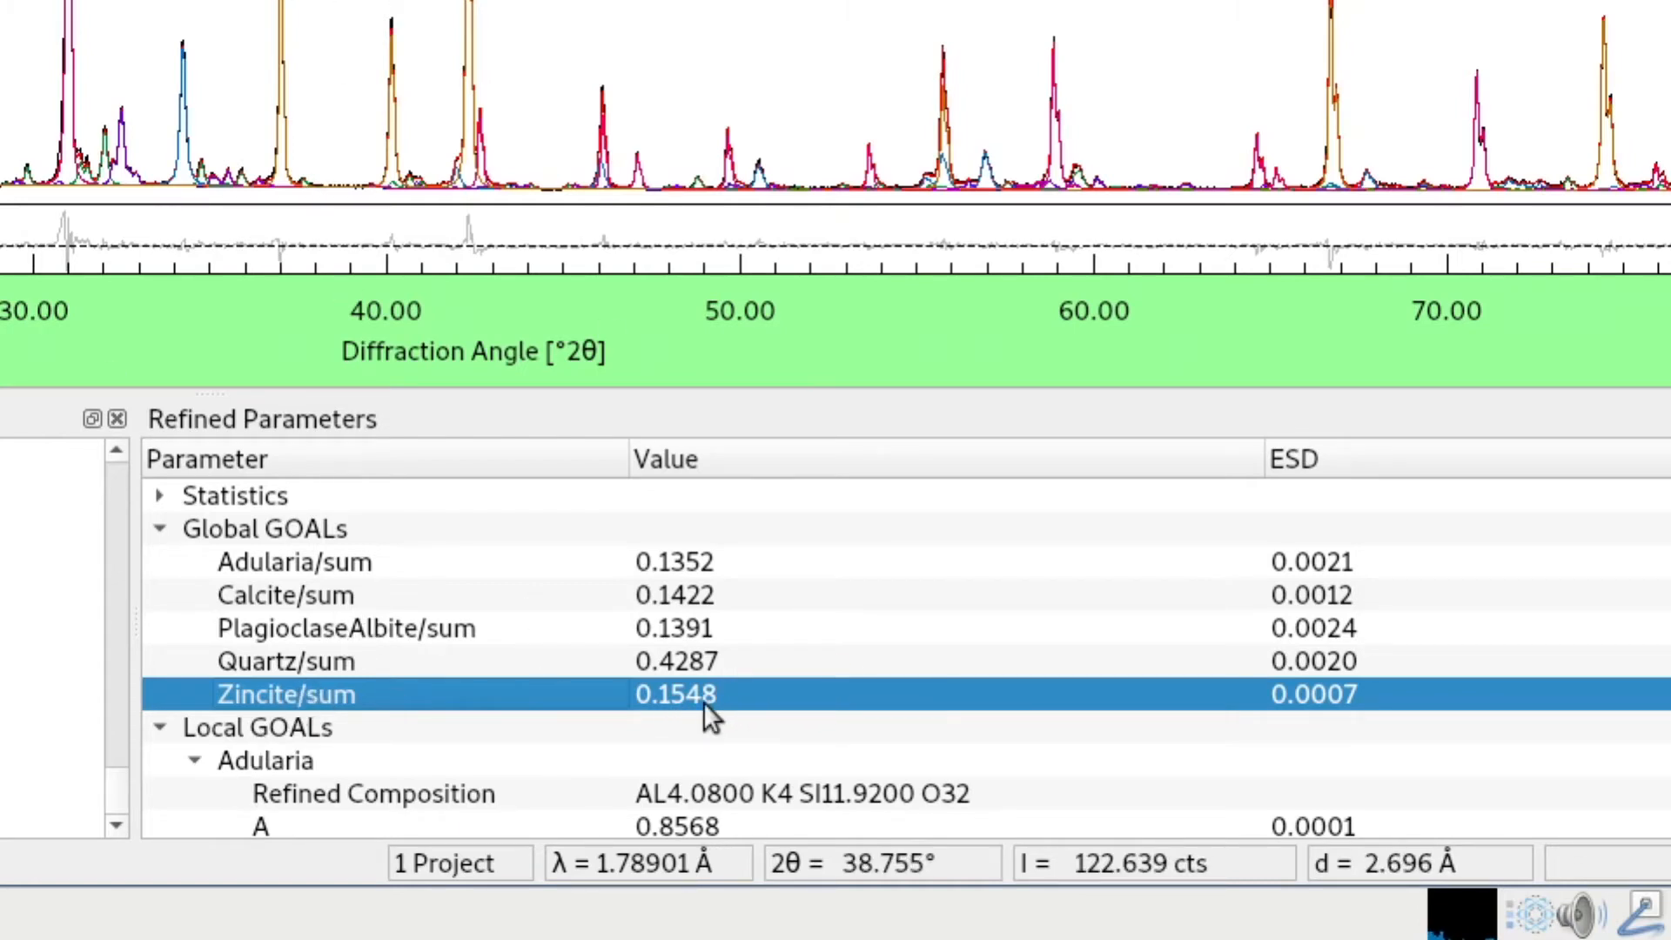
mouse_move(447, 687)
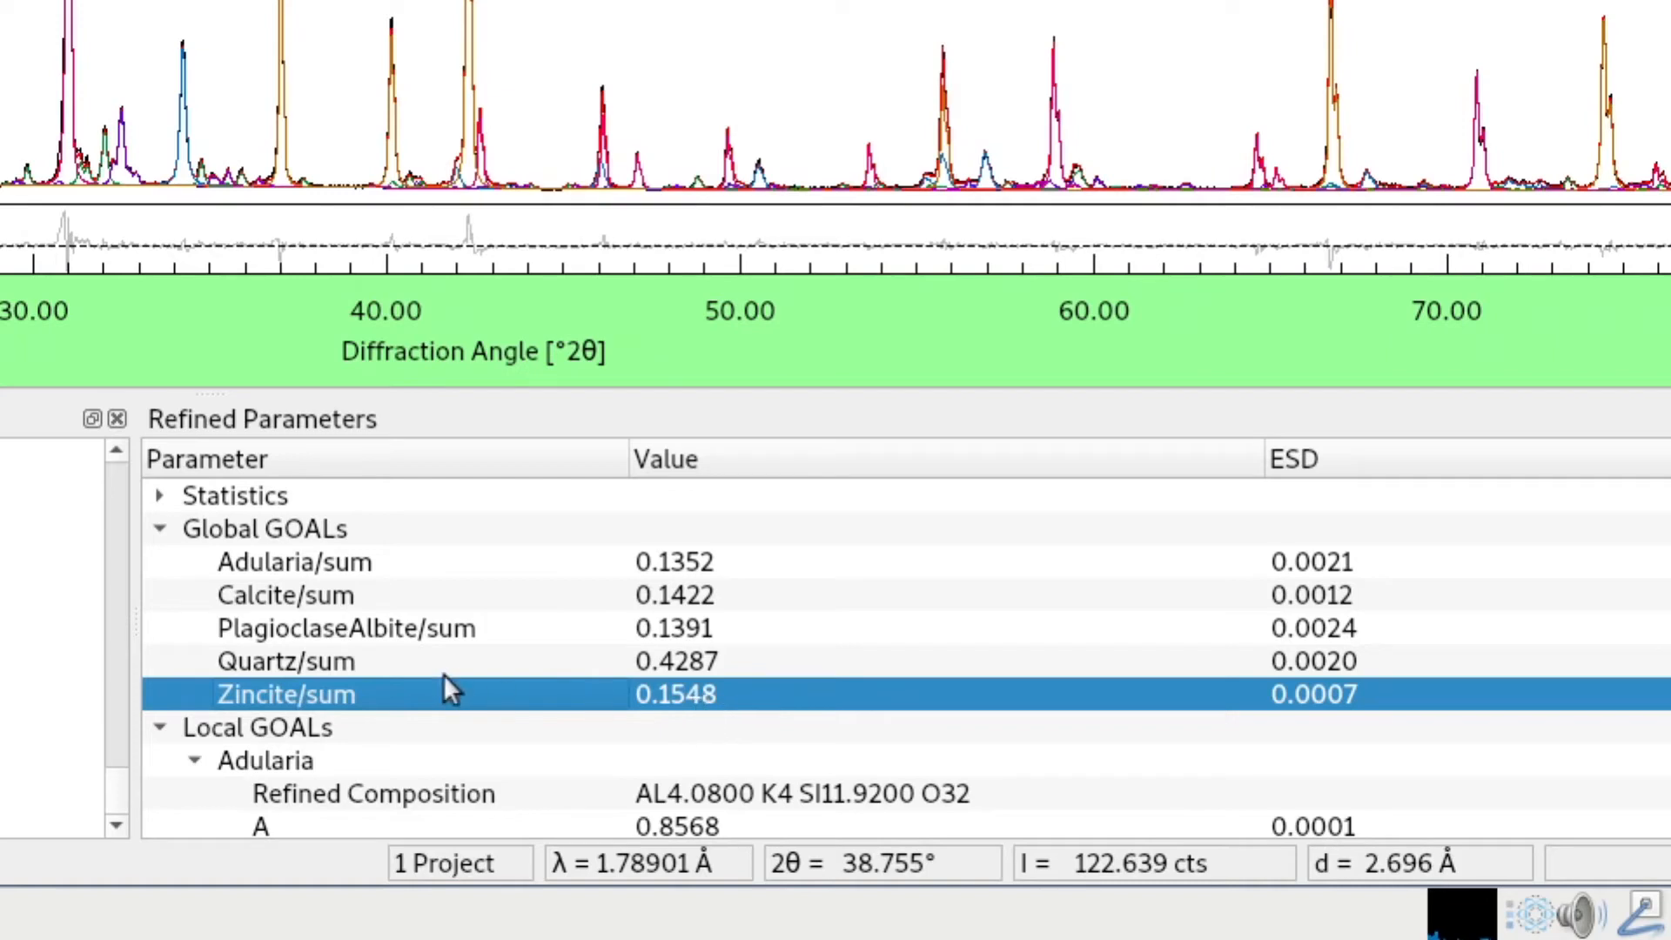
left_click(345, 629)
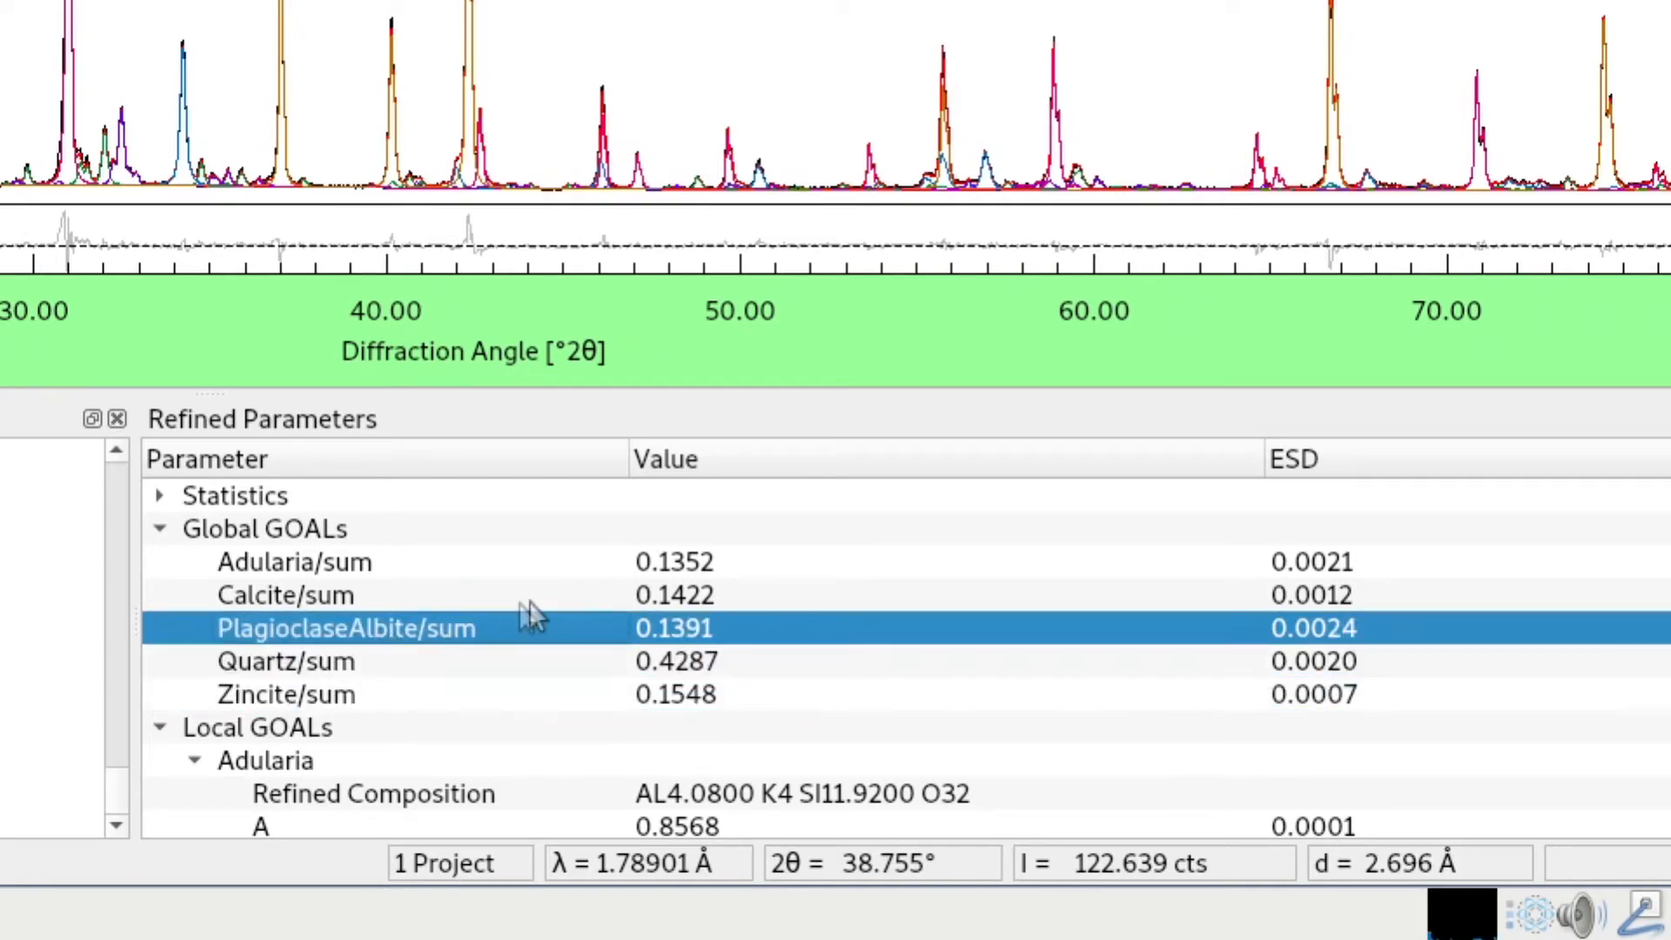
left_click(294, 563)
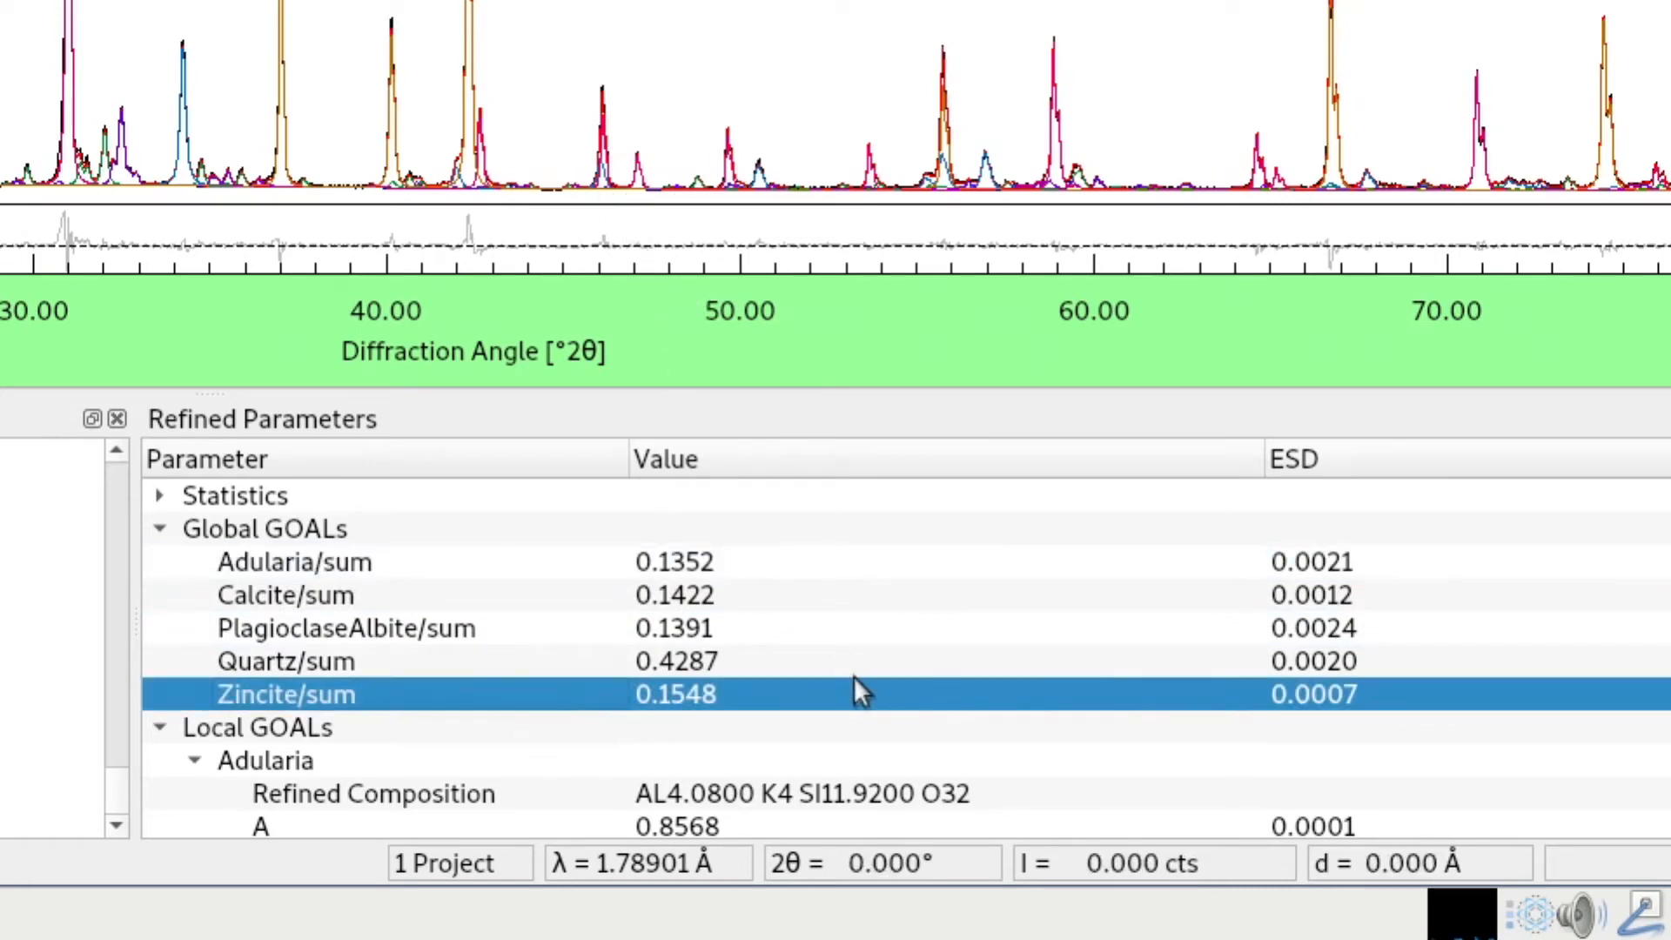
mouse_move(336, 538)
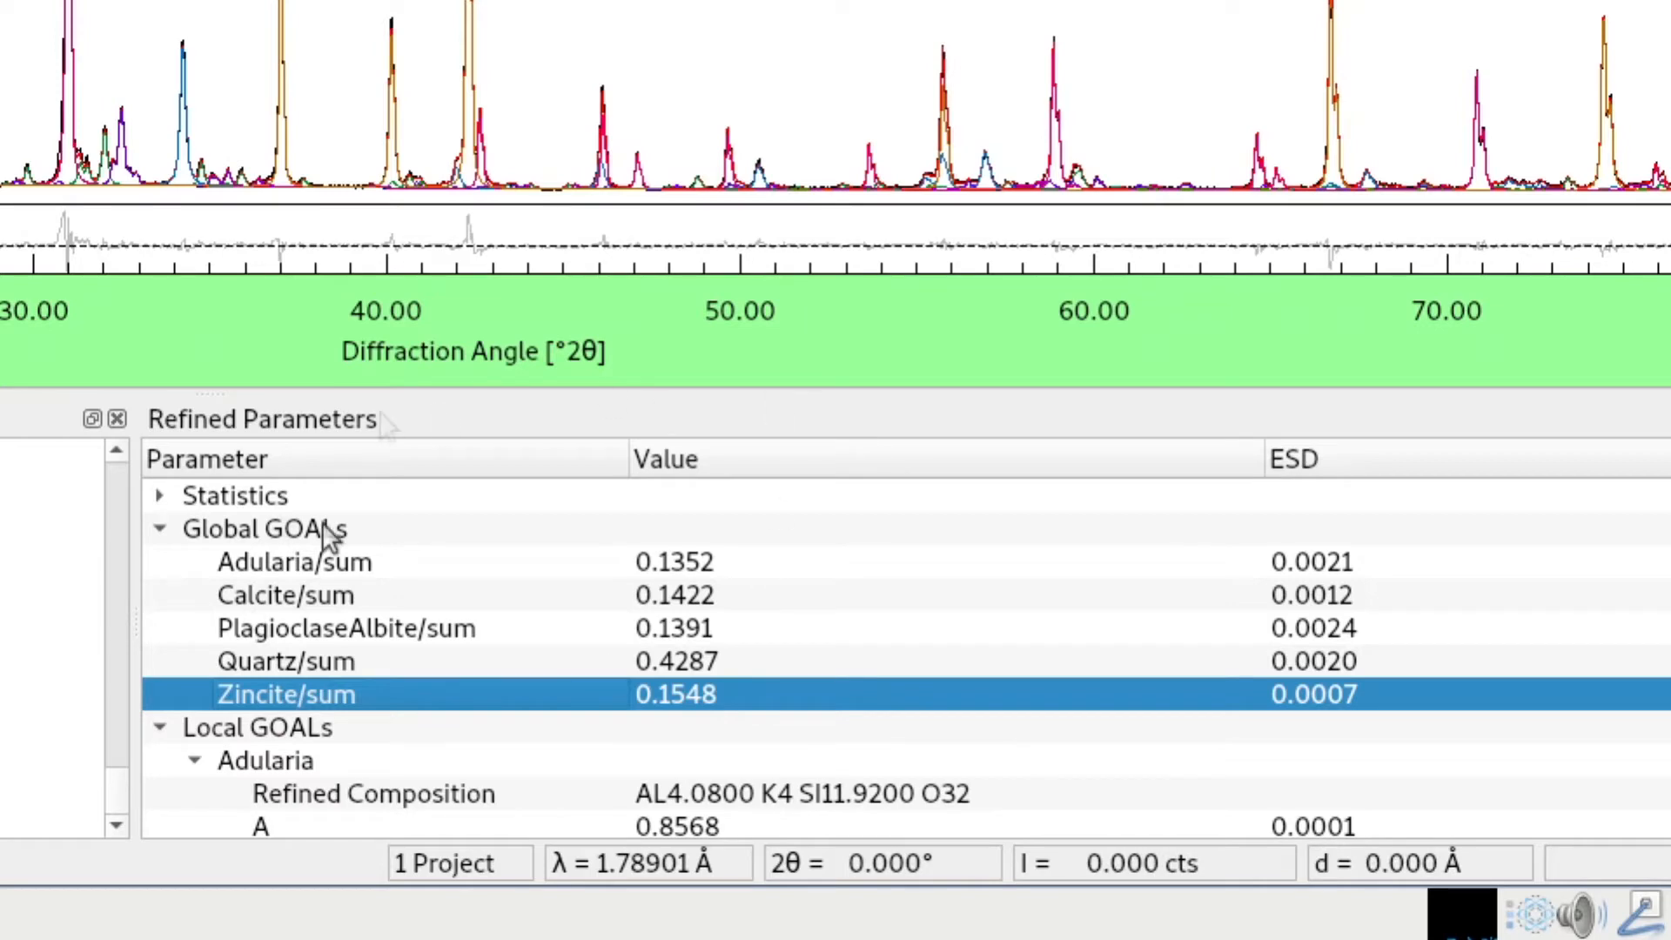
mouse_move(368, 703)
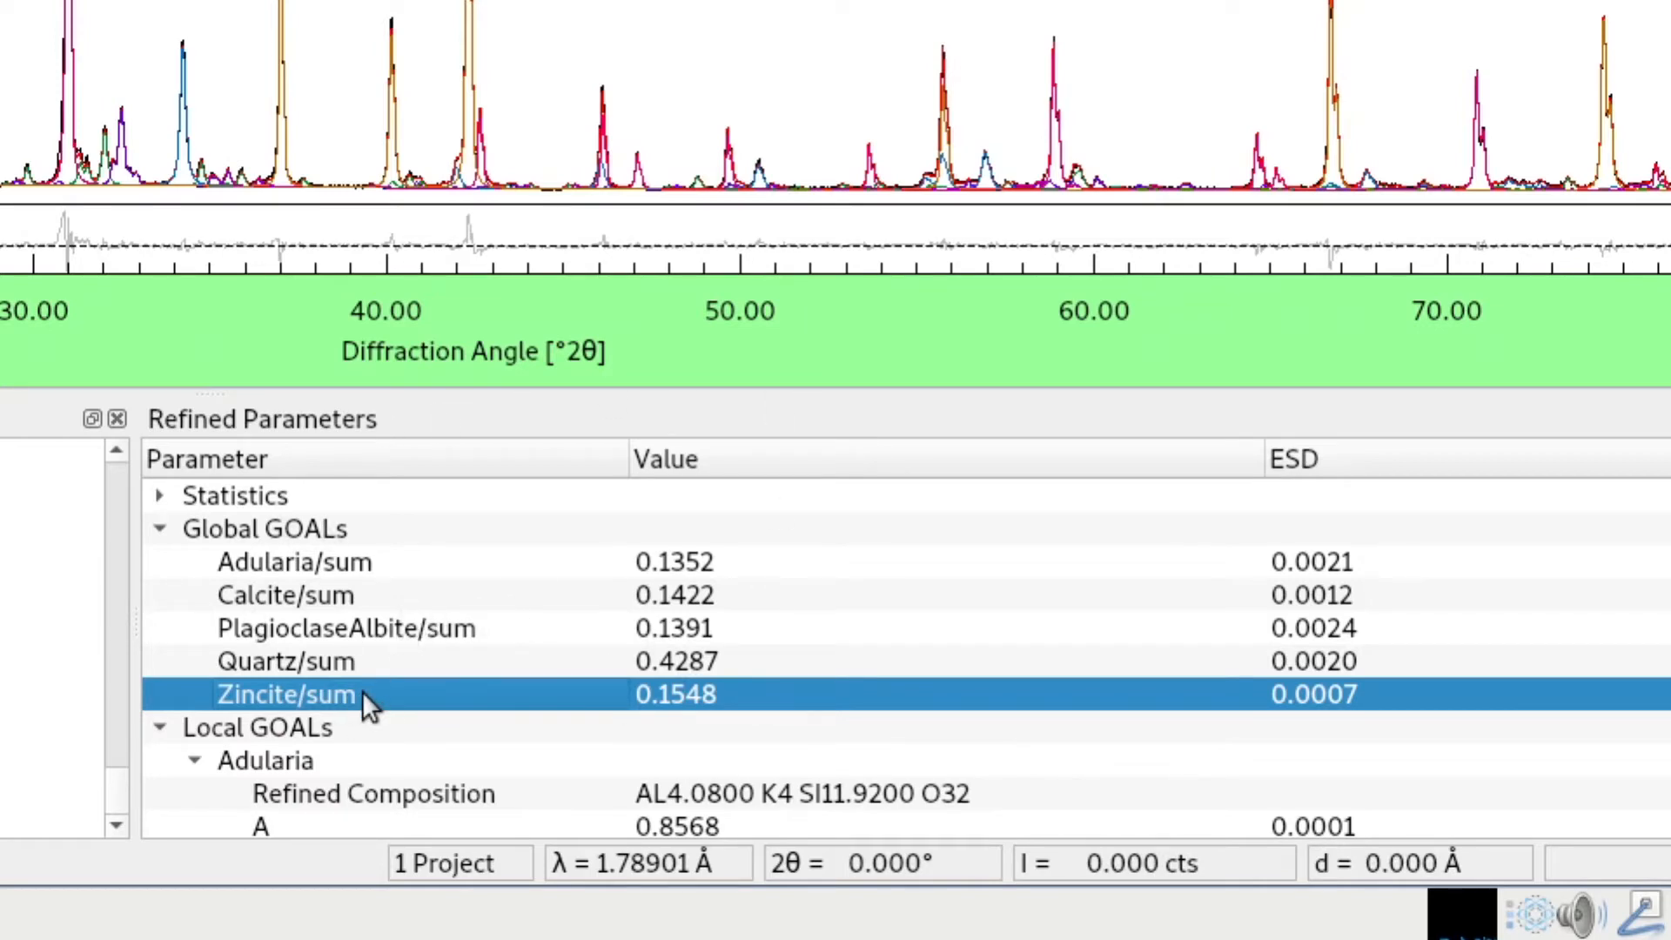
mouse_move(703, 576)
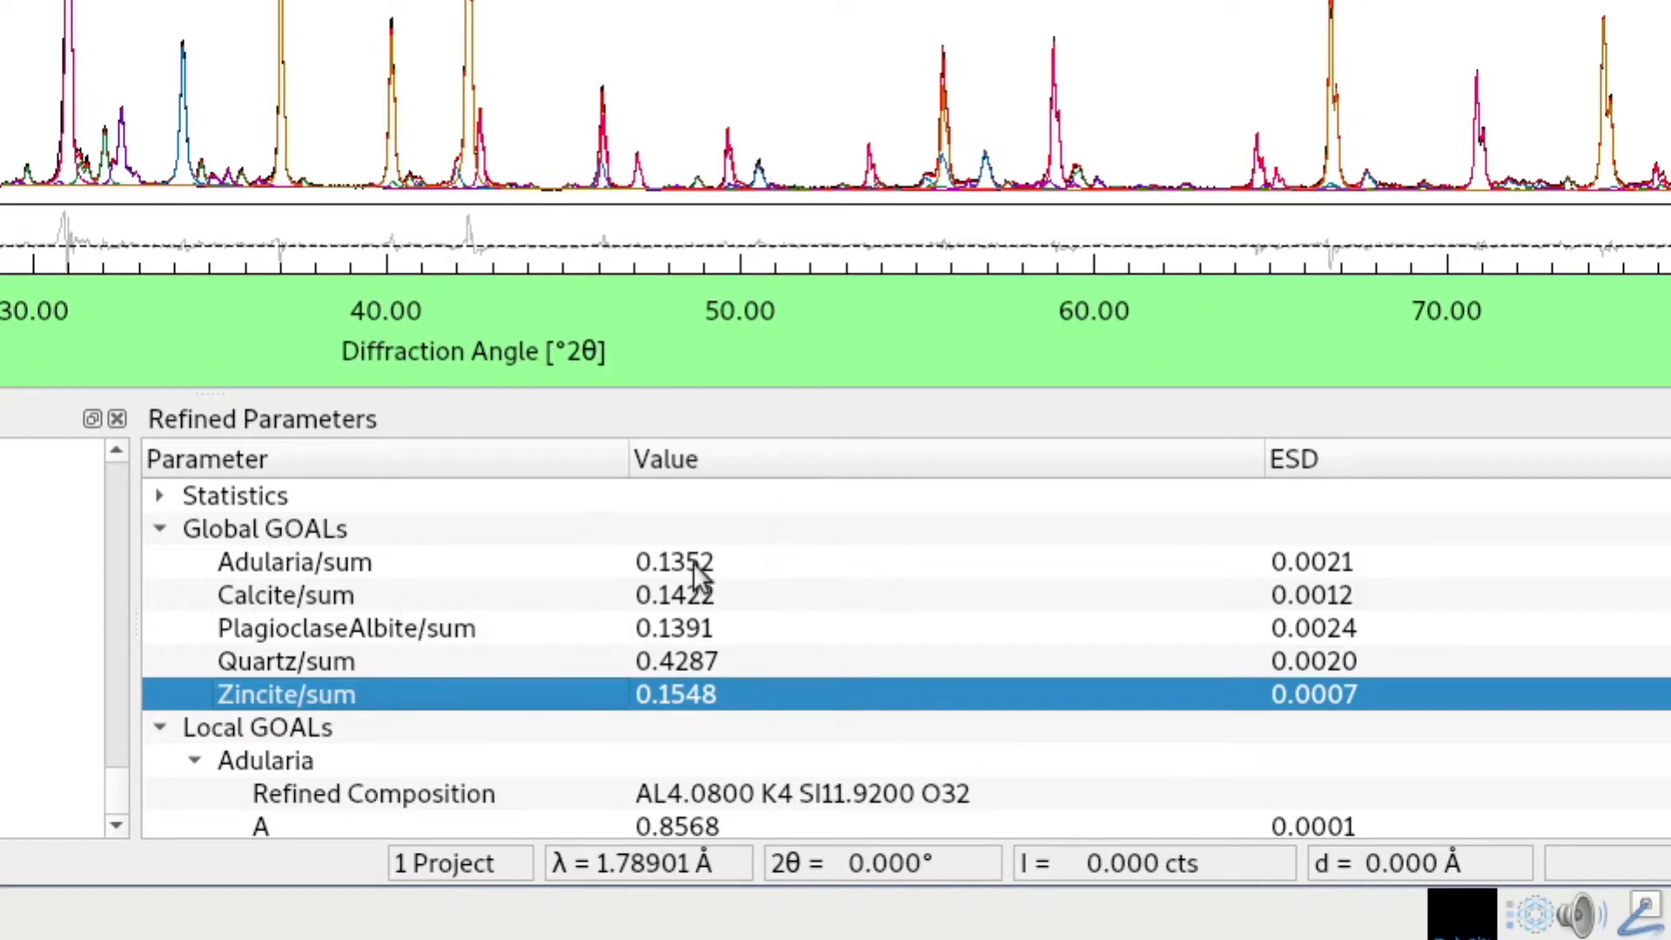
mouse_move(681, 695)
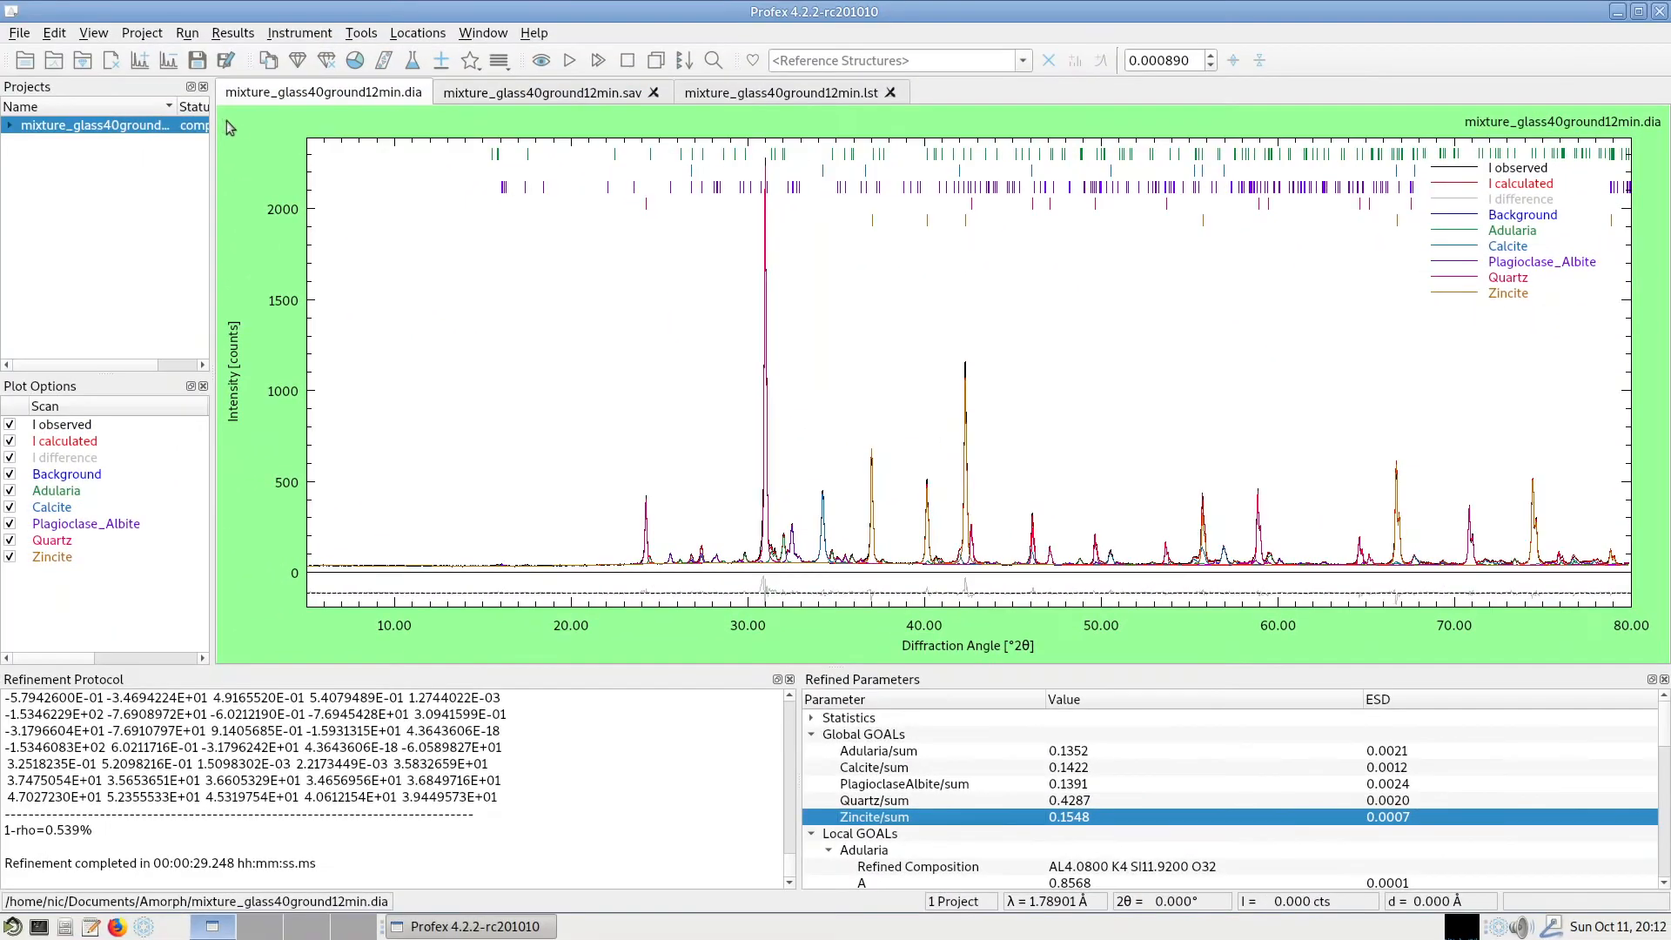
Step: Define Zincite as internal standard at 10.00 wt-% and rerun the refinement
left_click(141, 31)
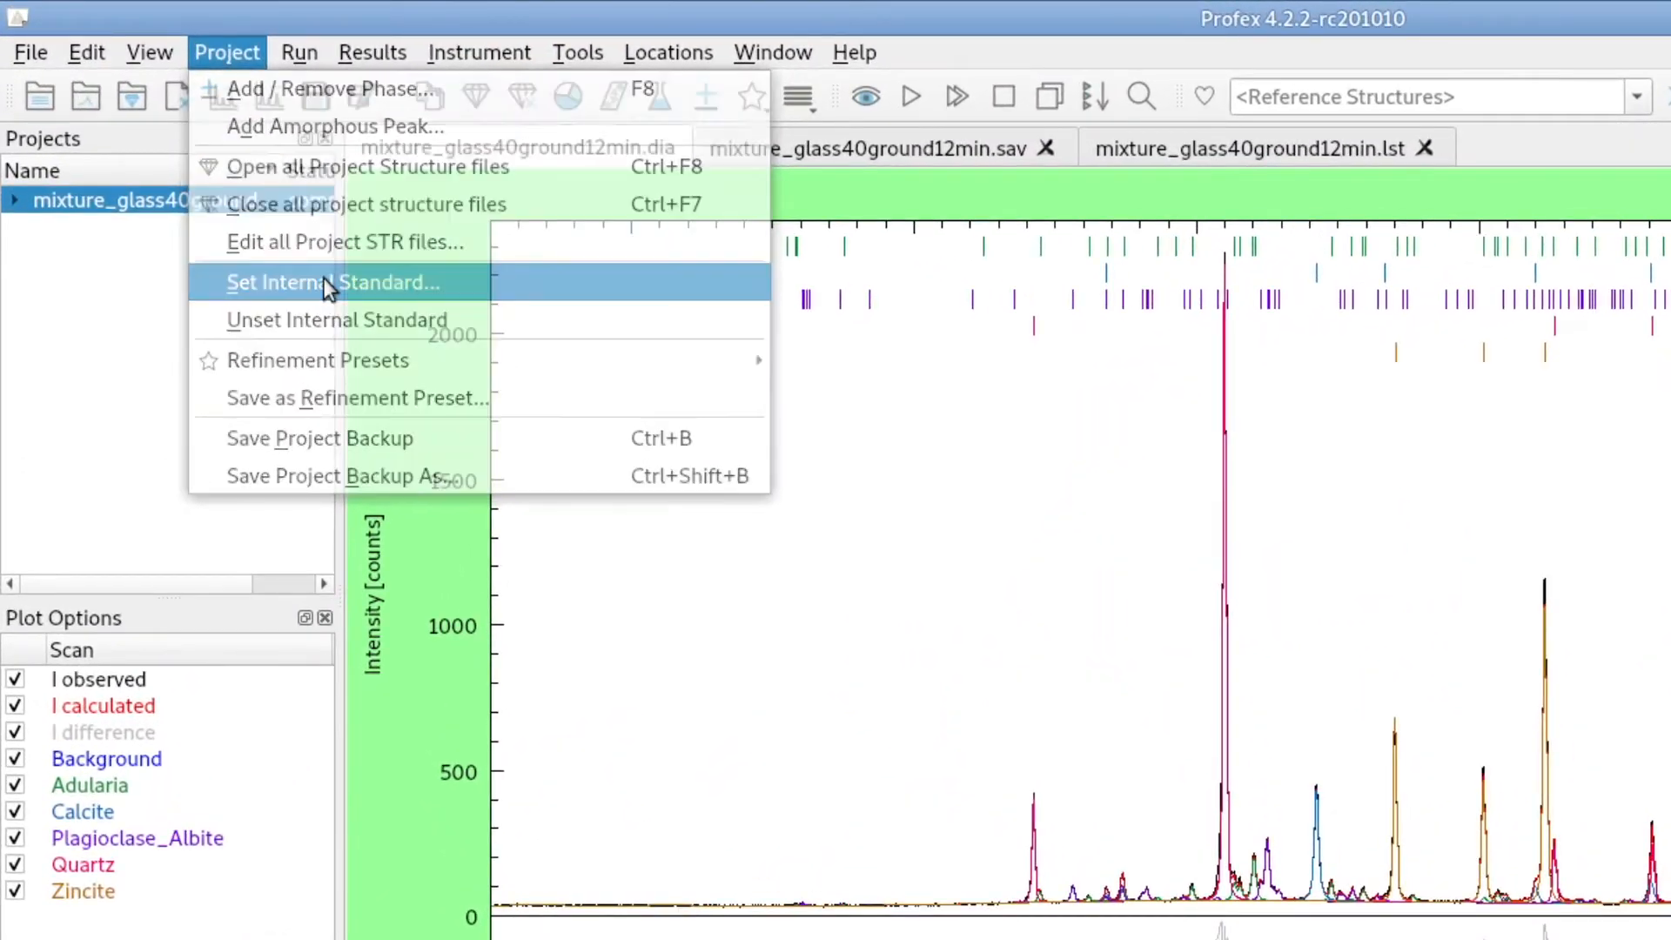
left_click(331, 282)
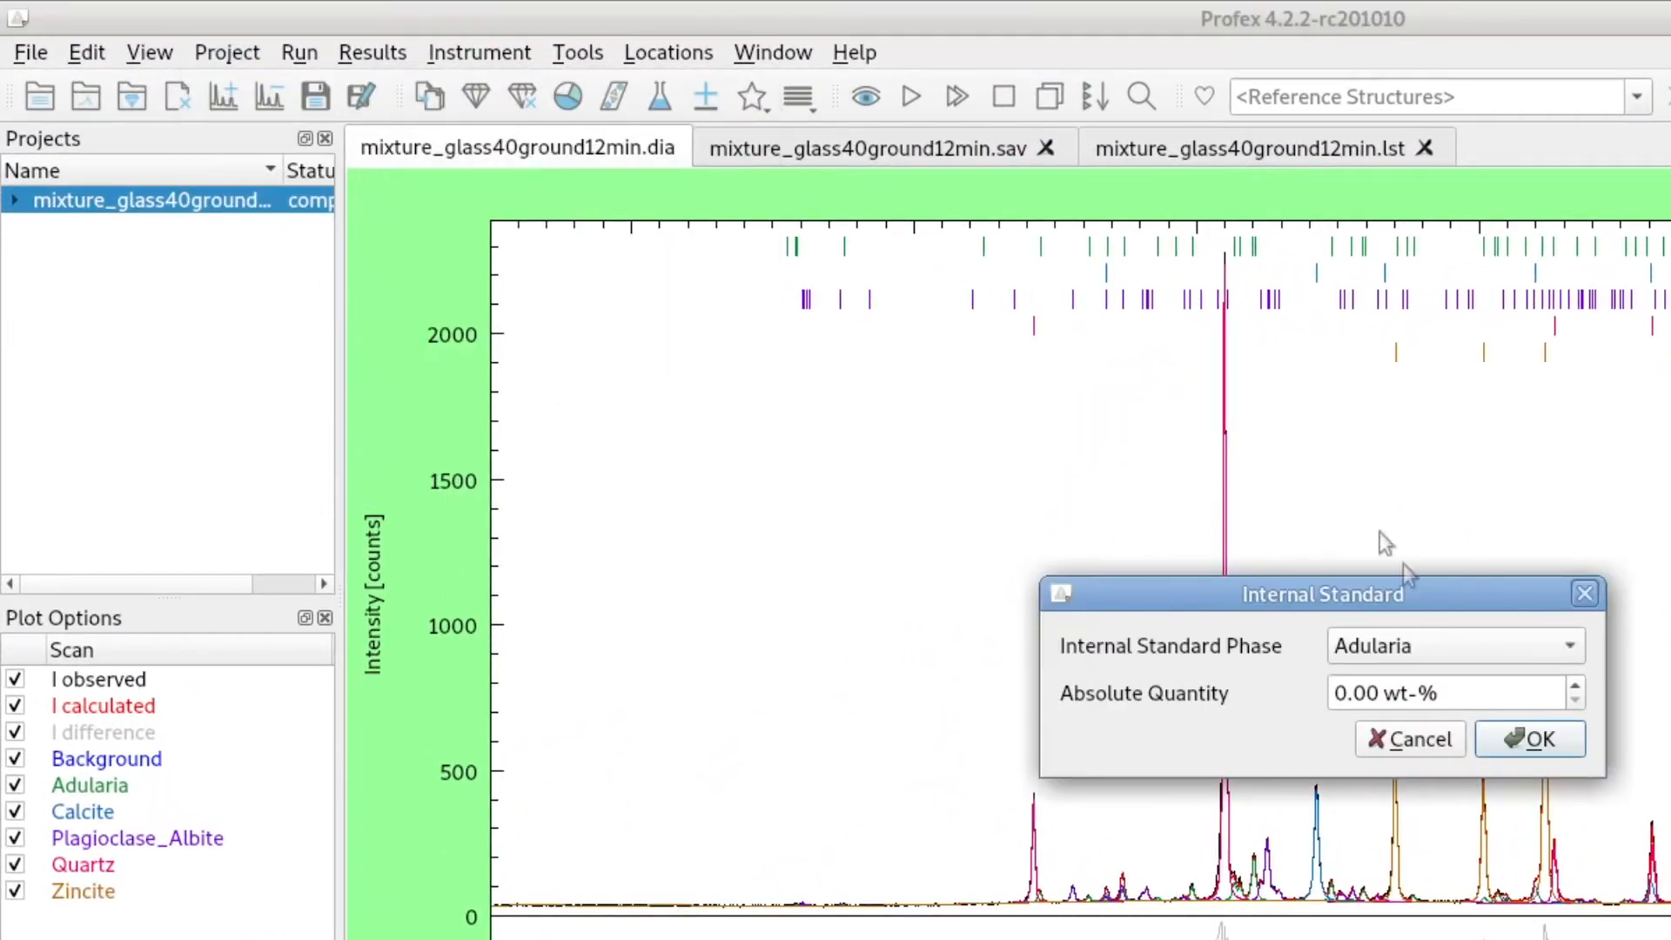
left_click(1451, 644)
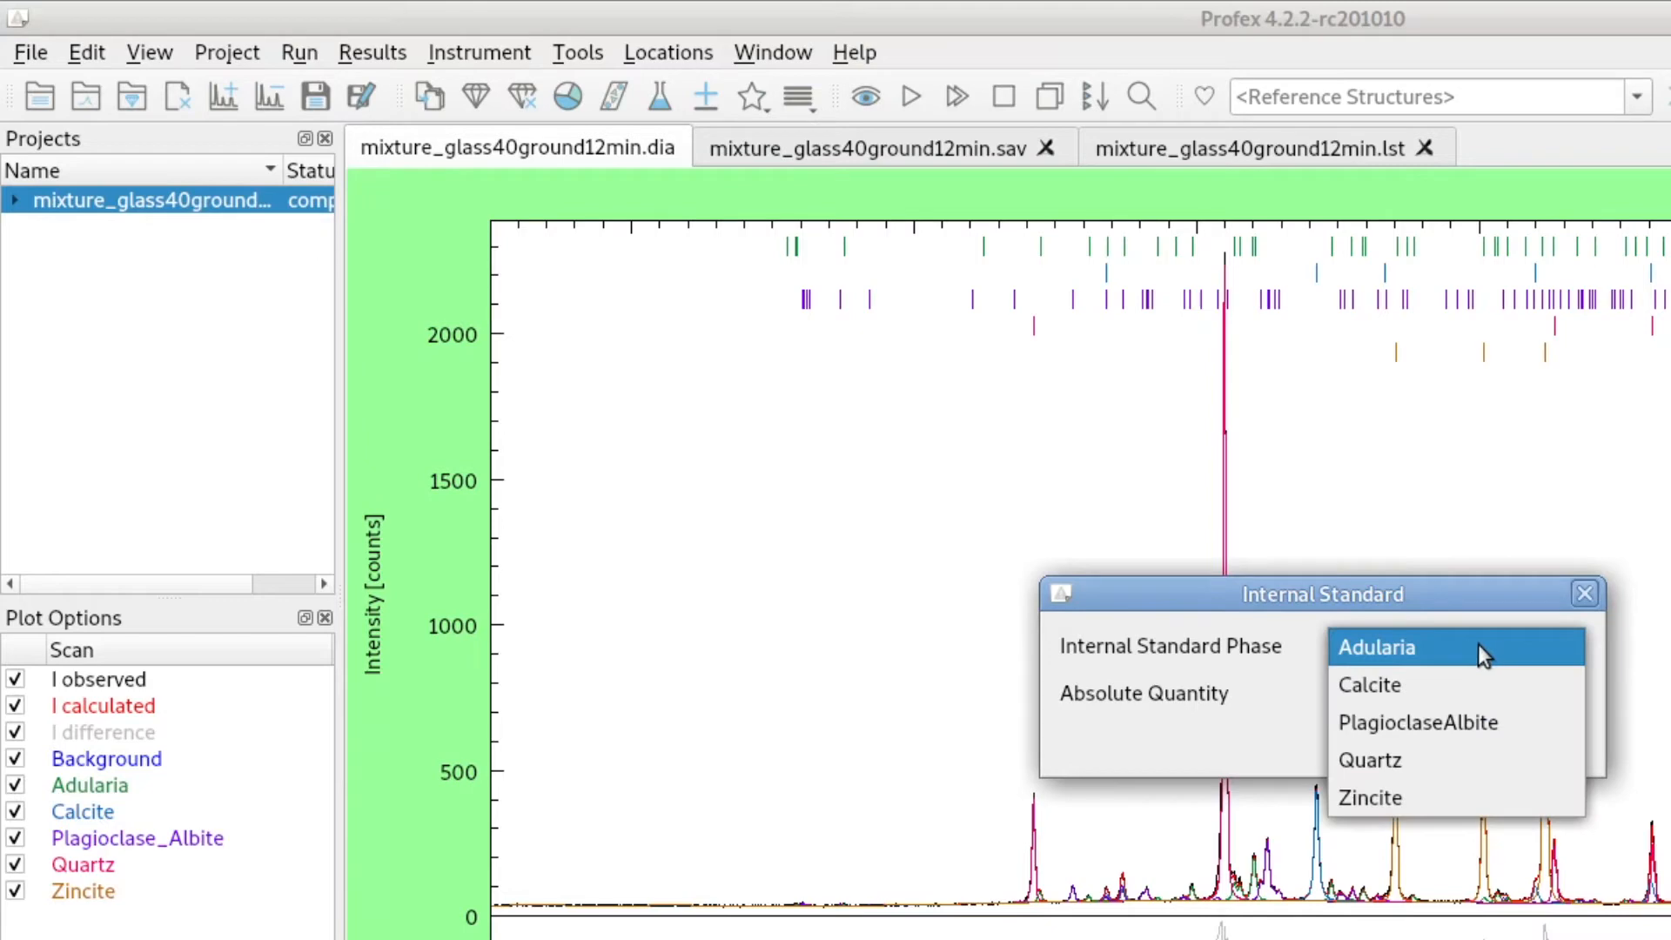
left_click(1370, 797)
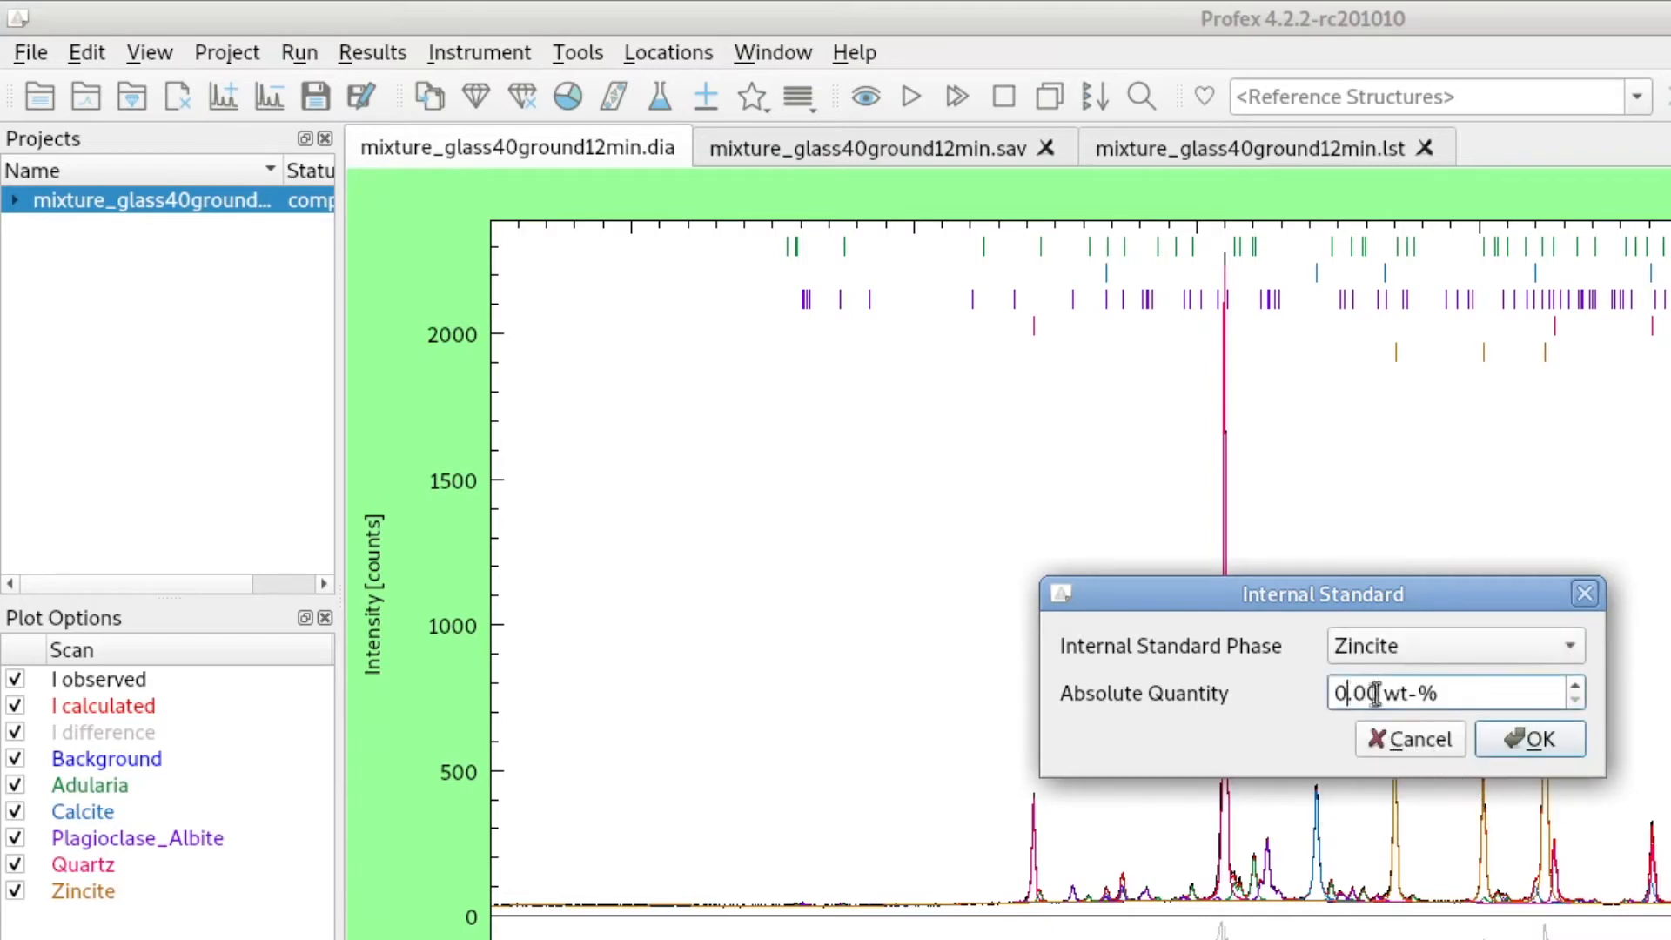
type("7.00")
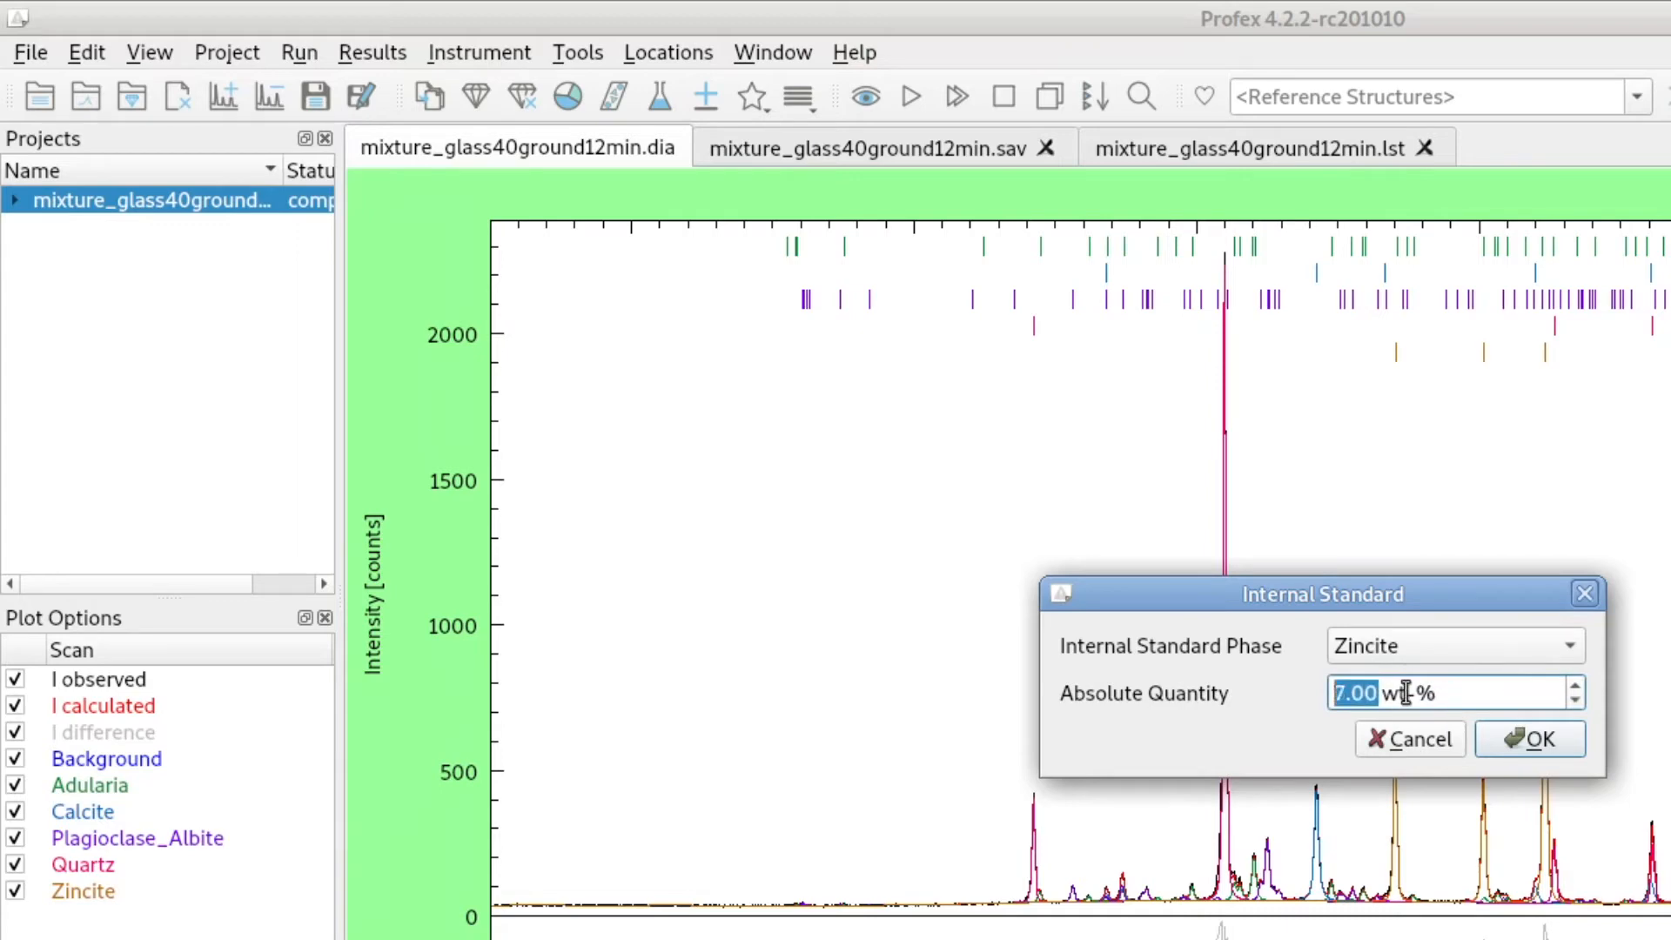
type("9.00")
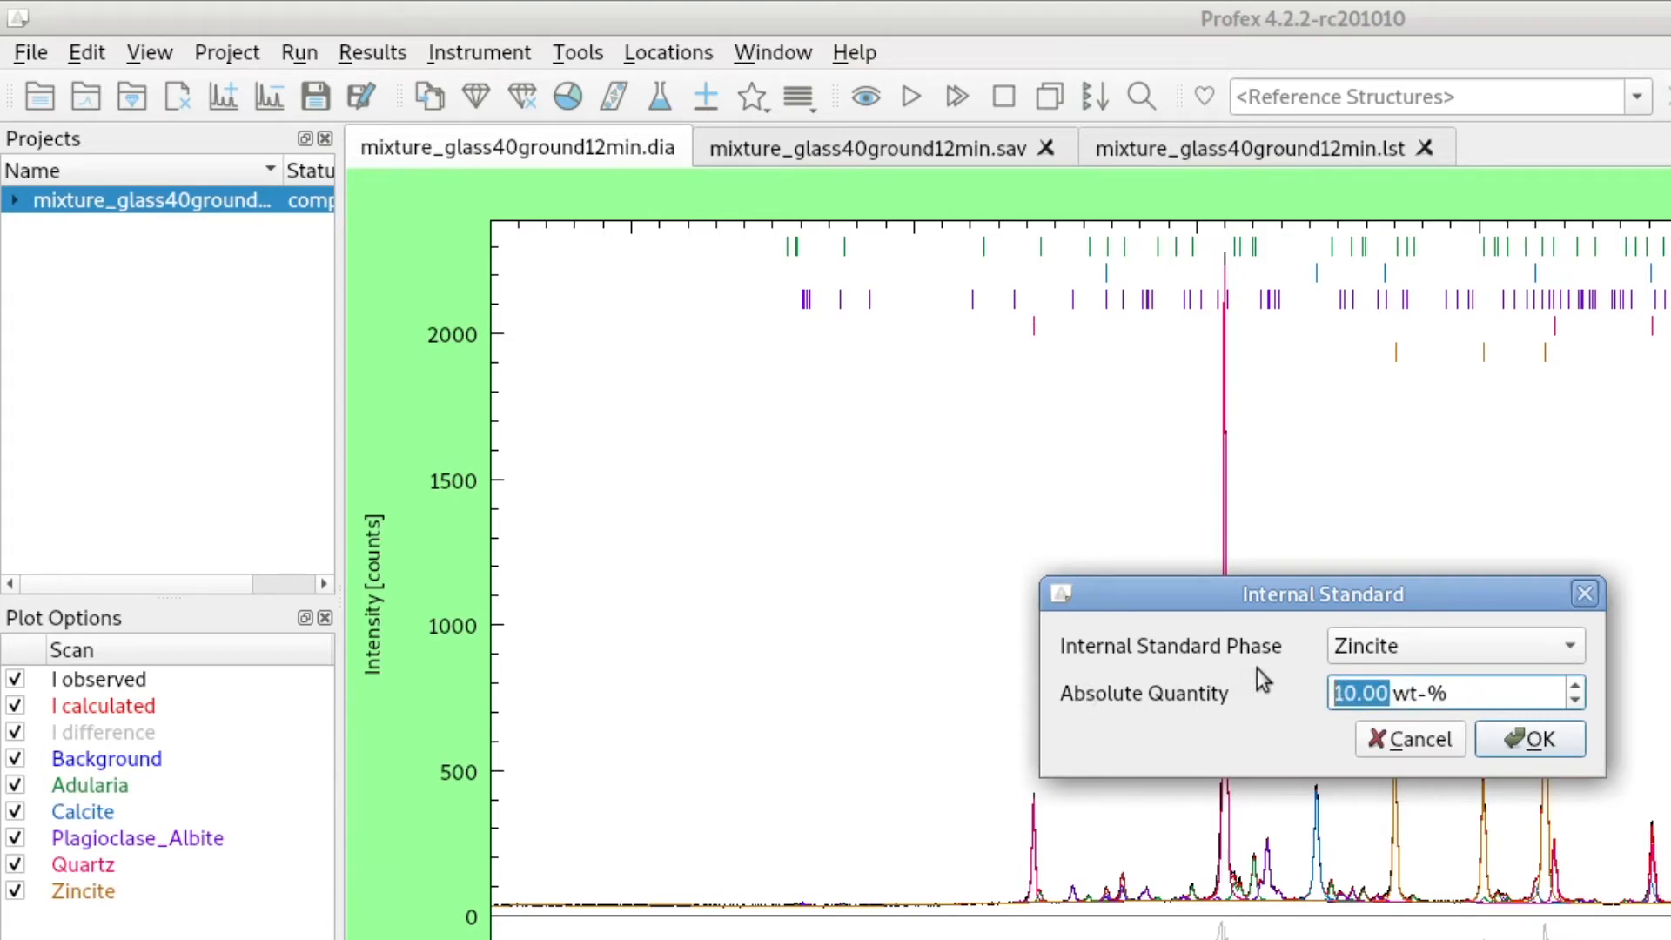
left_click(1529, 738)
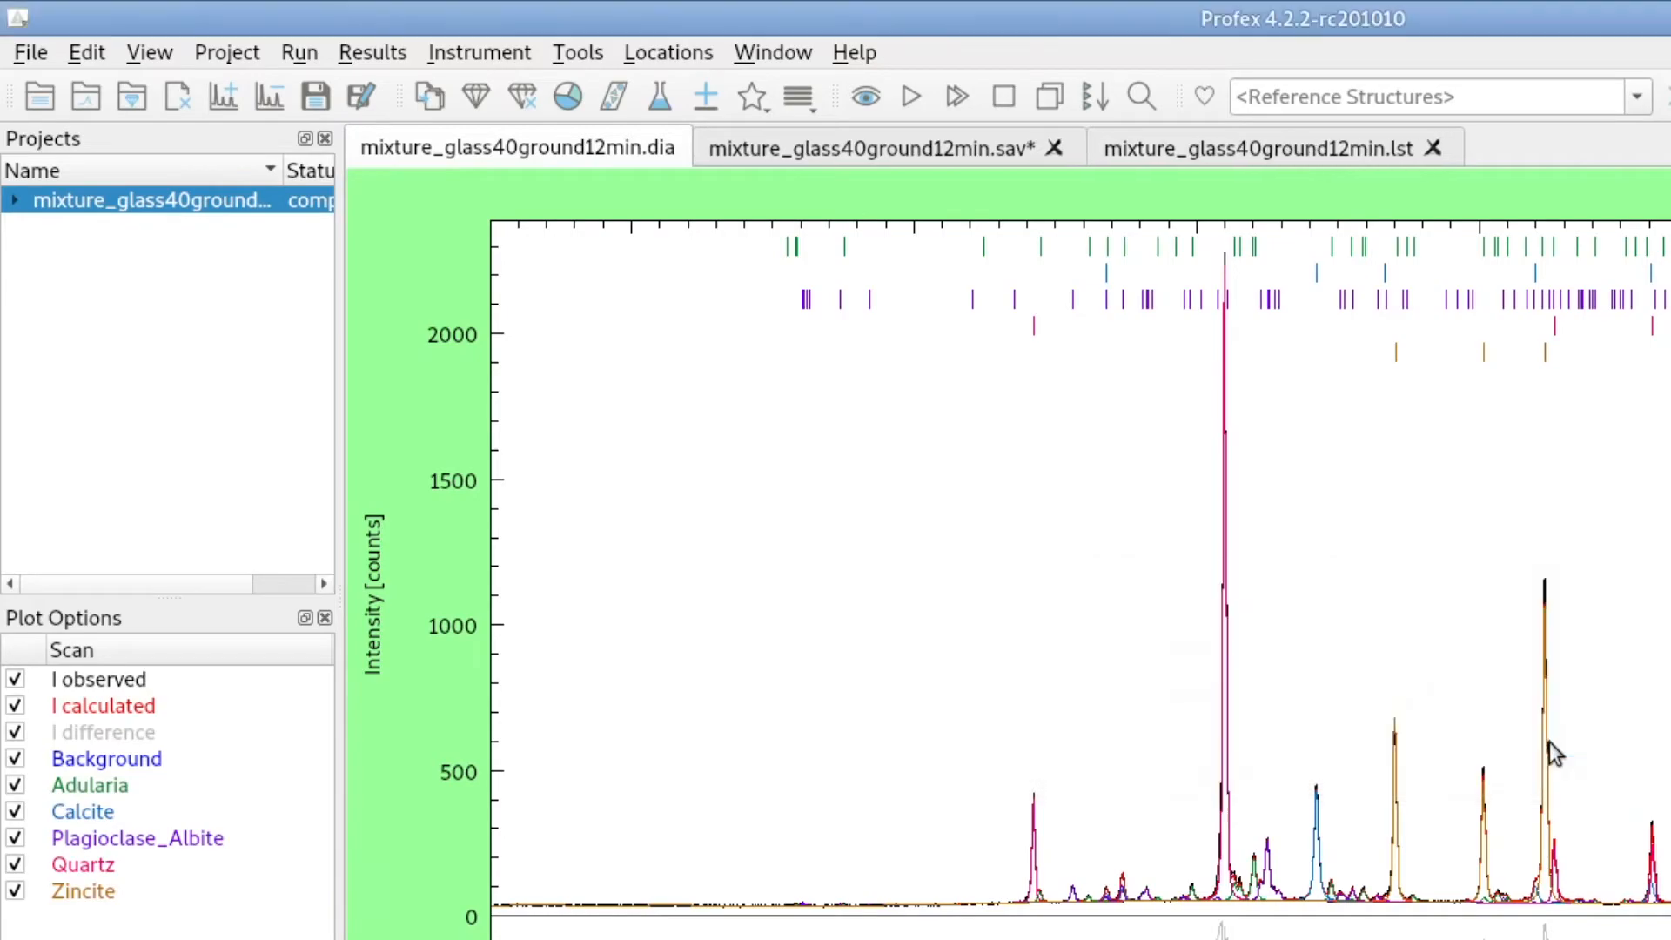
left_click(644, 65)
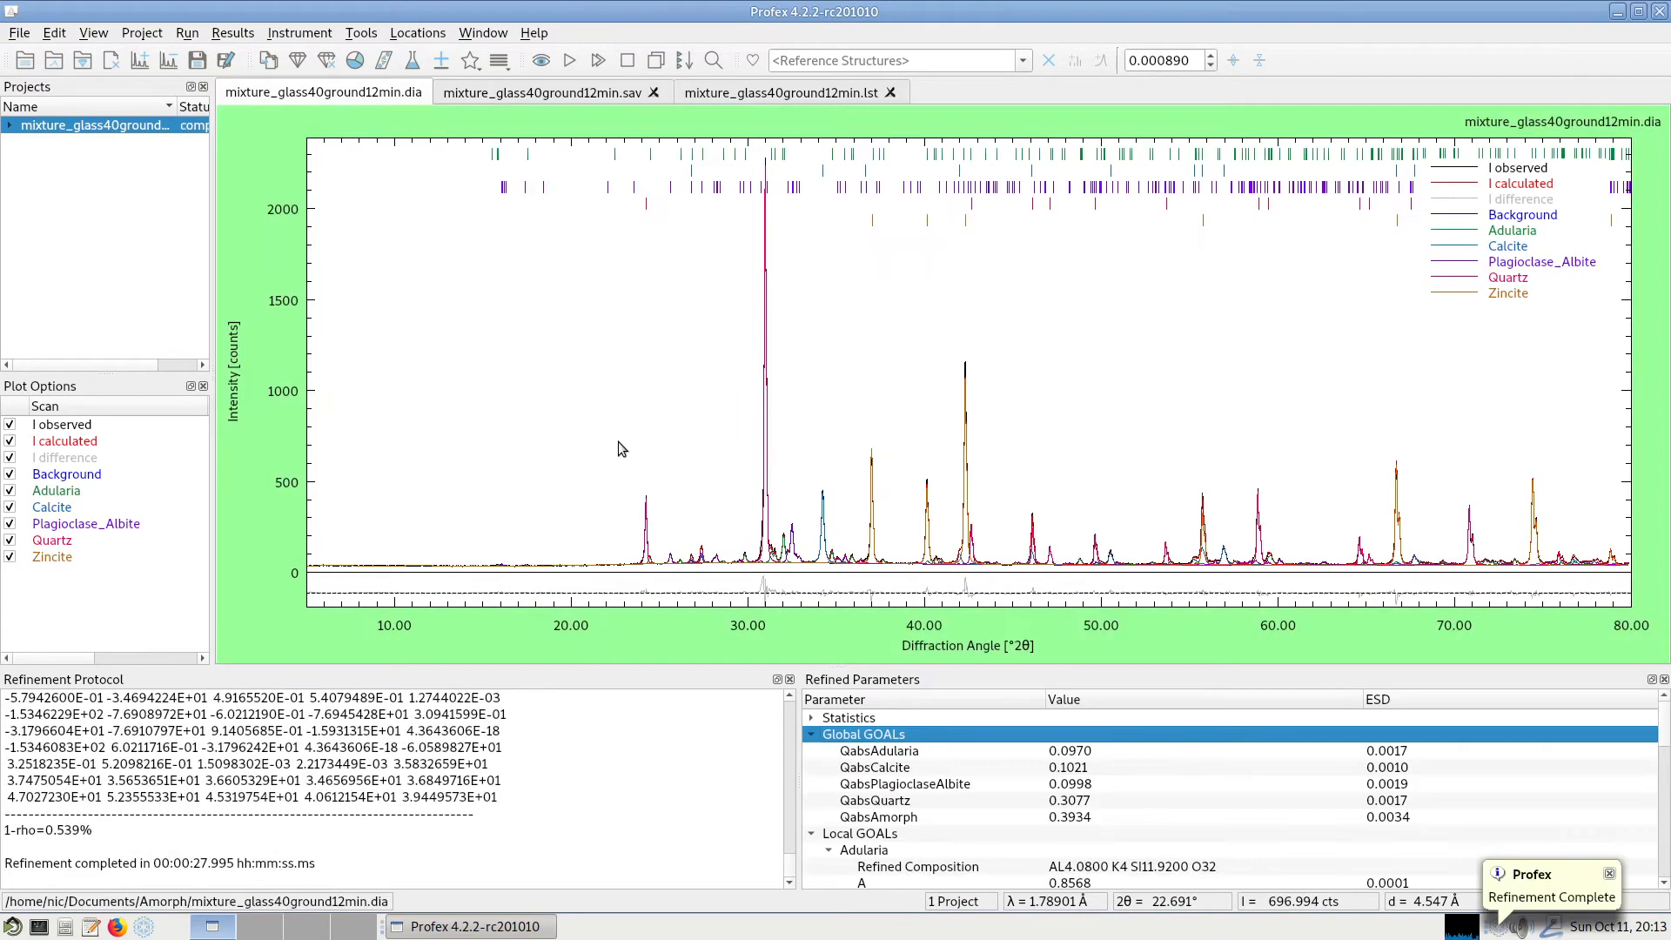
Step: Inspect the refined Qabs values for calcite, albite, quartz and the amorphous content
left_click(877, 750)
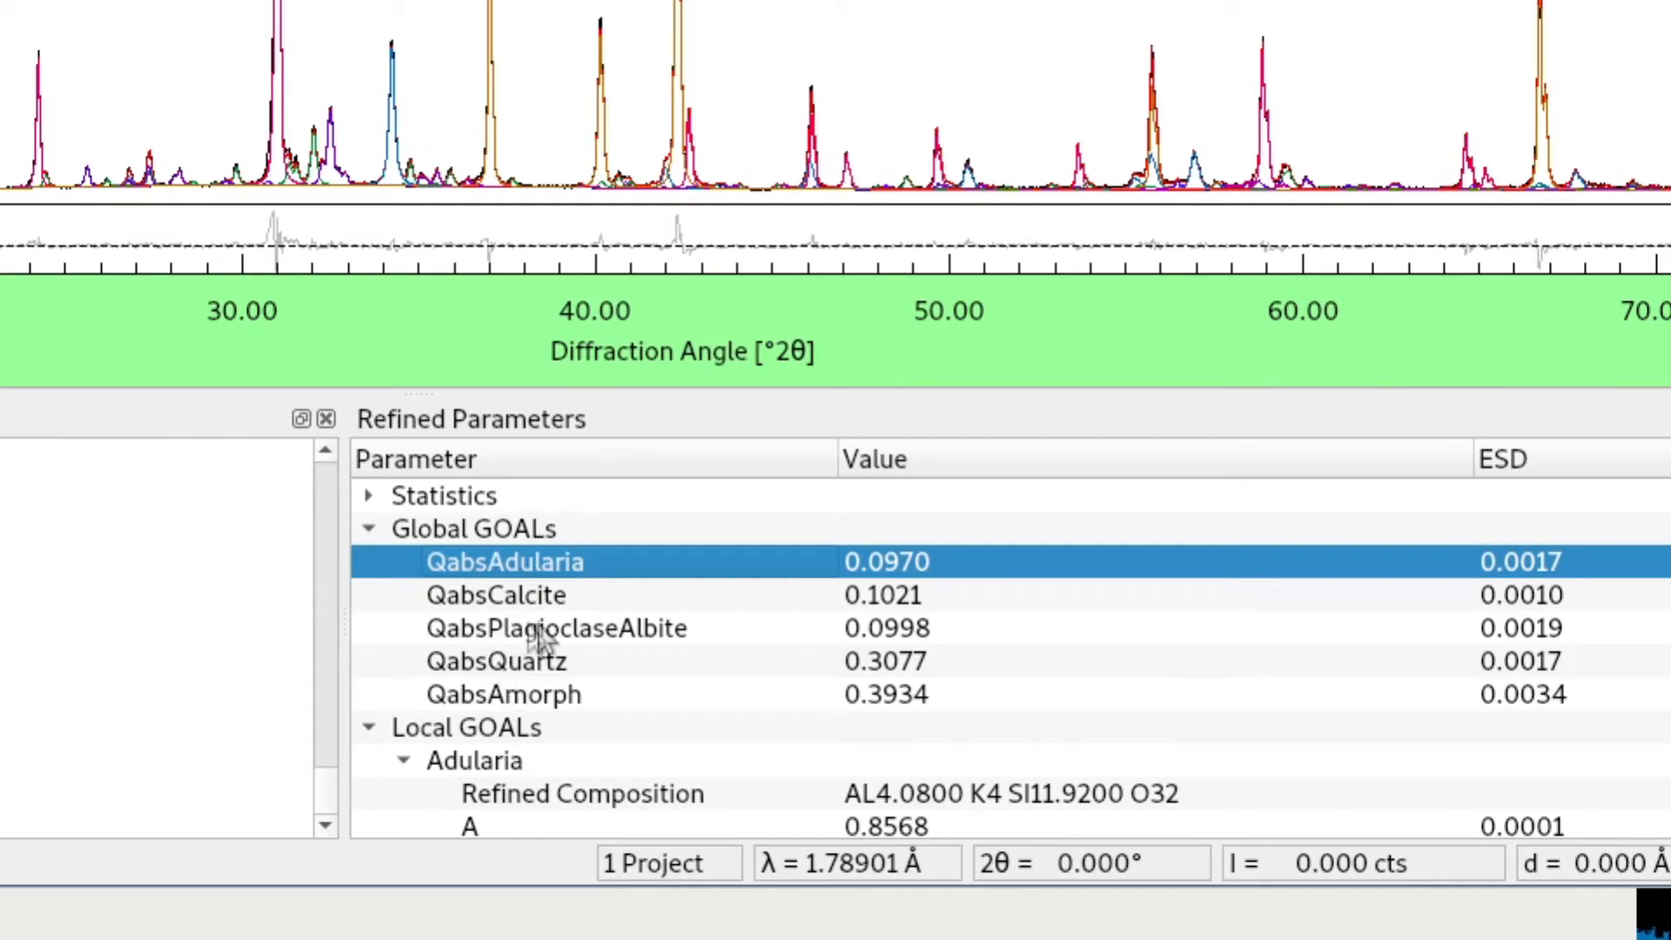
mouse_move(653, 705)
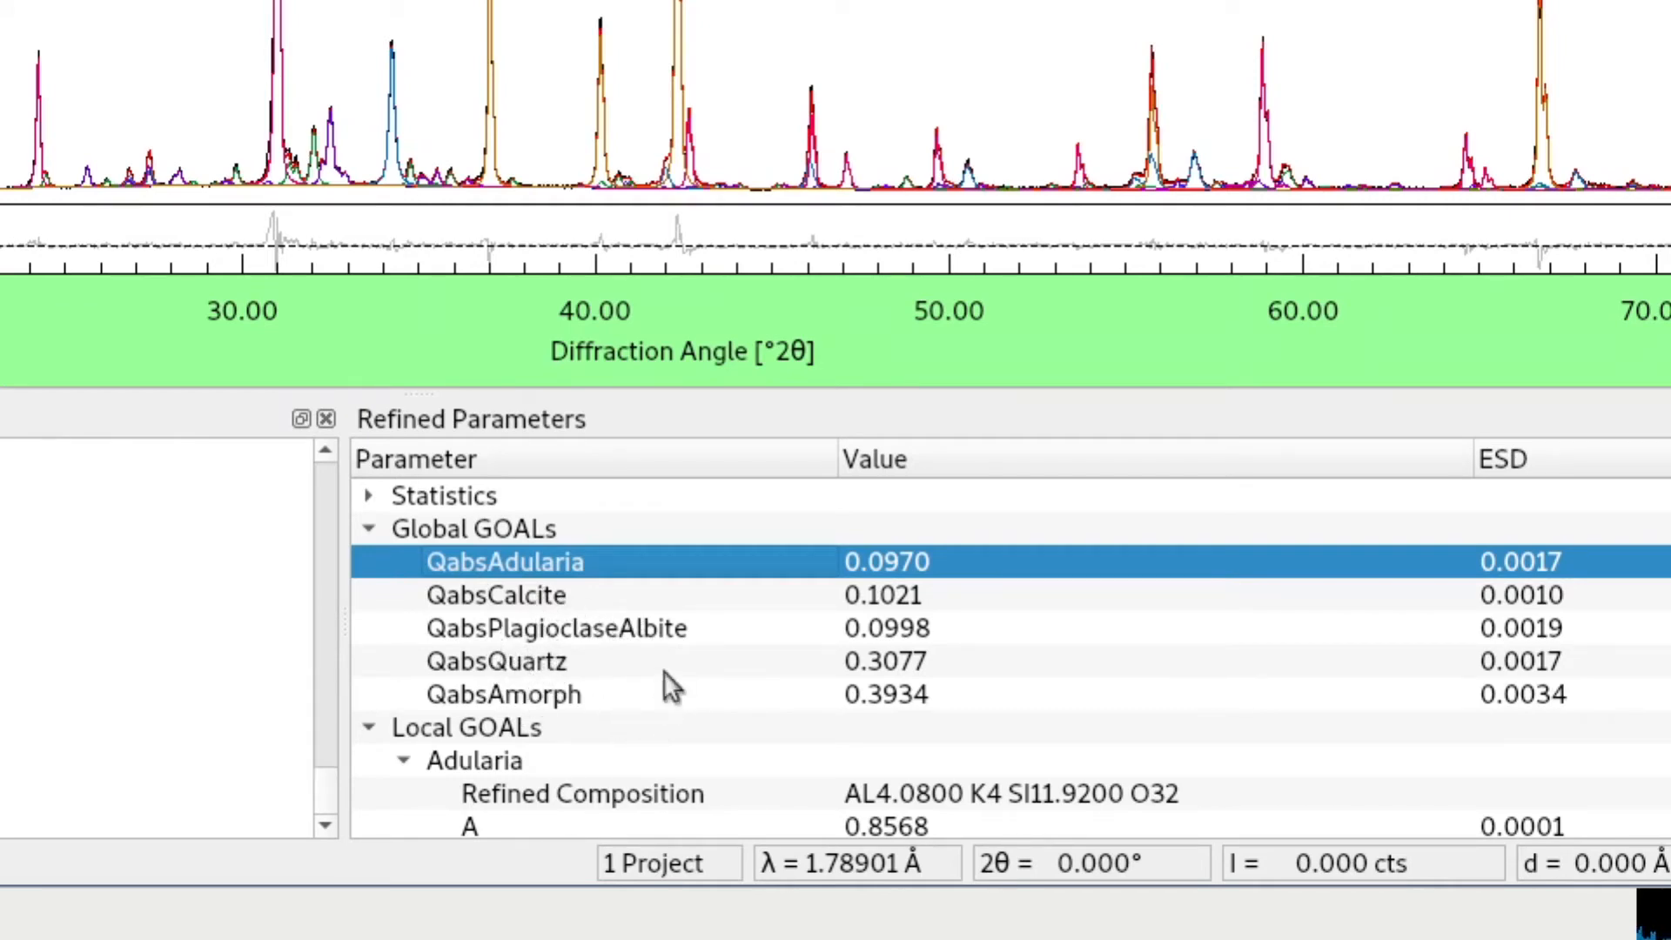
mouse_move(597, 713)
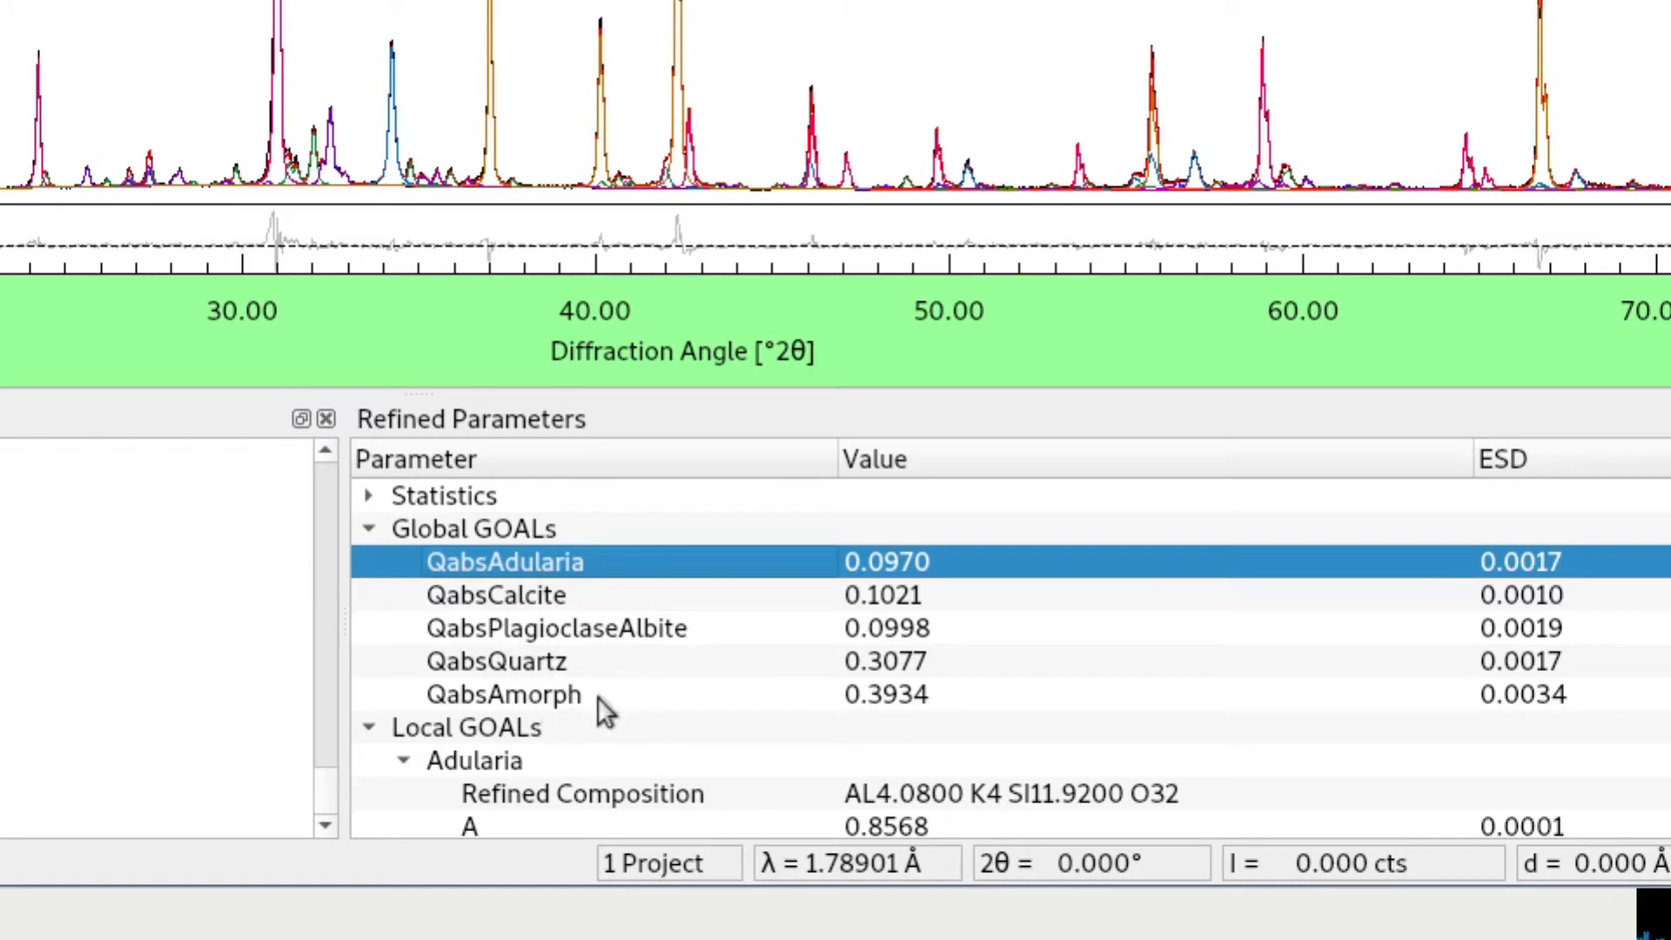
mouse_move(708, 658)
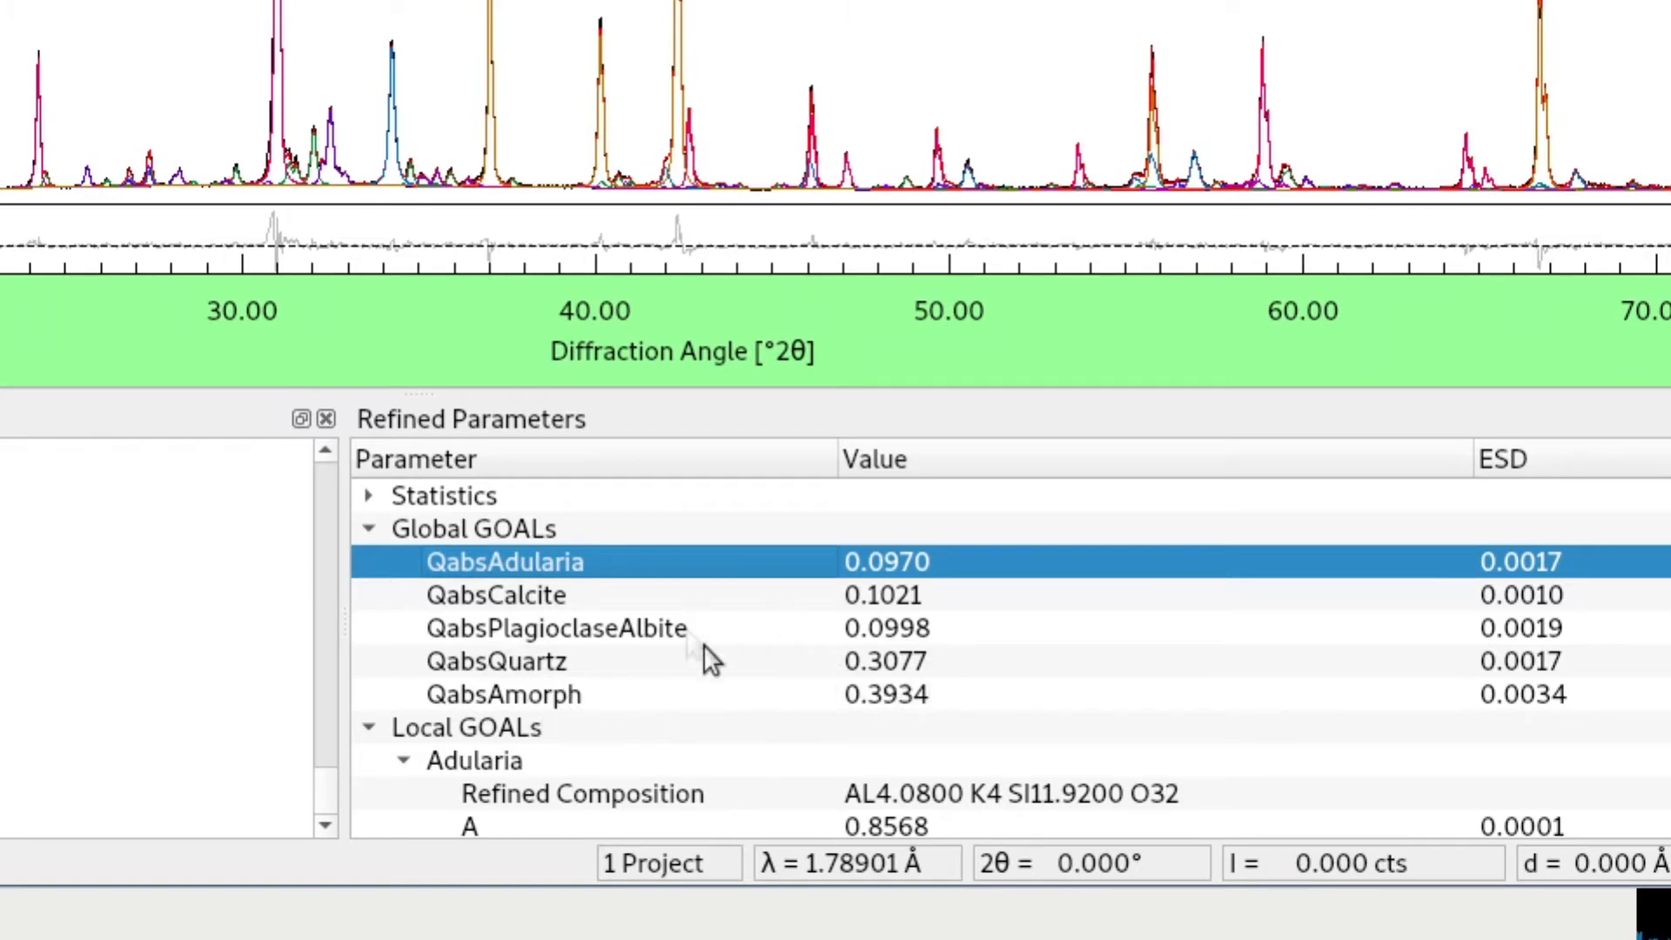
mouse_move(738, 618)
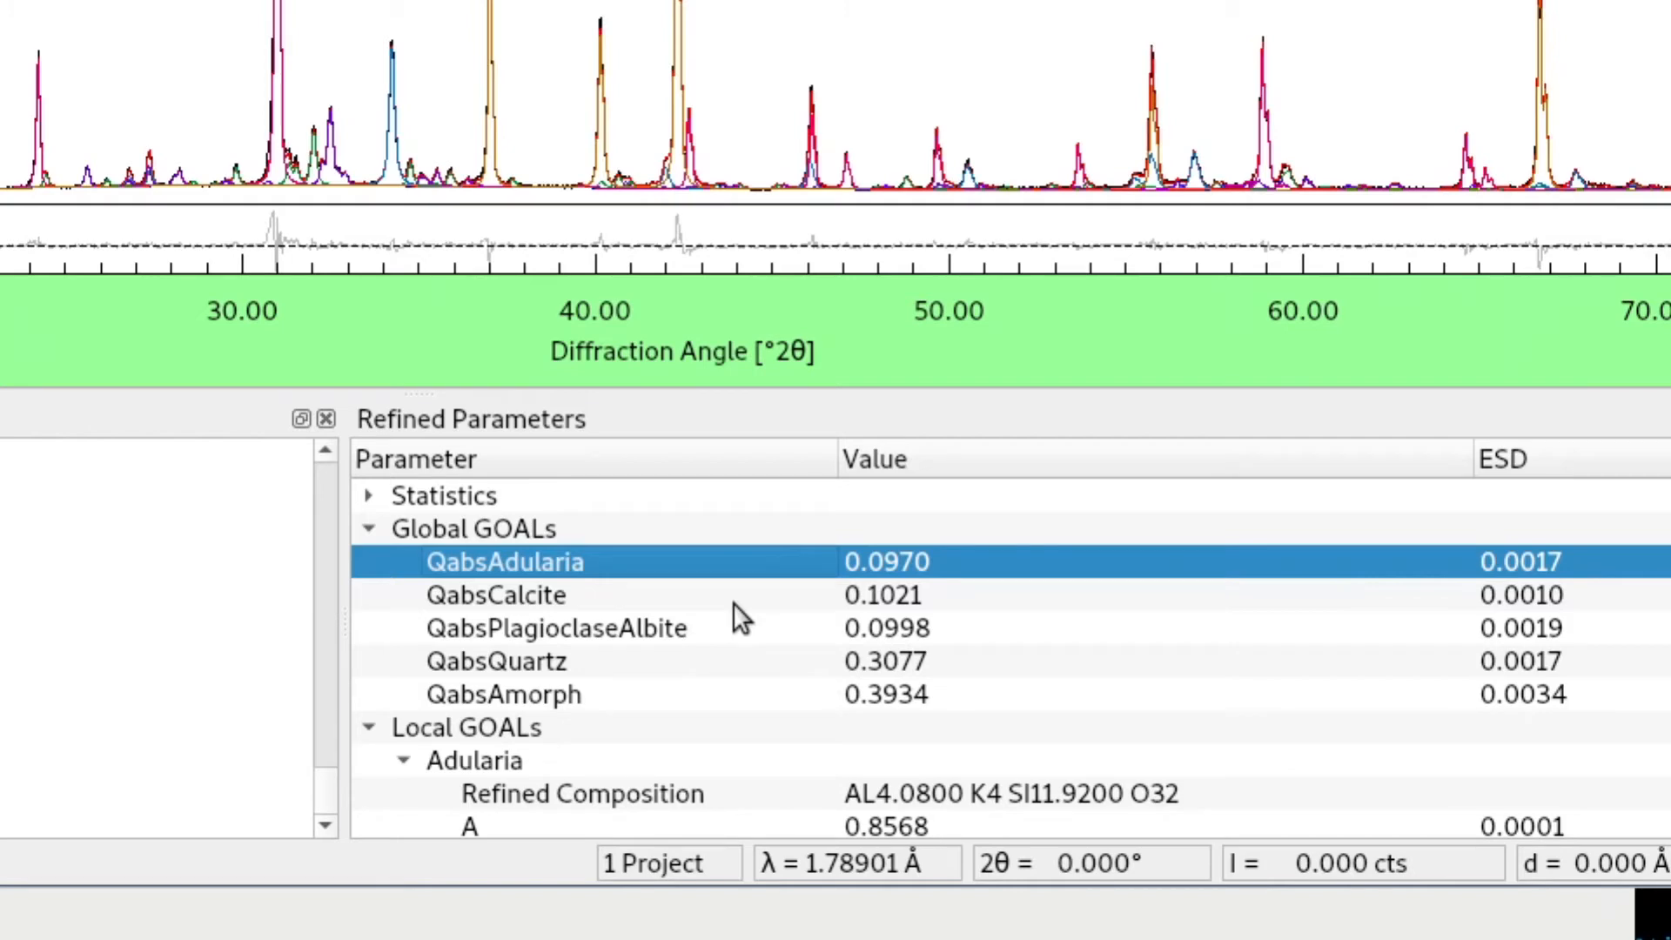
mouse_move(804, 620)
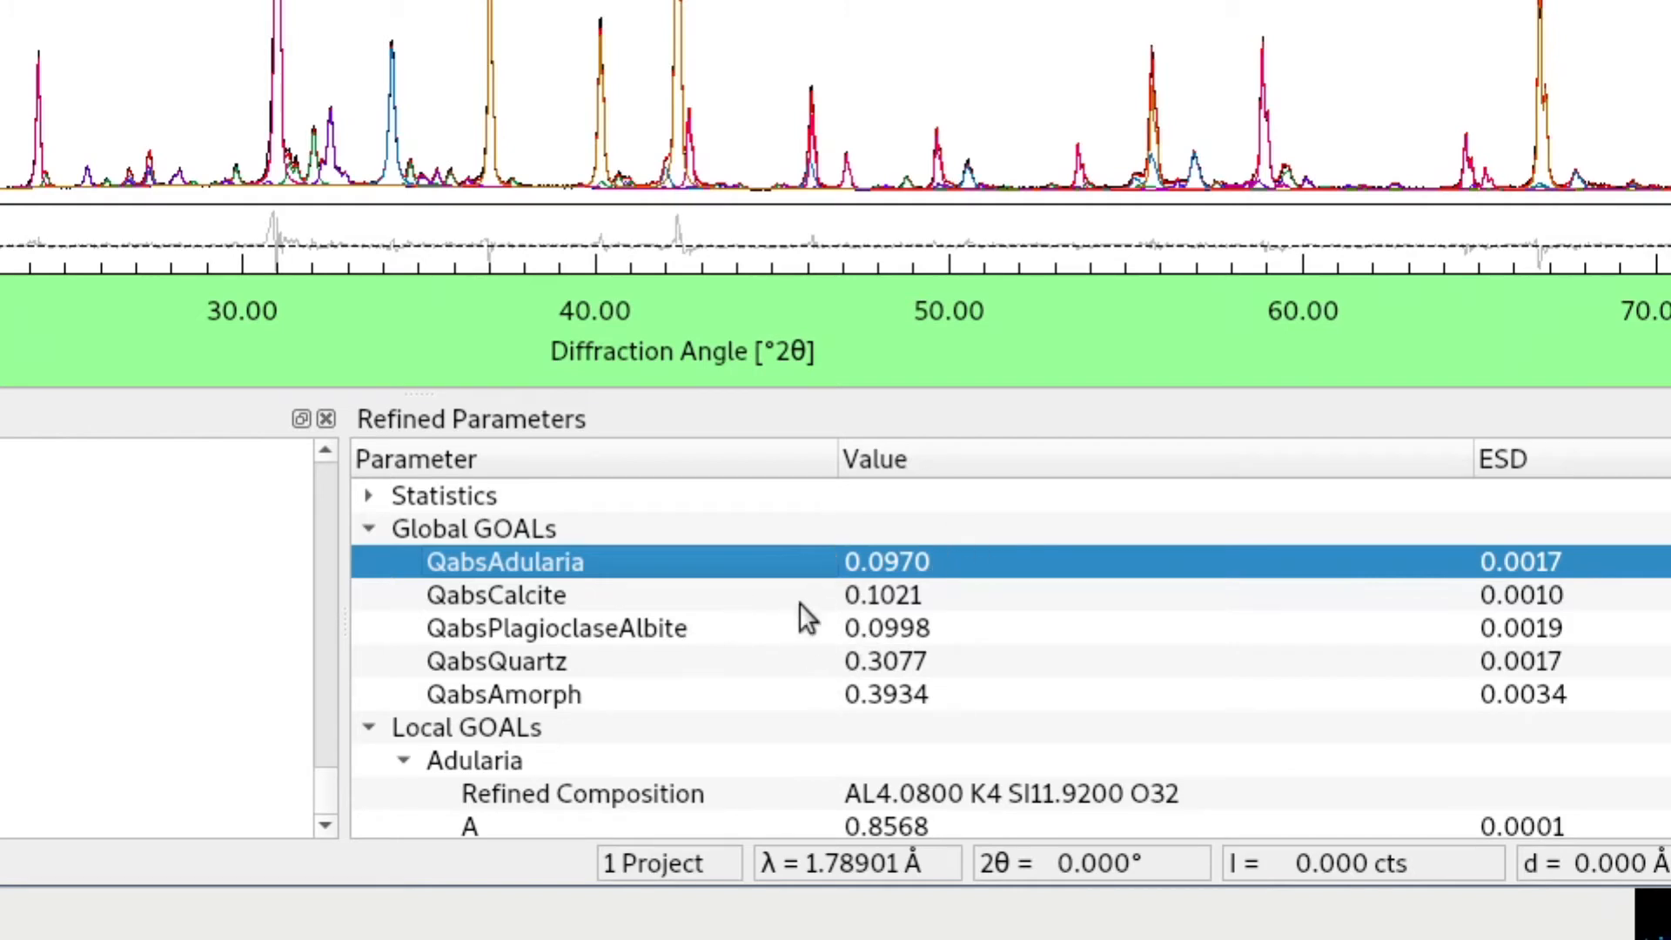
mouse_move(889, 585)
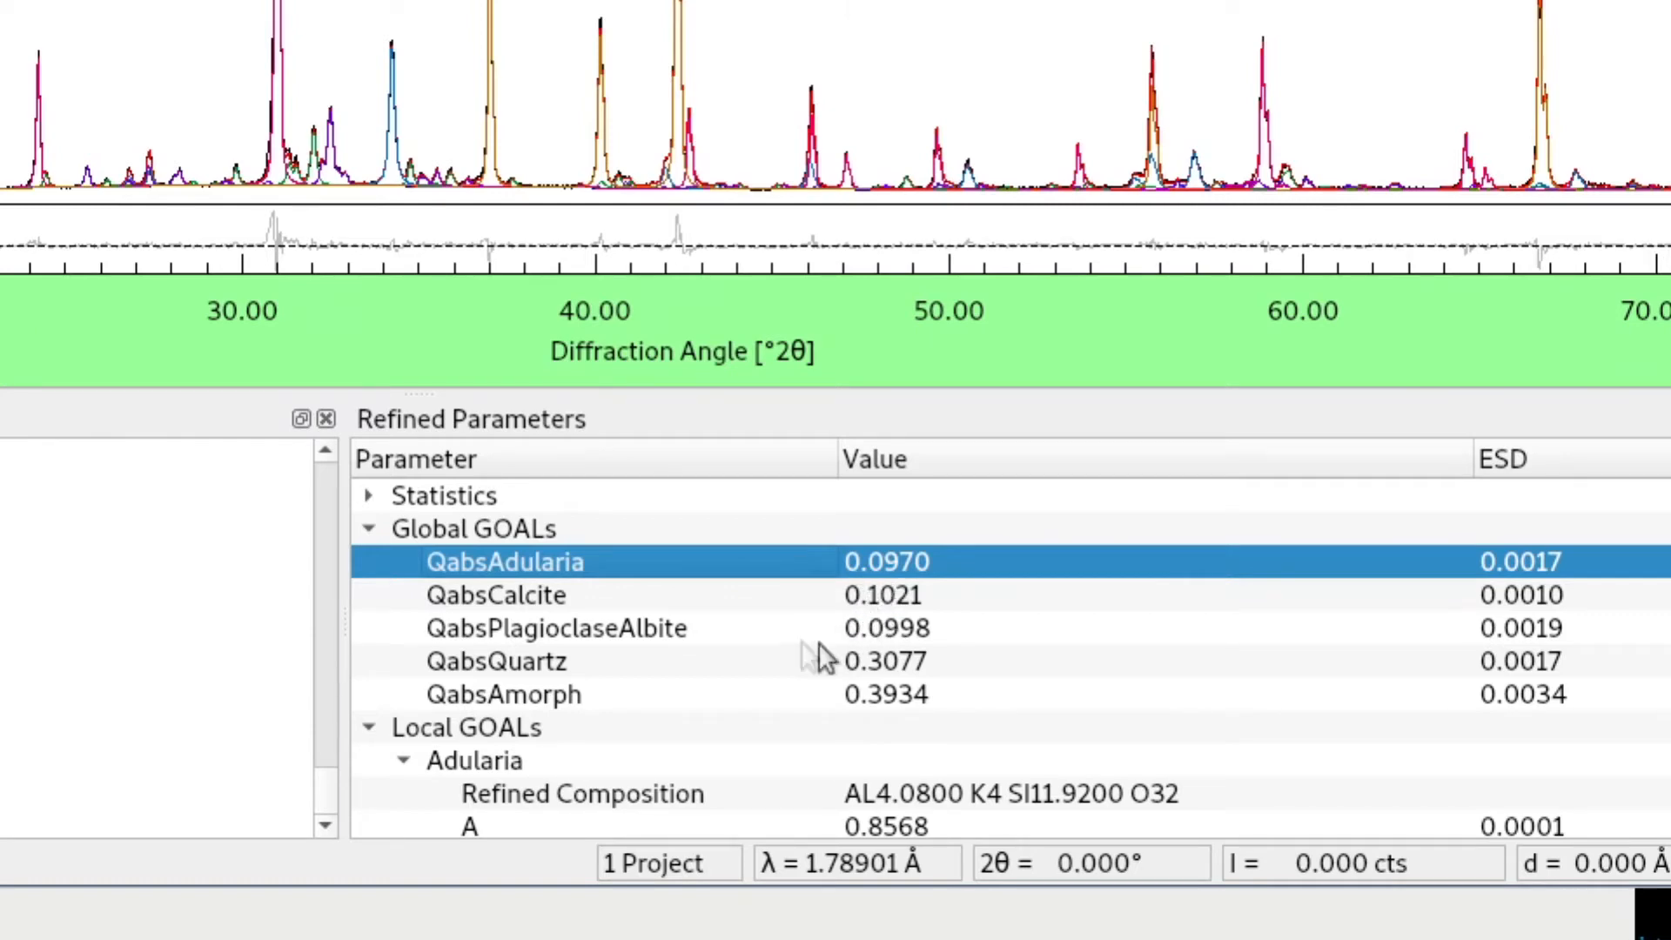
mouse_move(933, 596)
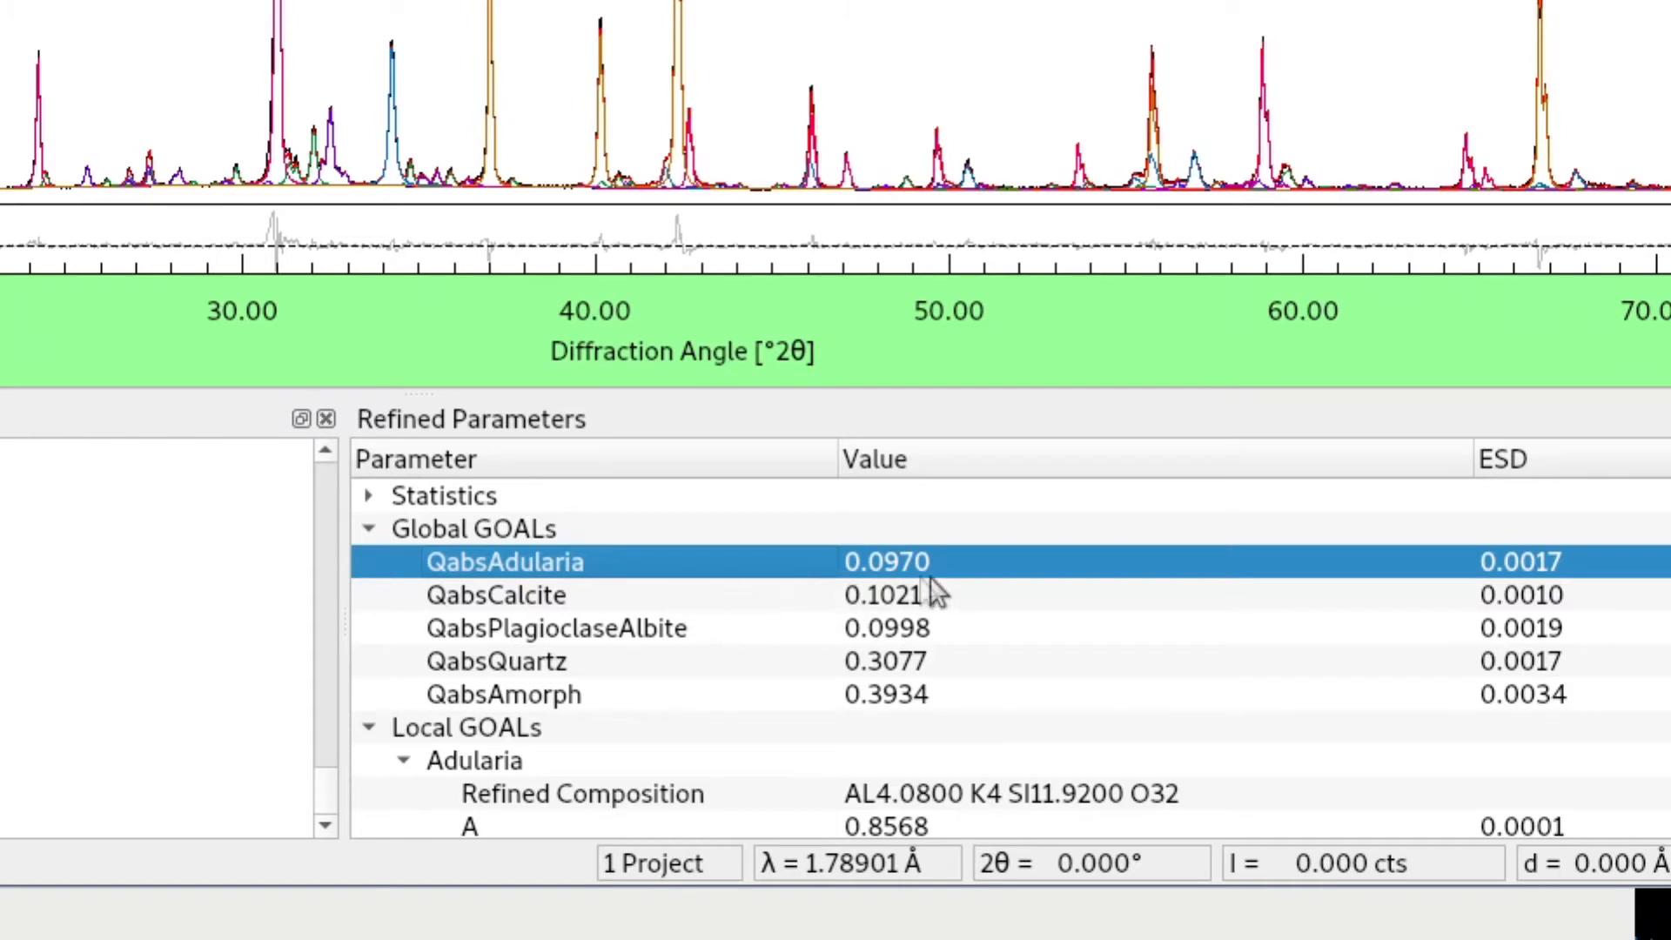
mouse_move(919, 625)
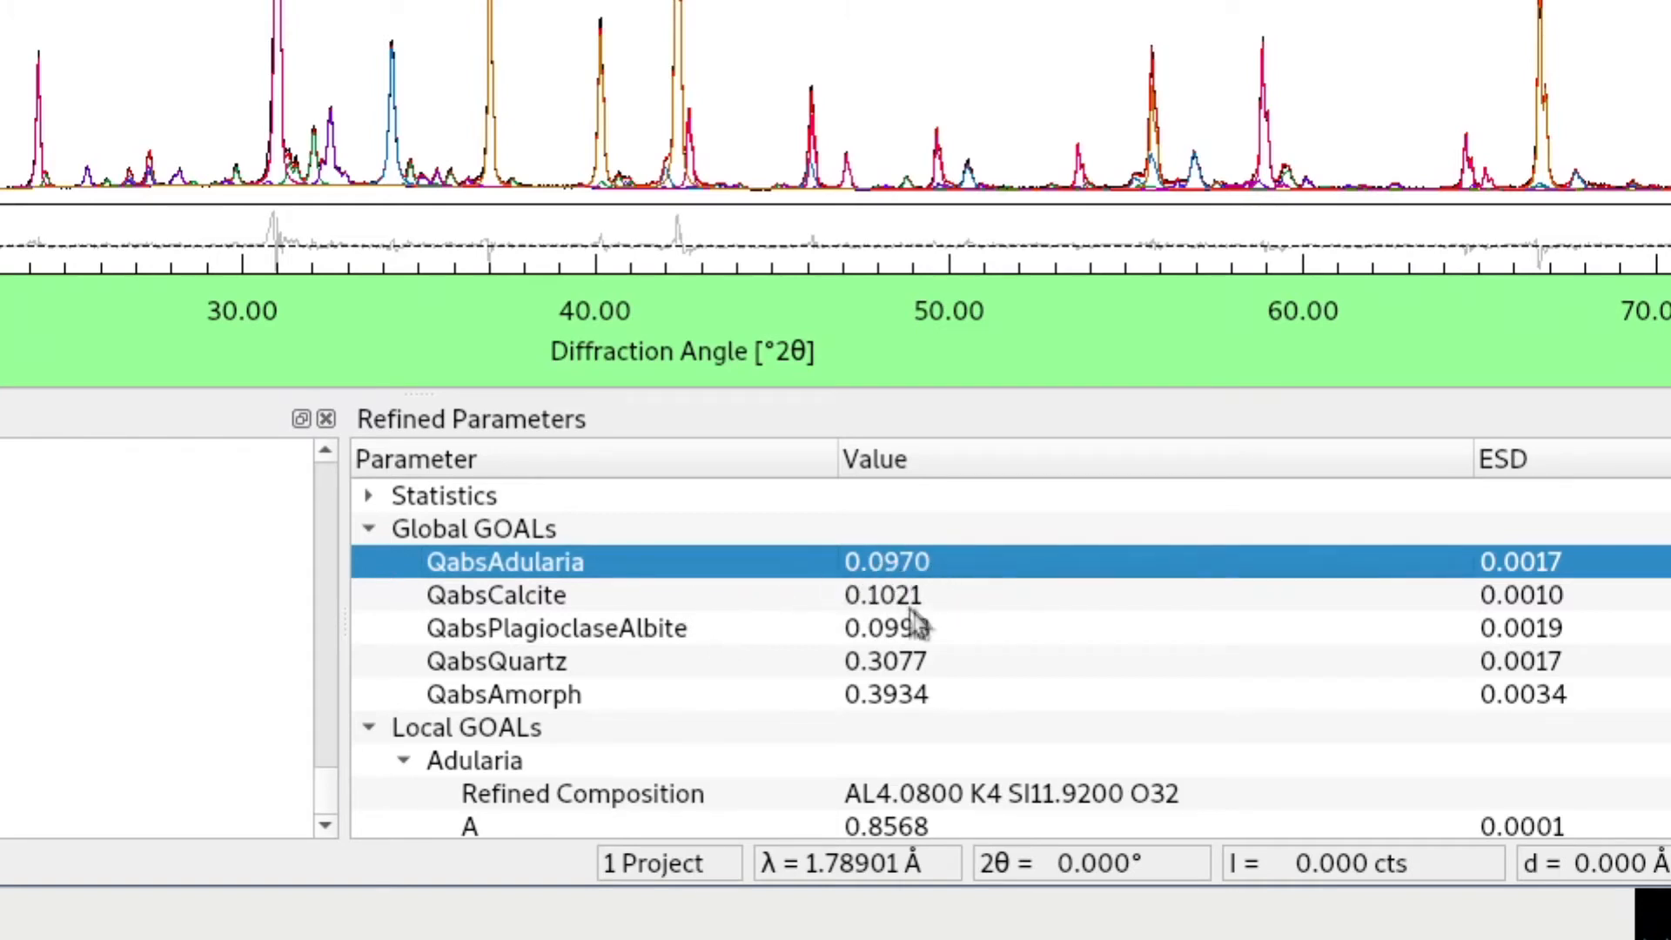
left_click(496, 595)
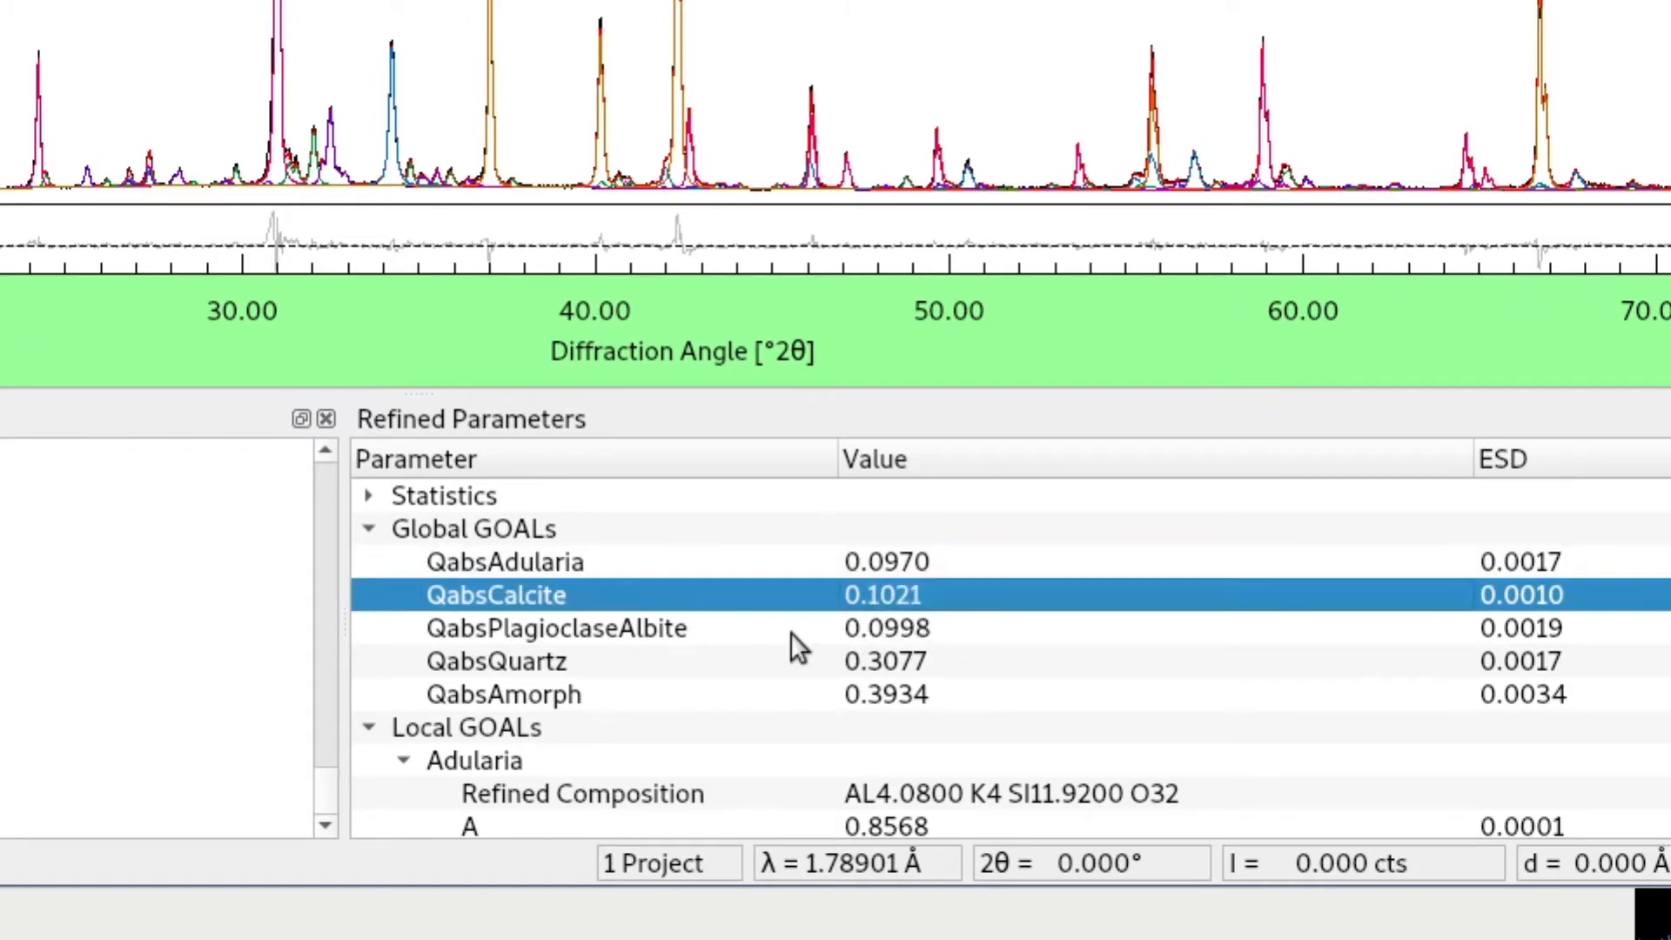
left_click(554, 628)
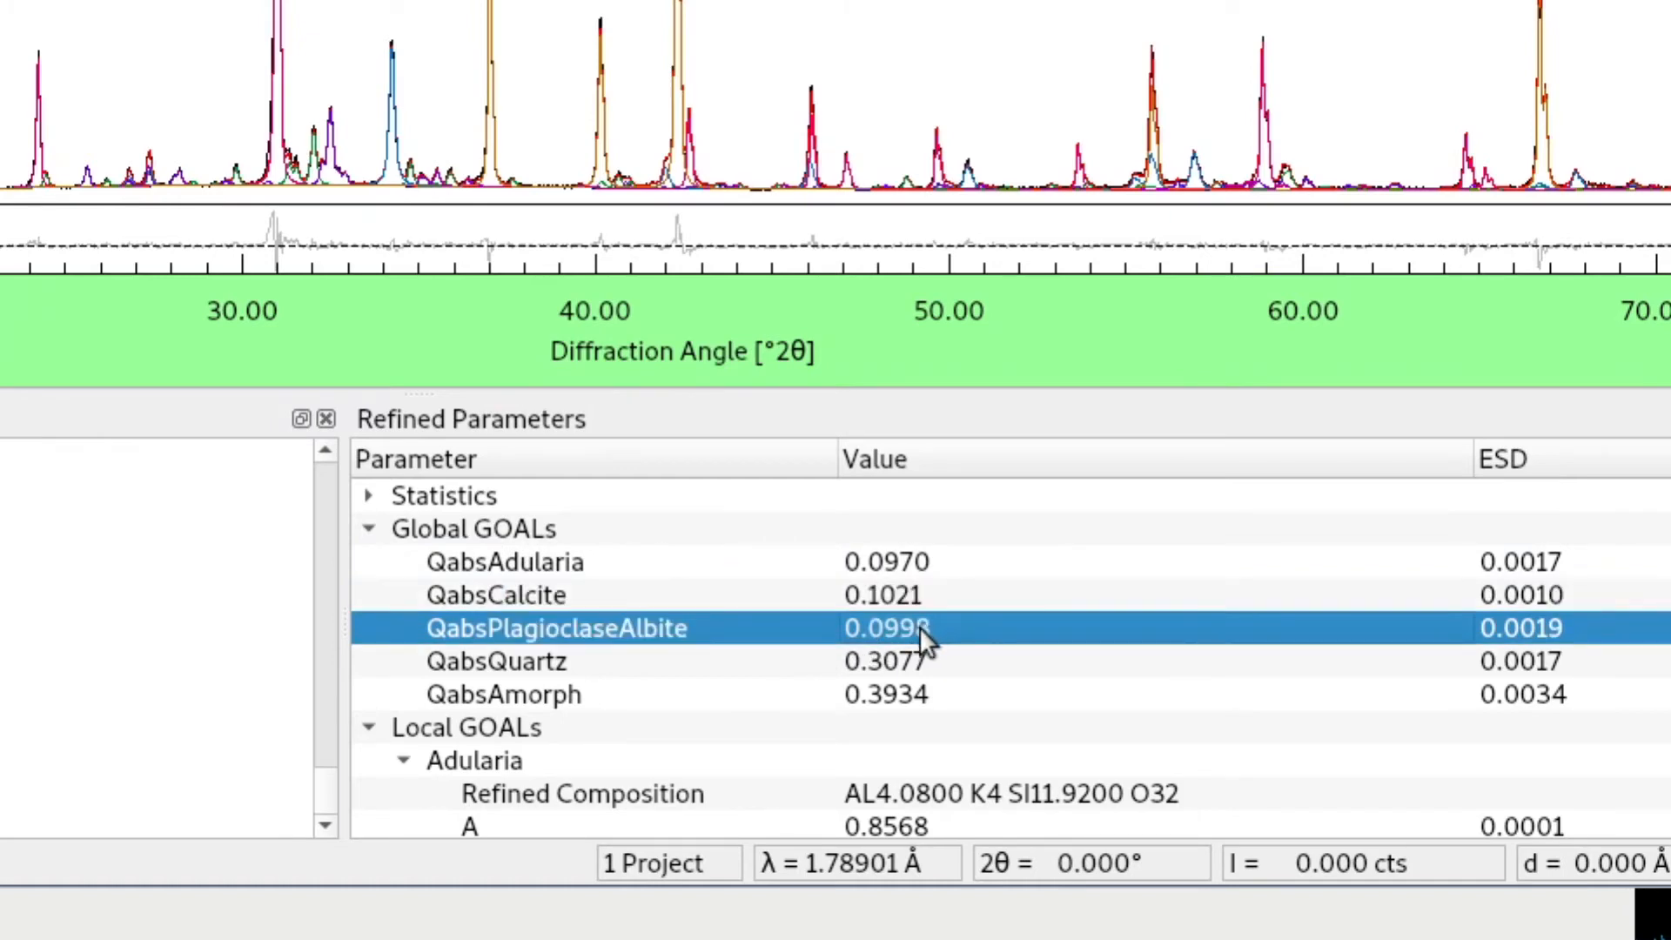
mouse_move(825, 677)
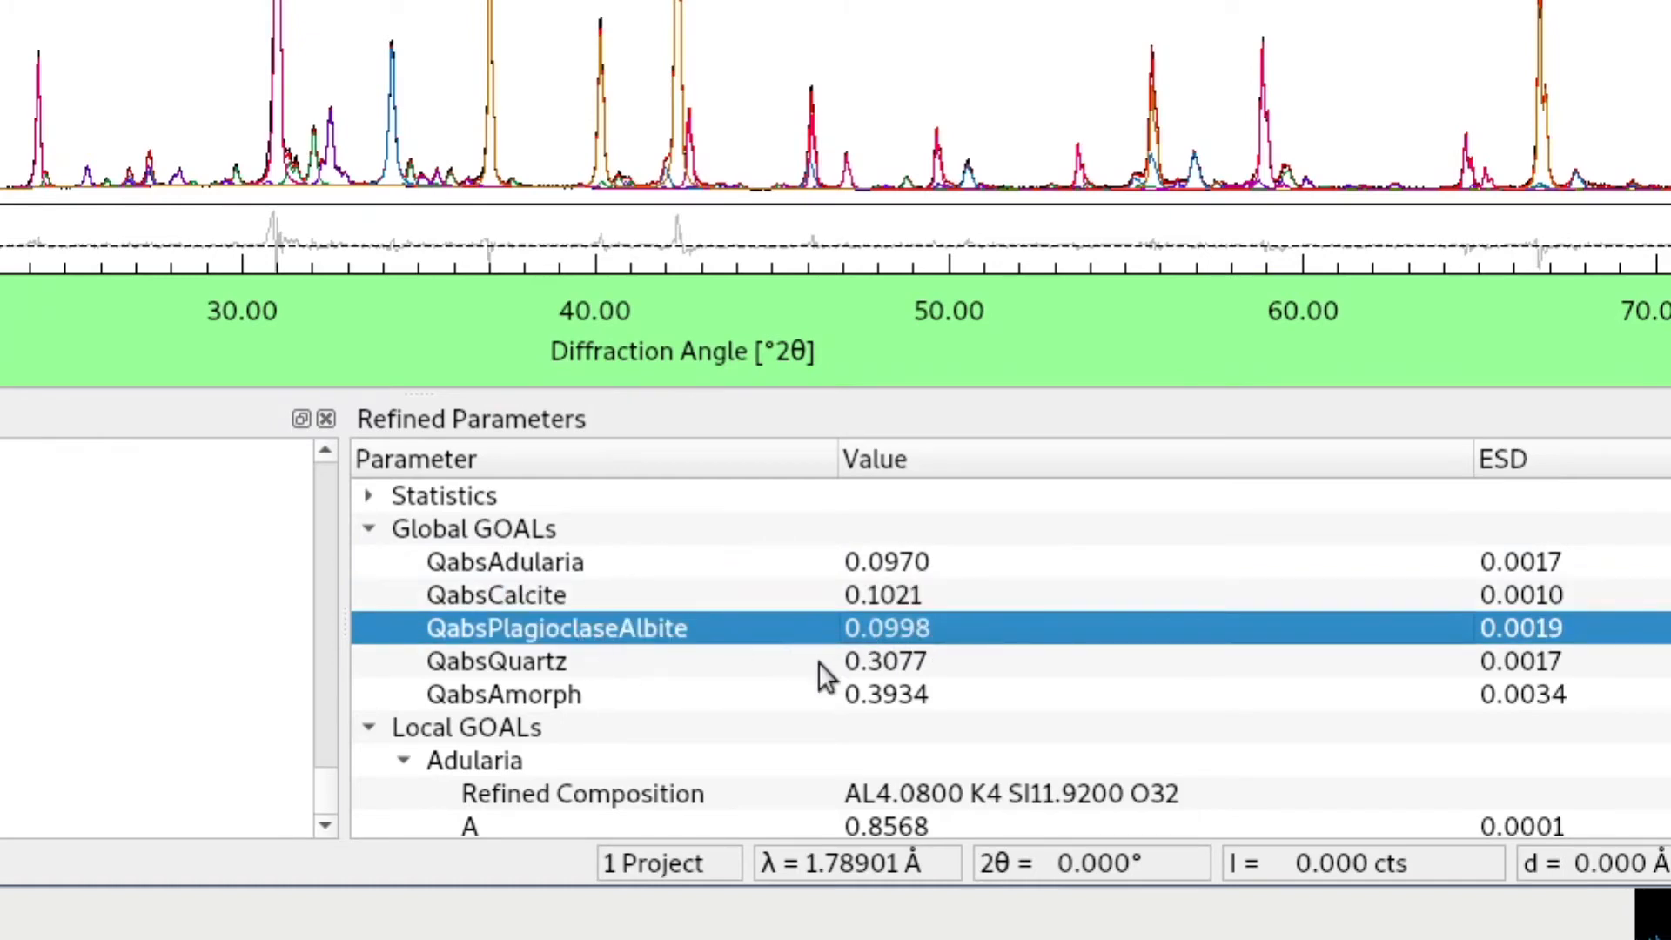
left_click(496, 661)
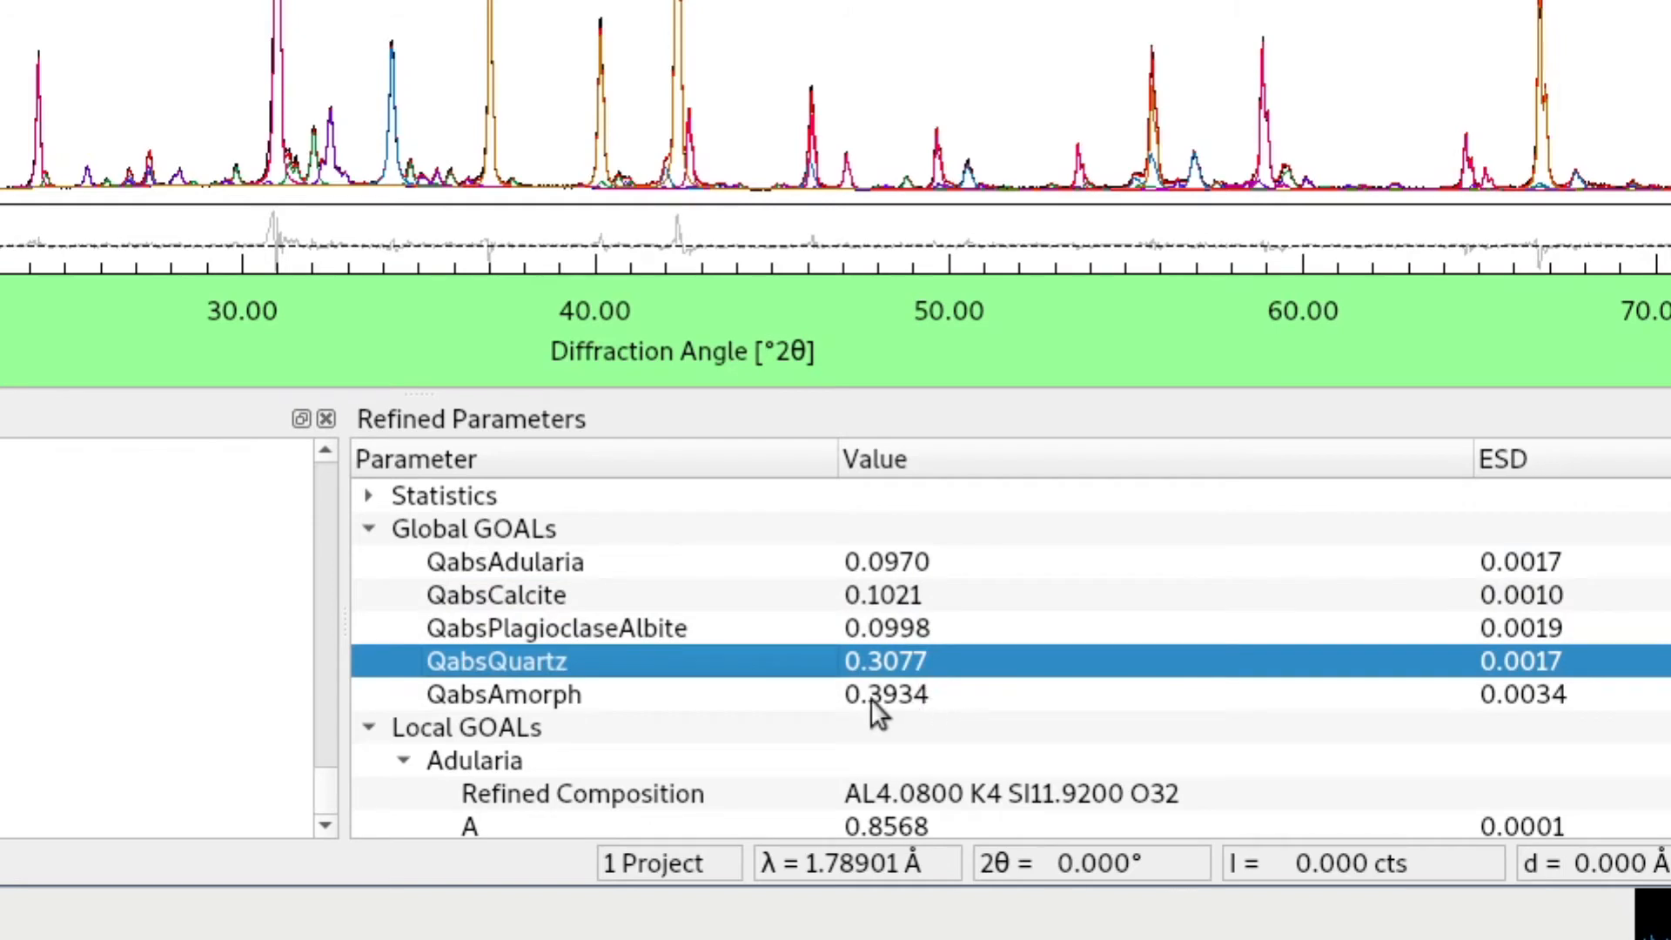
left_click(501, 694)
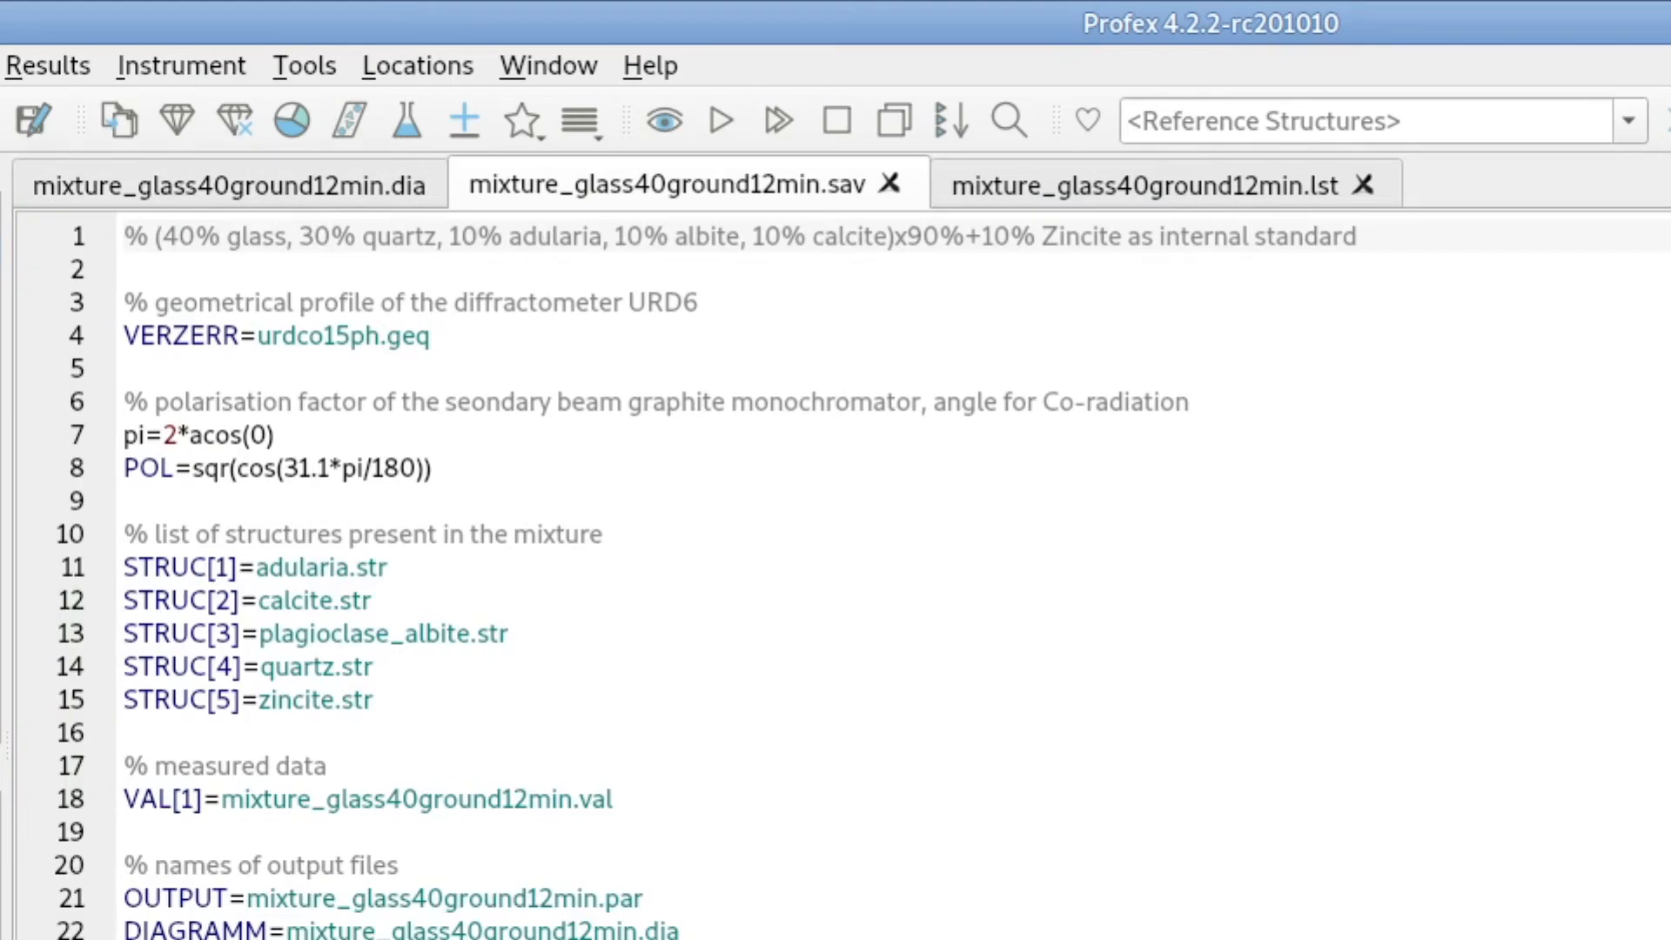
left_click(826, 235)
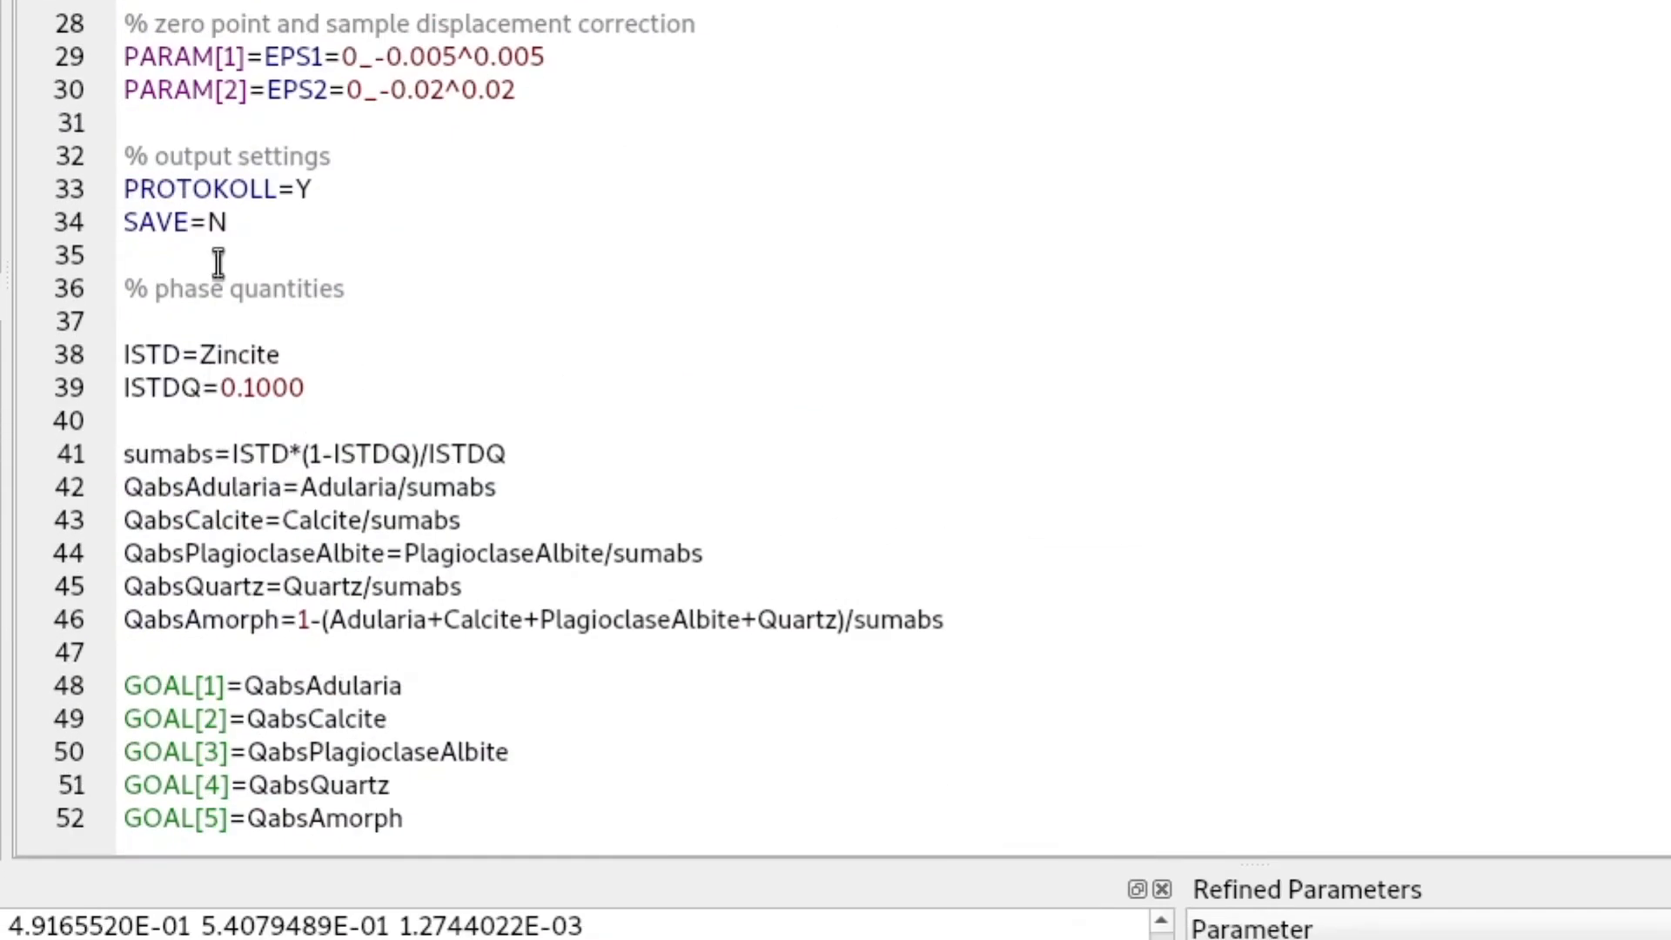
left_click_drag(213, 262, 656, 815)
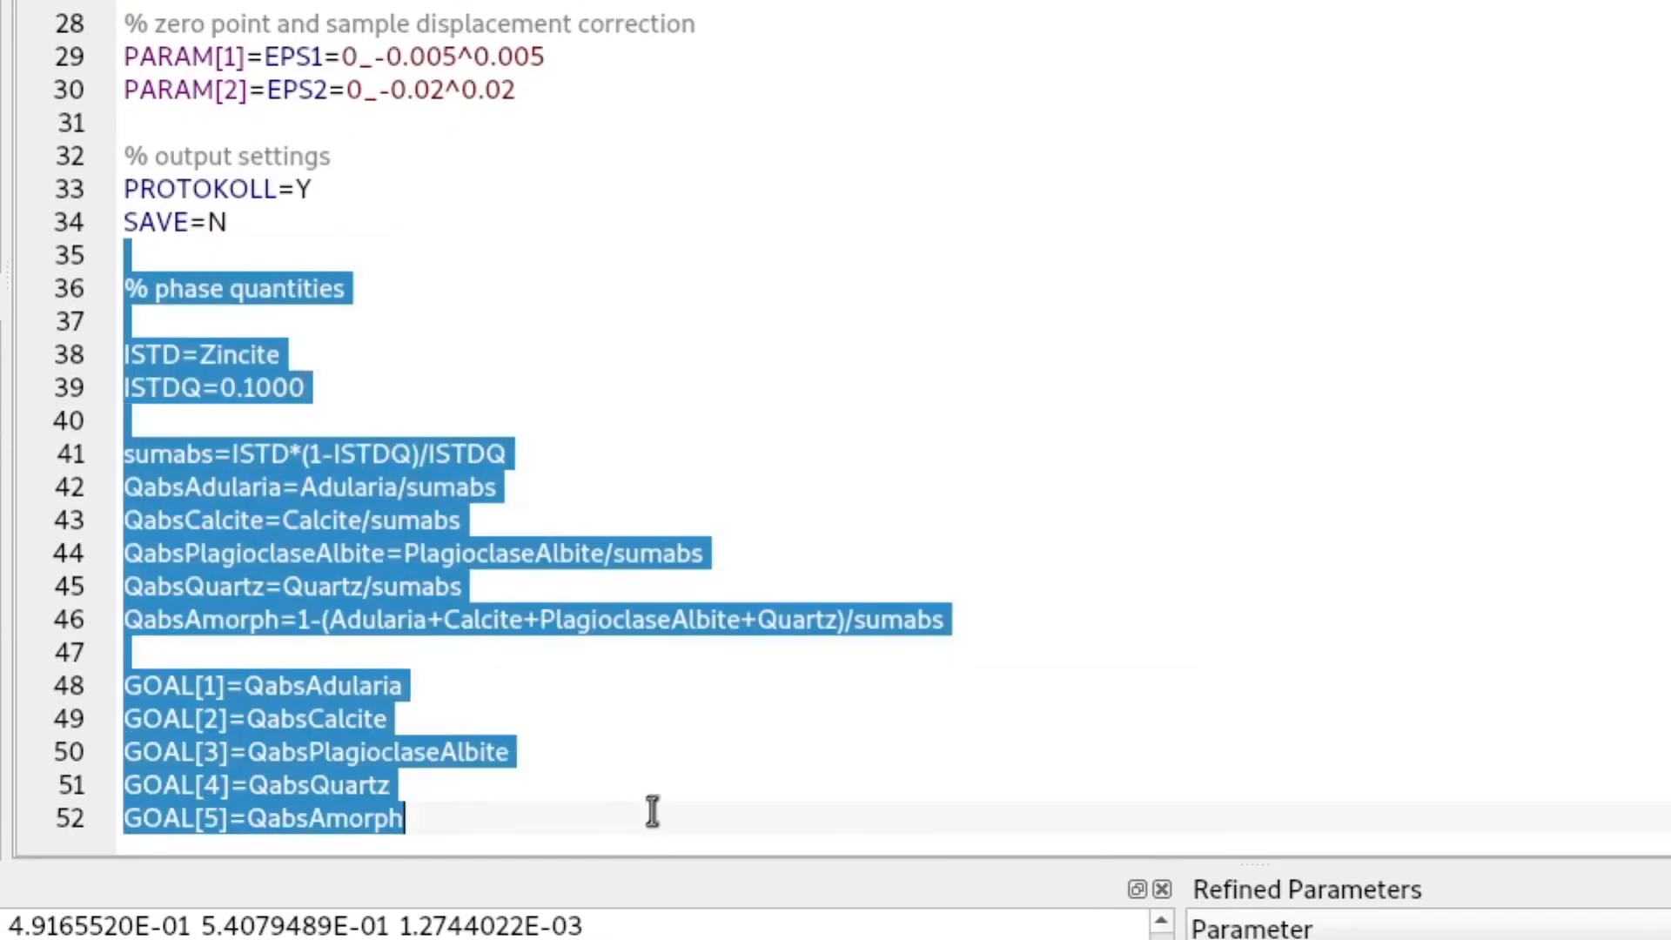
mouse_move(419, 216)
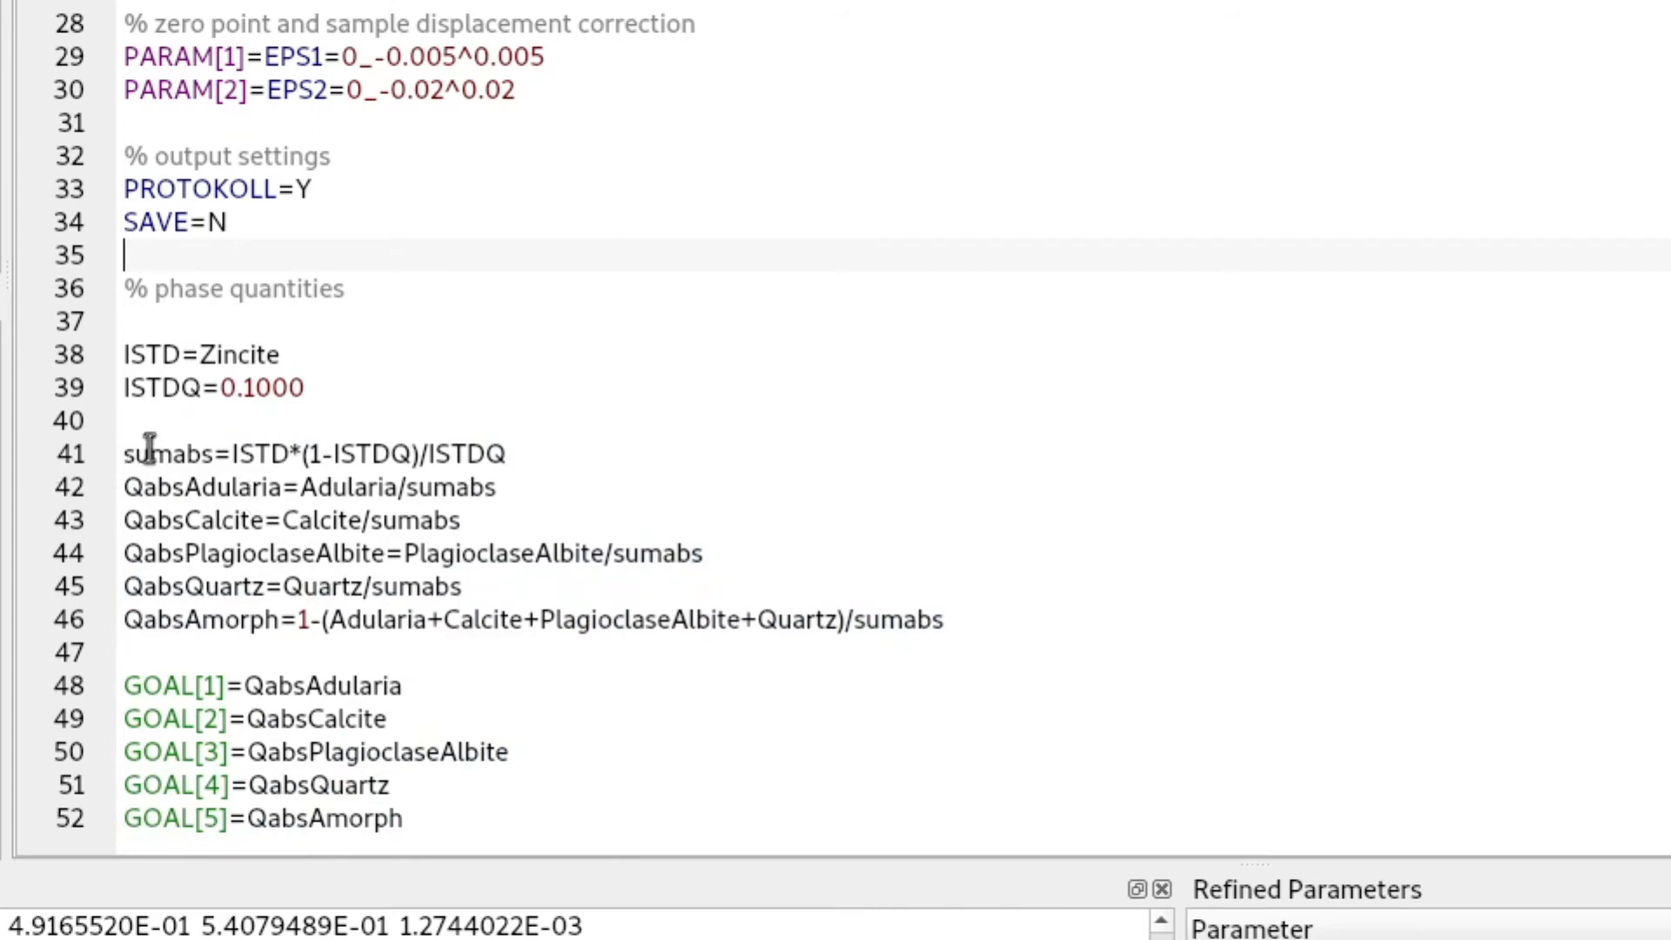
mouse_move(219, 586)
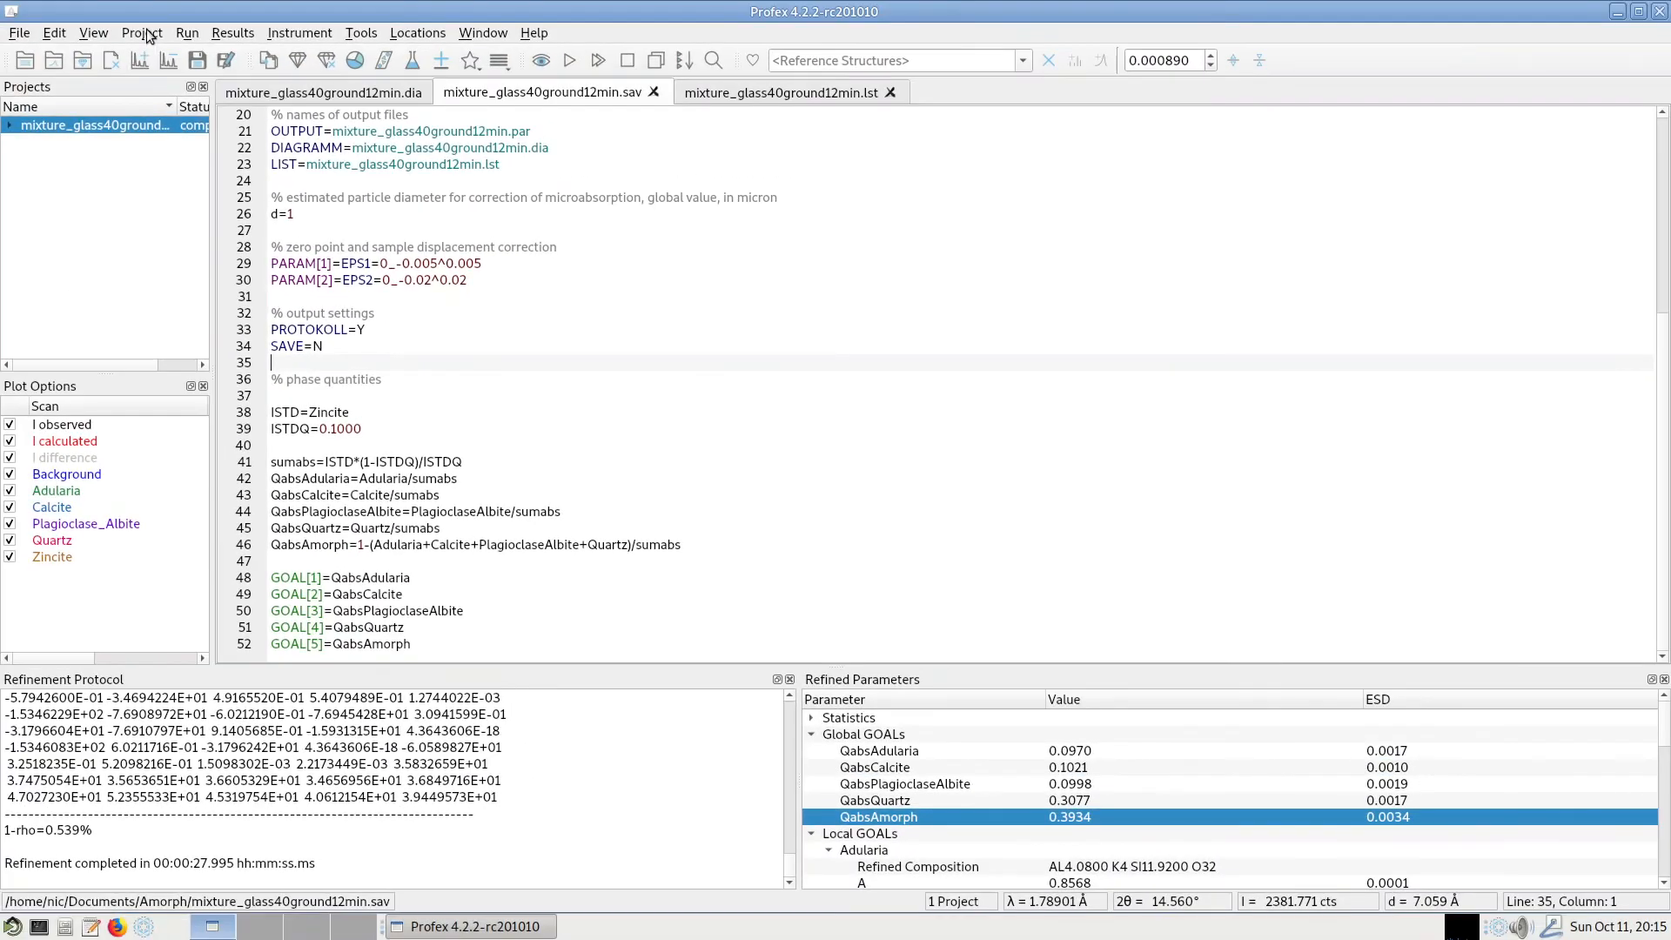
Step: Unset the internal standard so the .sav file holds relative fractions over five phases
left_click(141, 31)
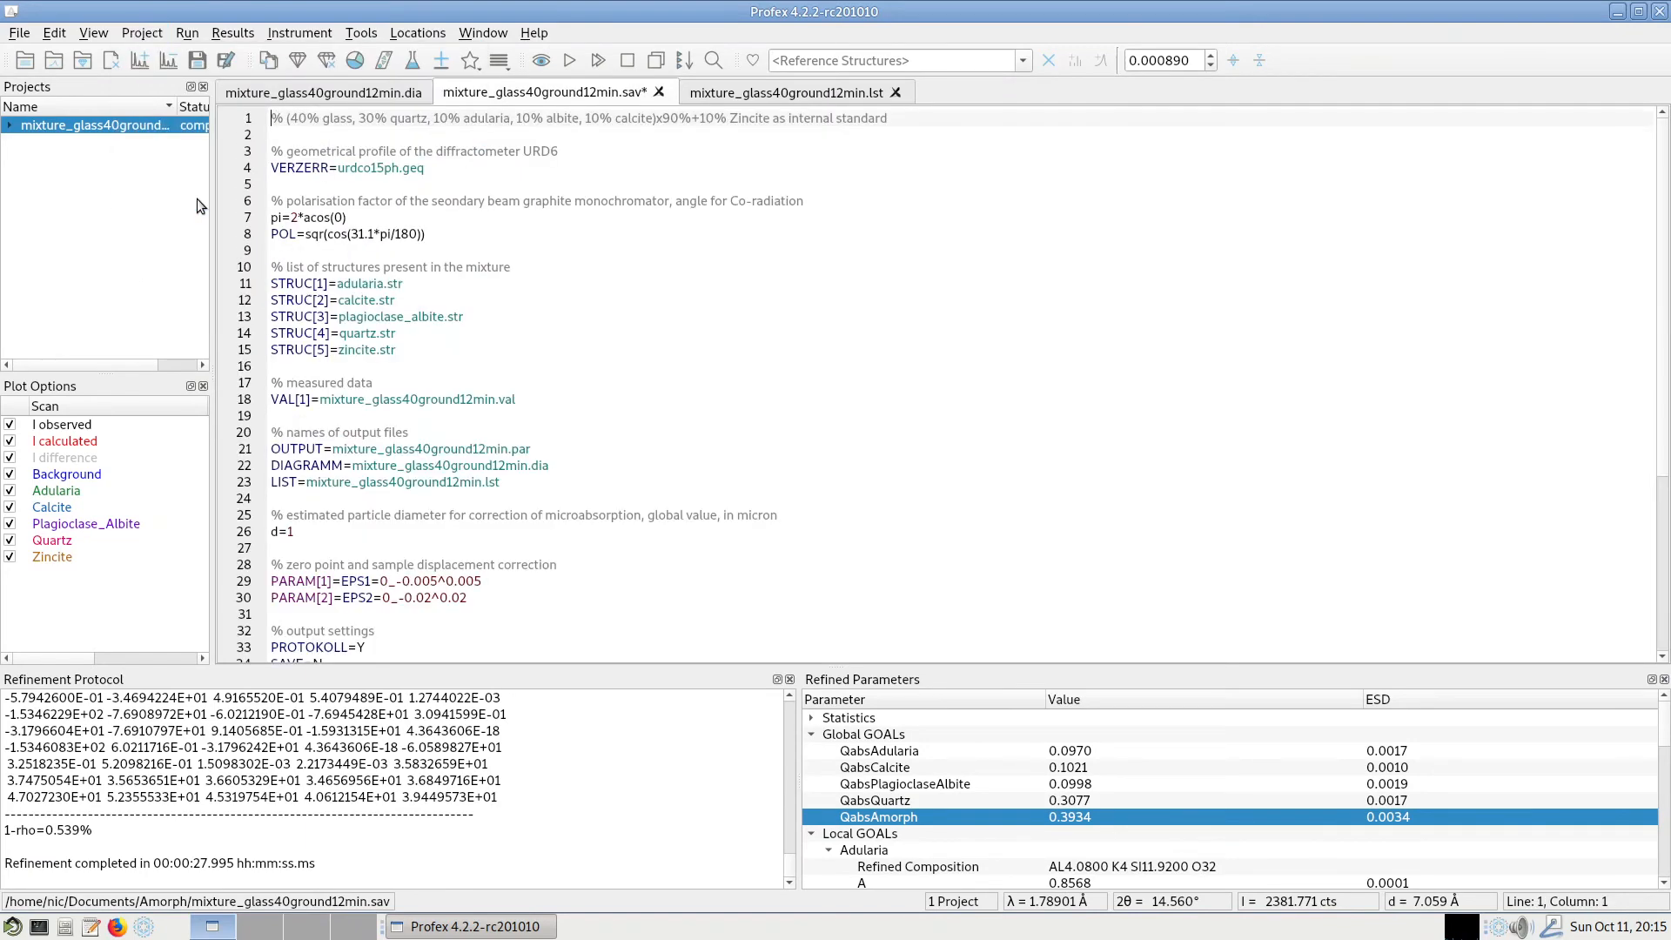
scroll("down", 3)
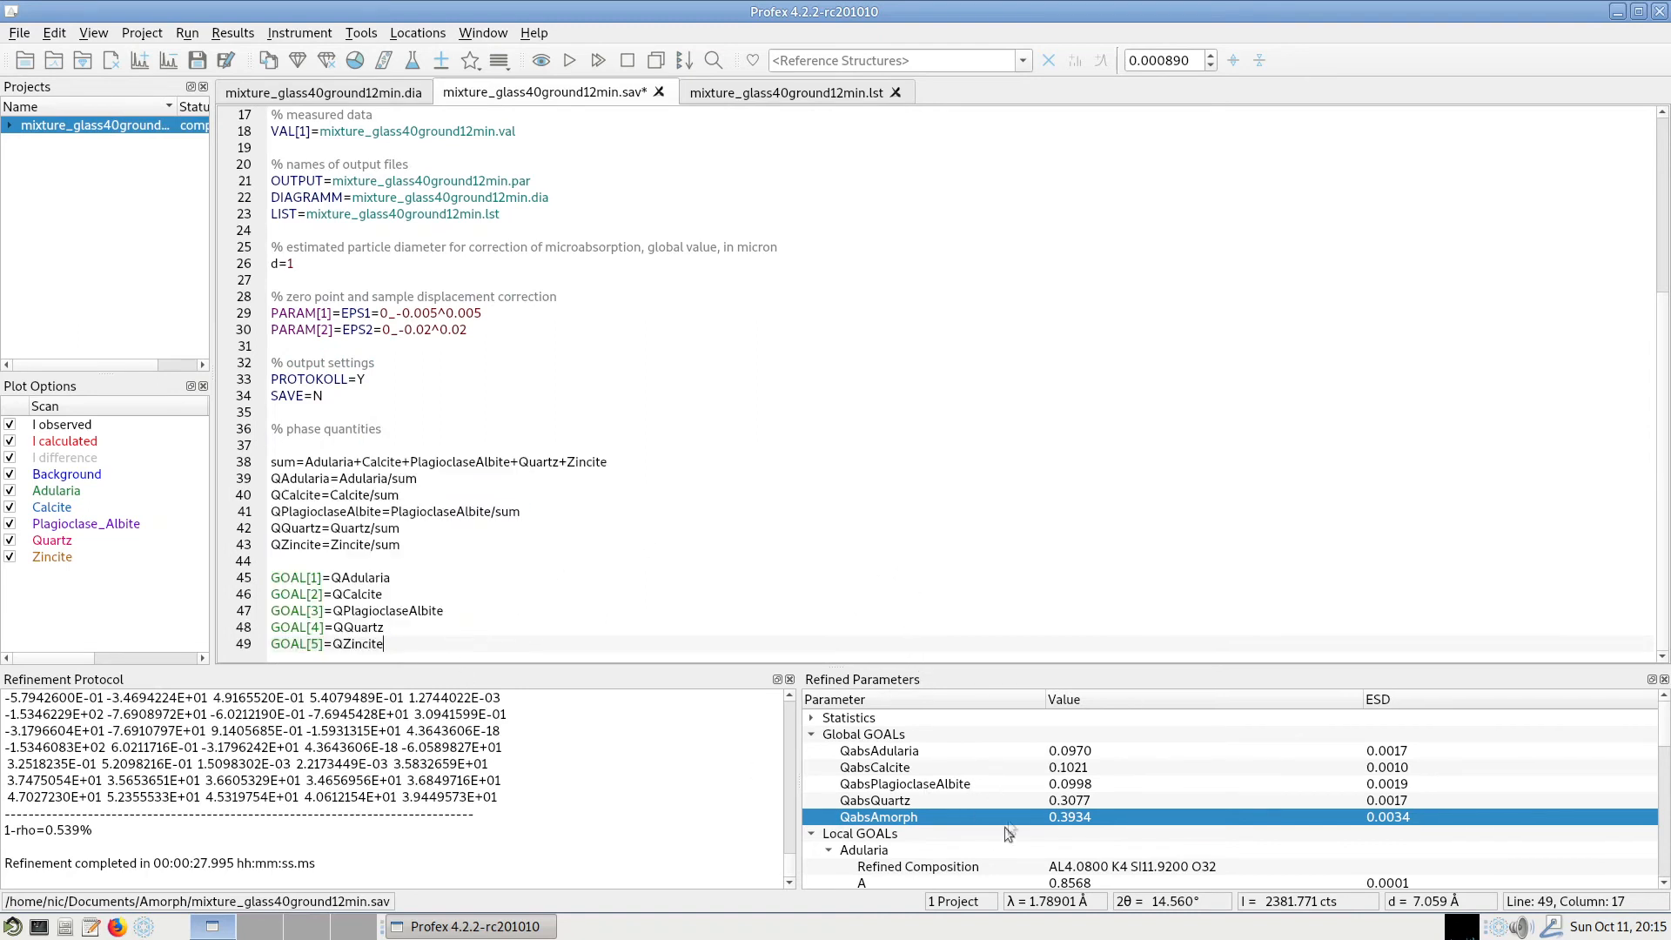
mouse_move(952, 834)
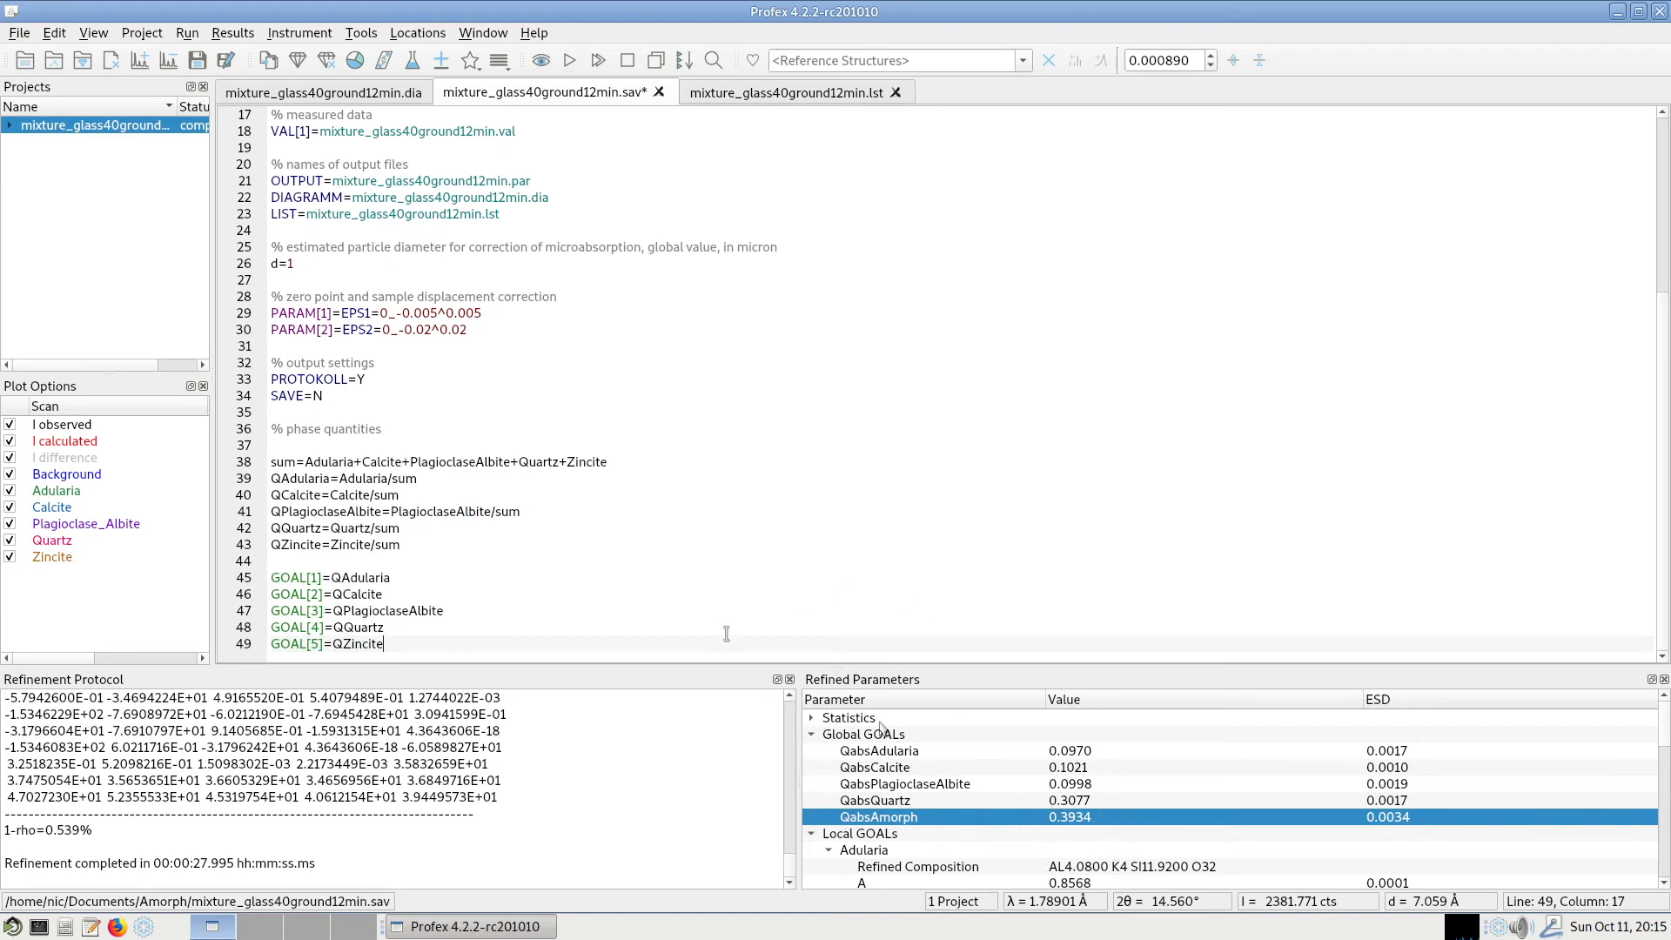
mouse_move(451, 592)
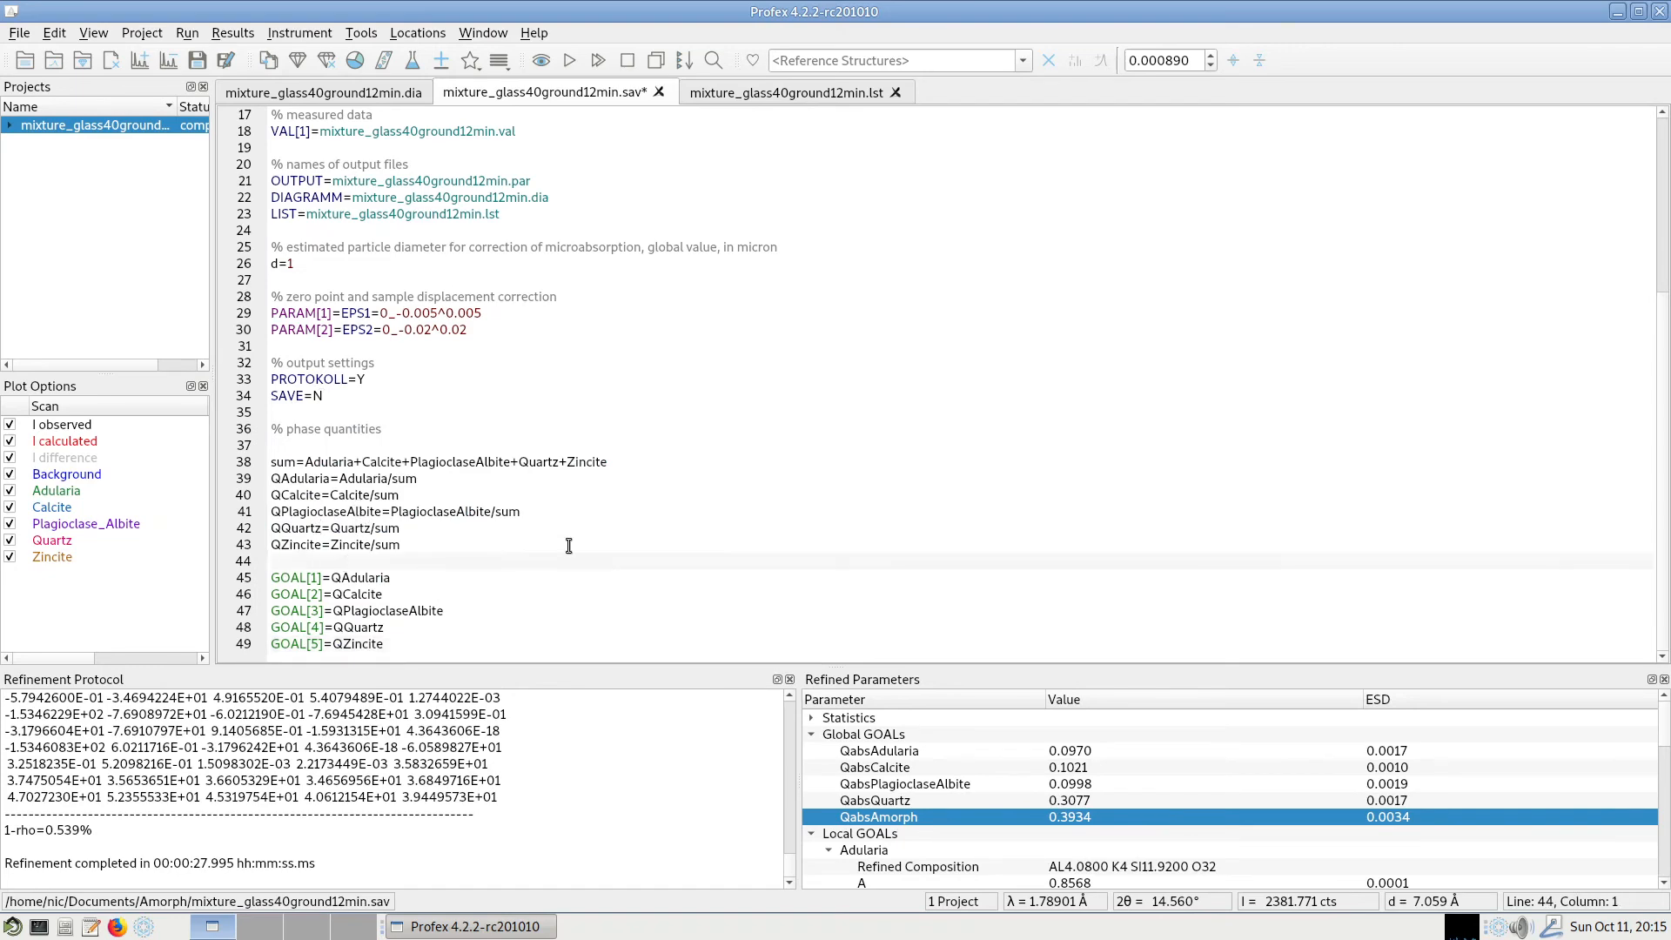
Step: Set Zincite again as internal standard with absolute quantity 0.1
left_click(141, 31)
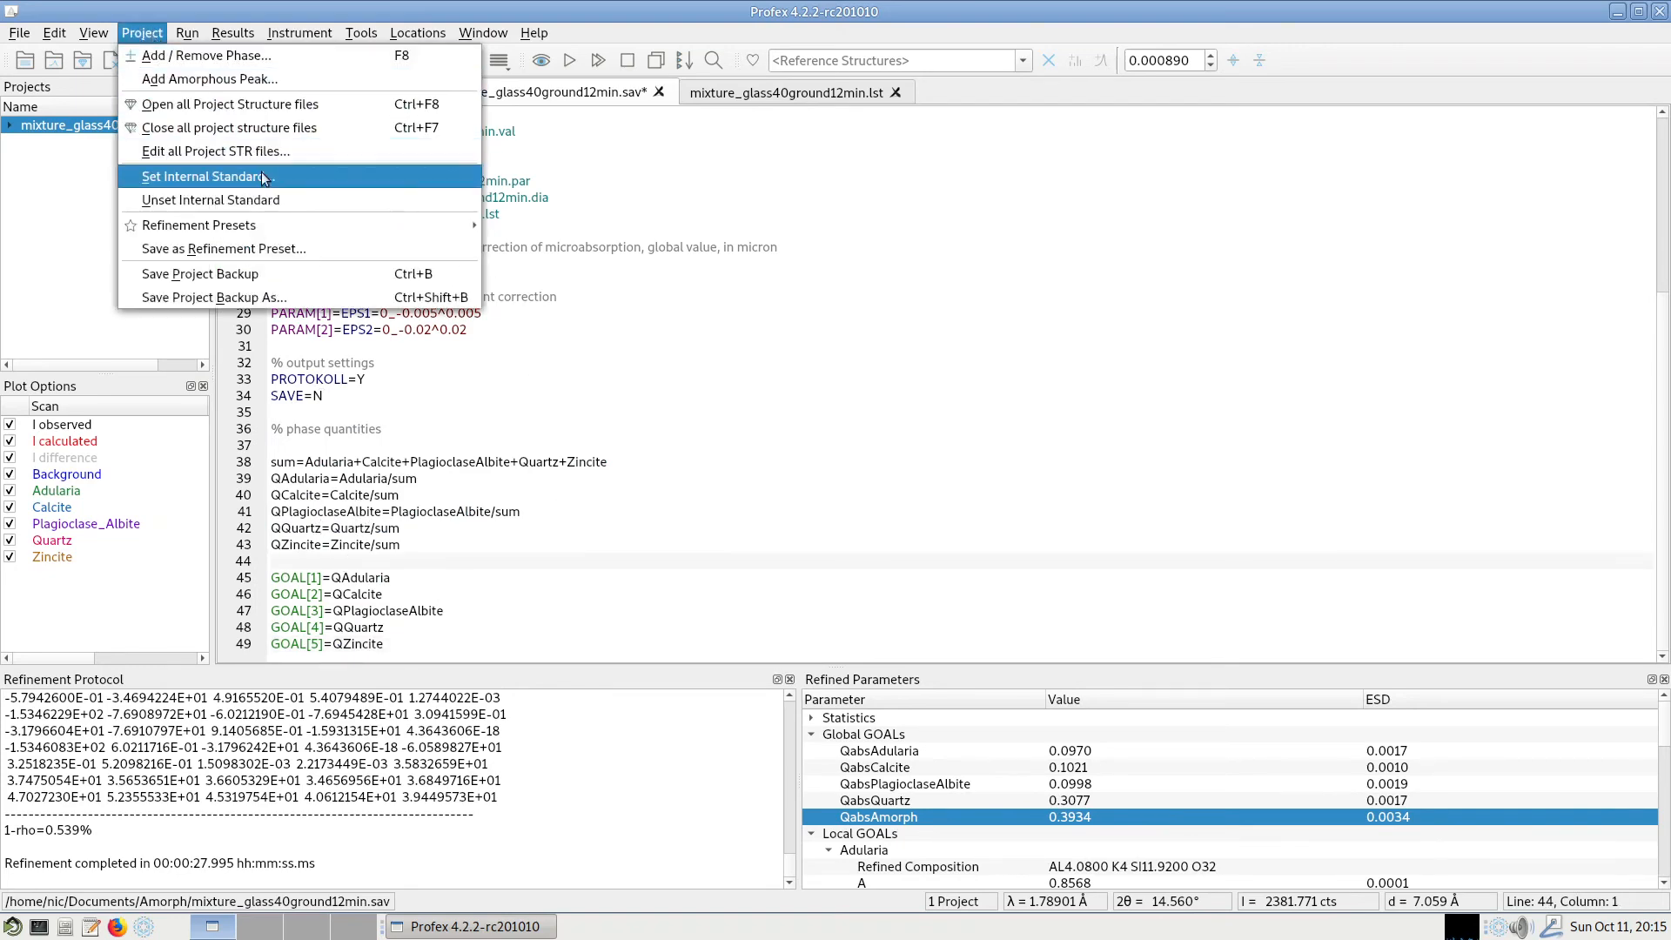
left_click(204, 176)
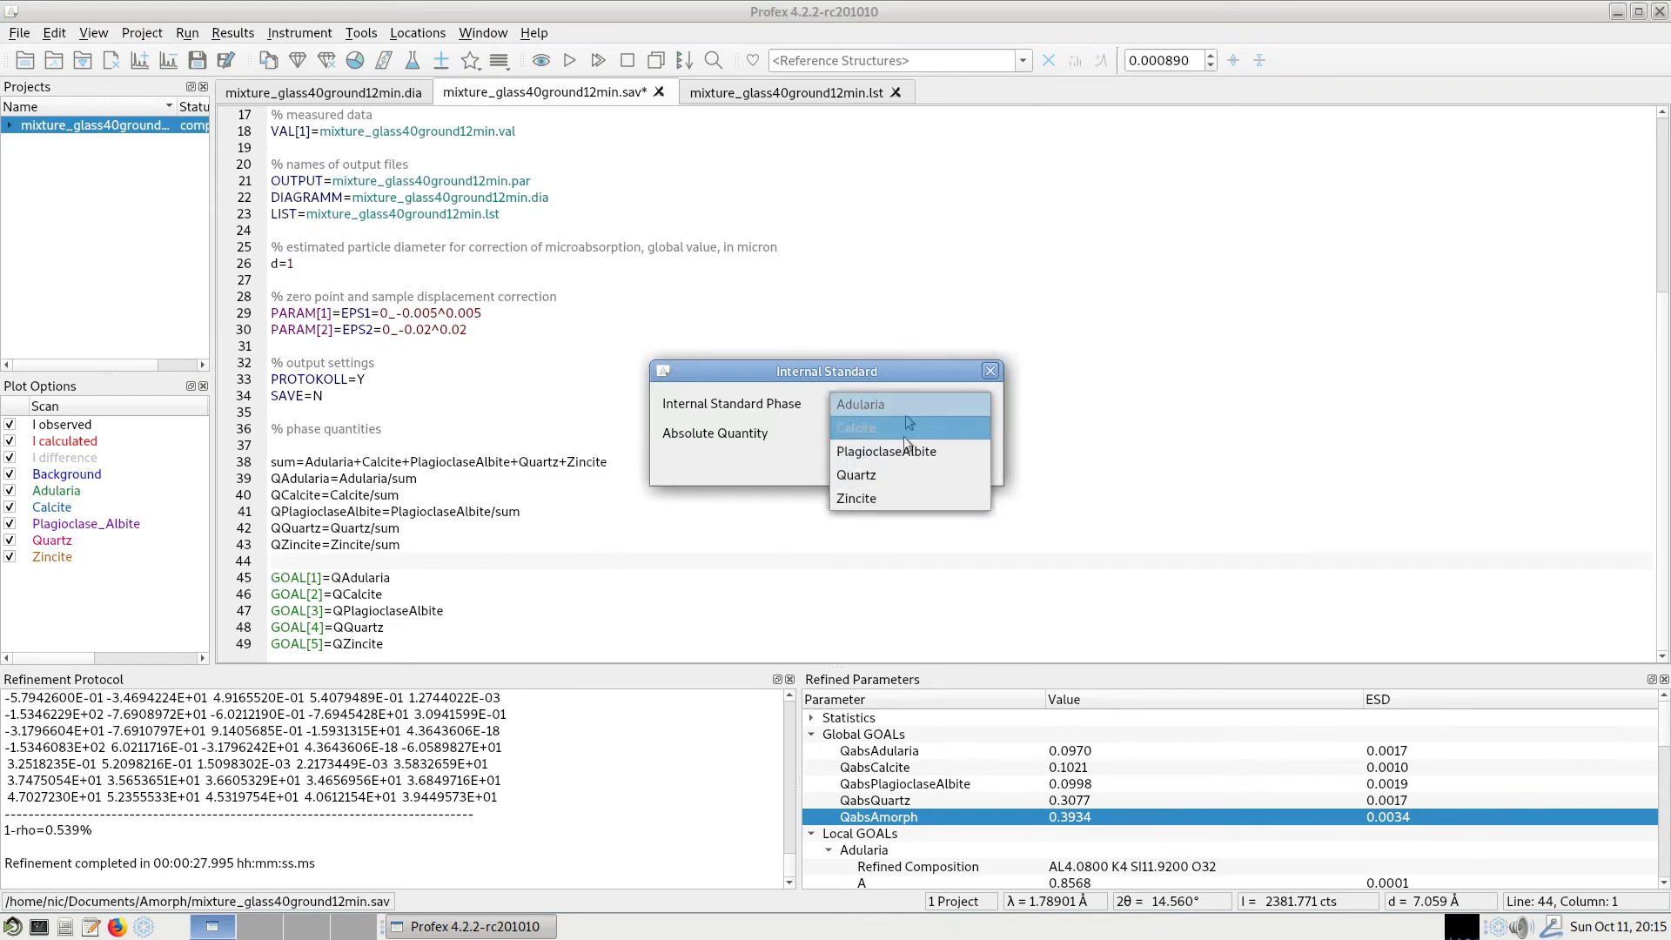
left_click(857, 498)
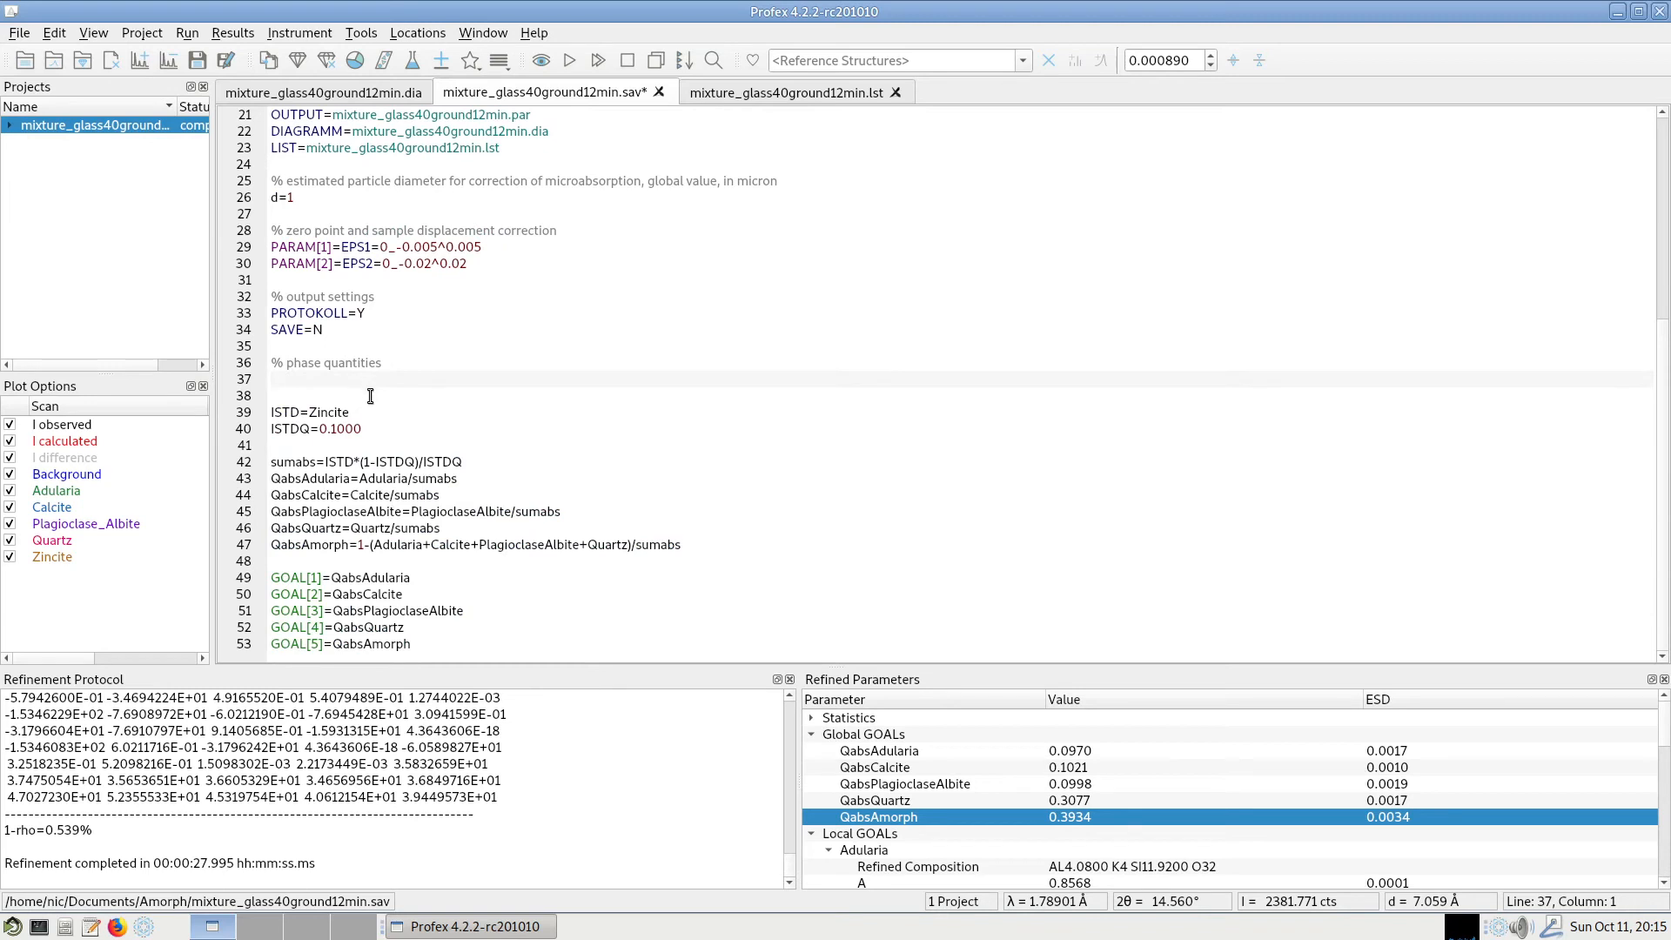
mouse_move(477, 482)
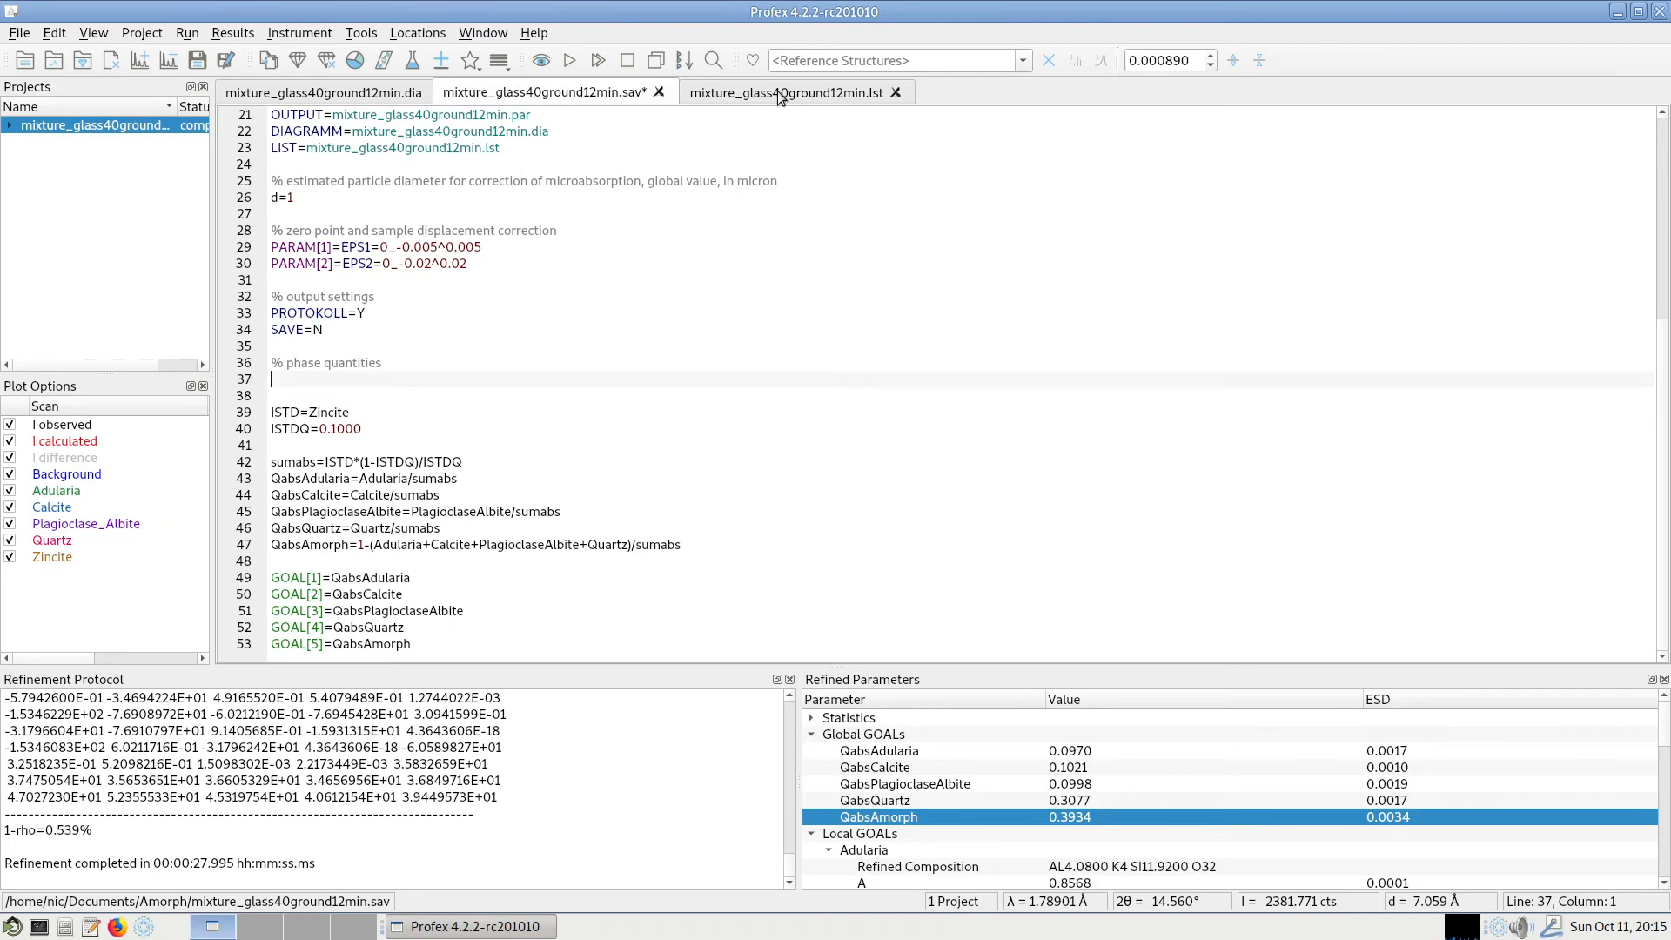
Step: Review the .lst results listing, then return to the fitted .dia pattern plot
left_click(786, 92)
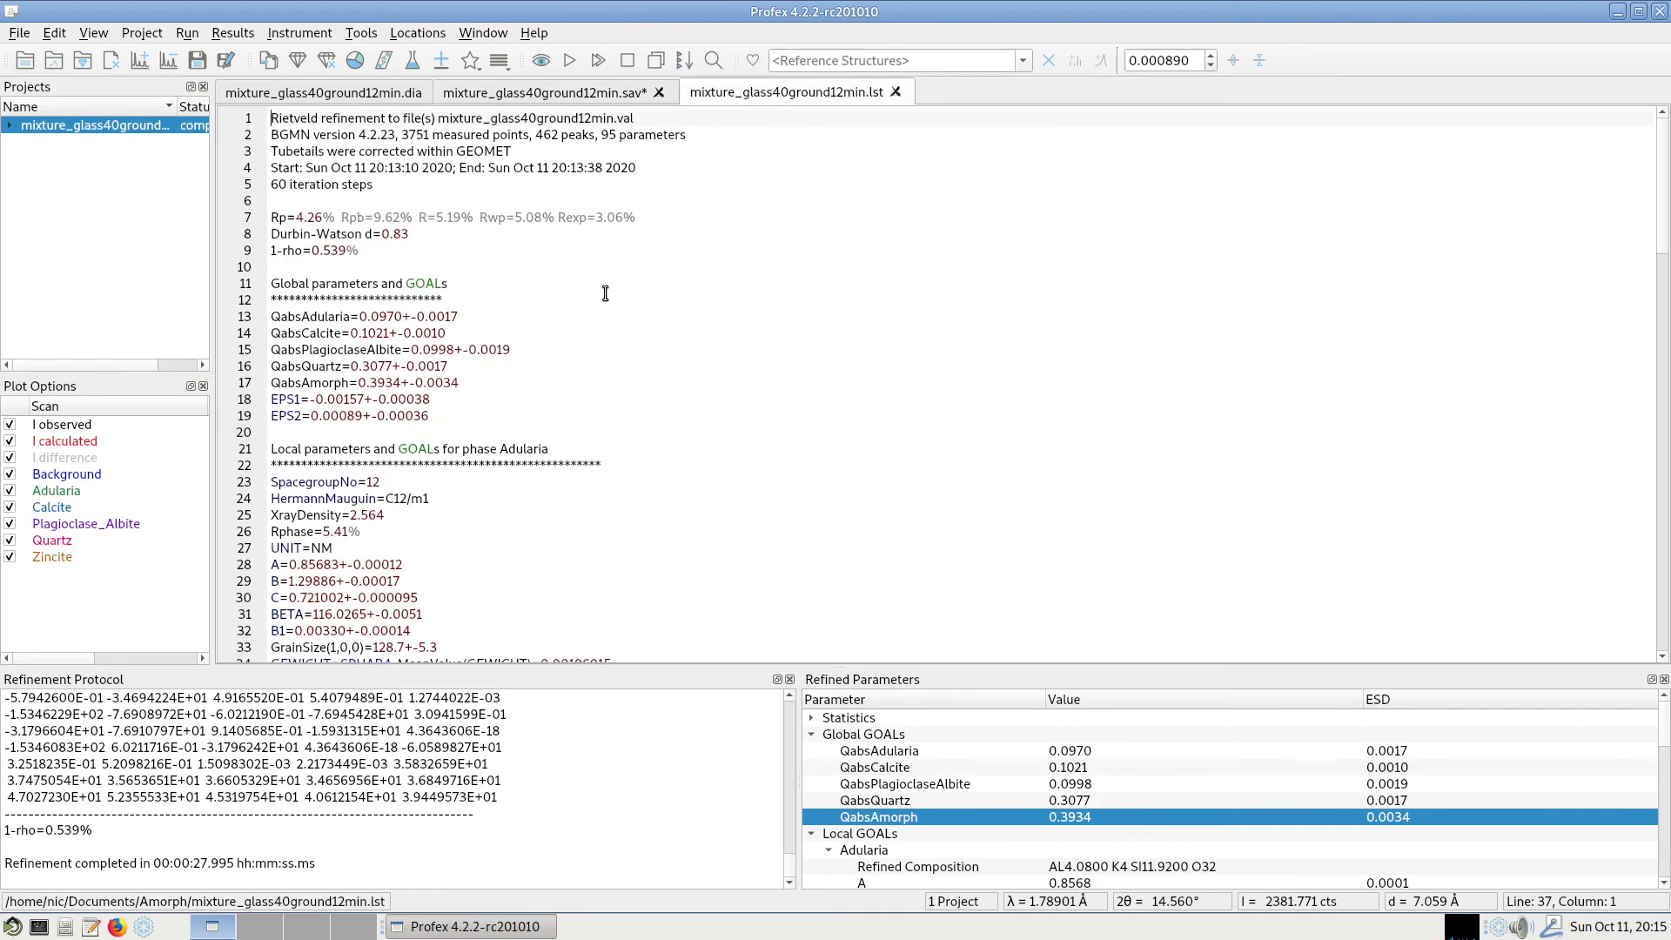
left_click(322, 93)
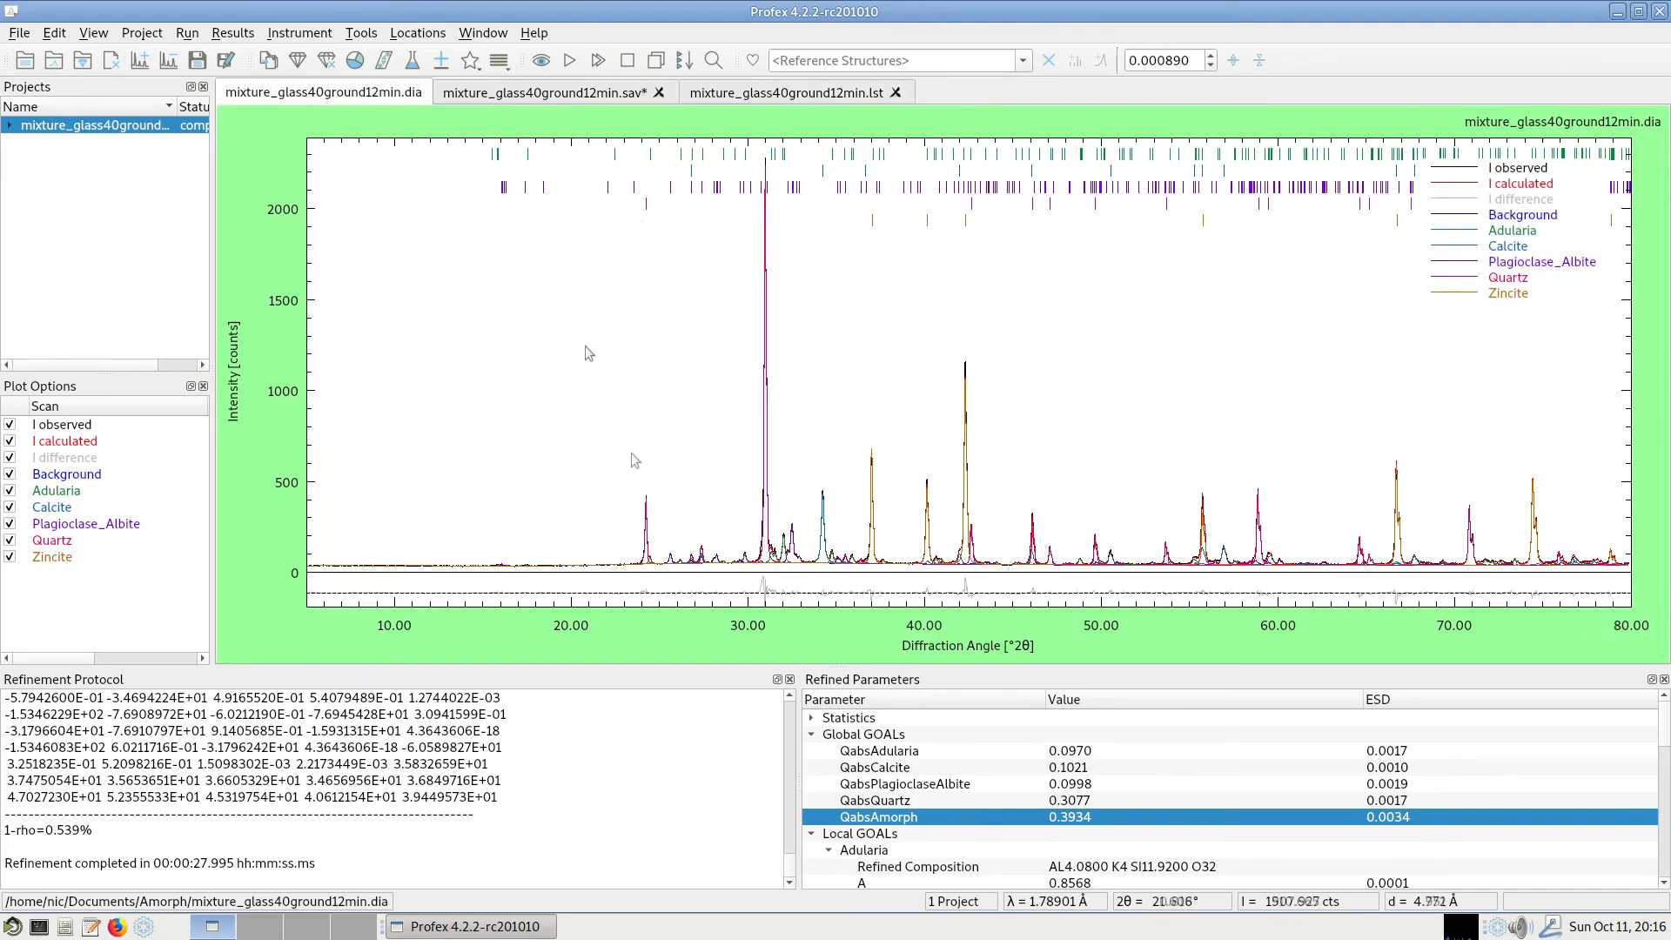
mouse_move(762, 452)
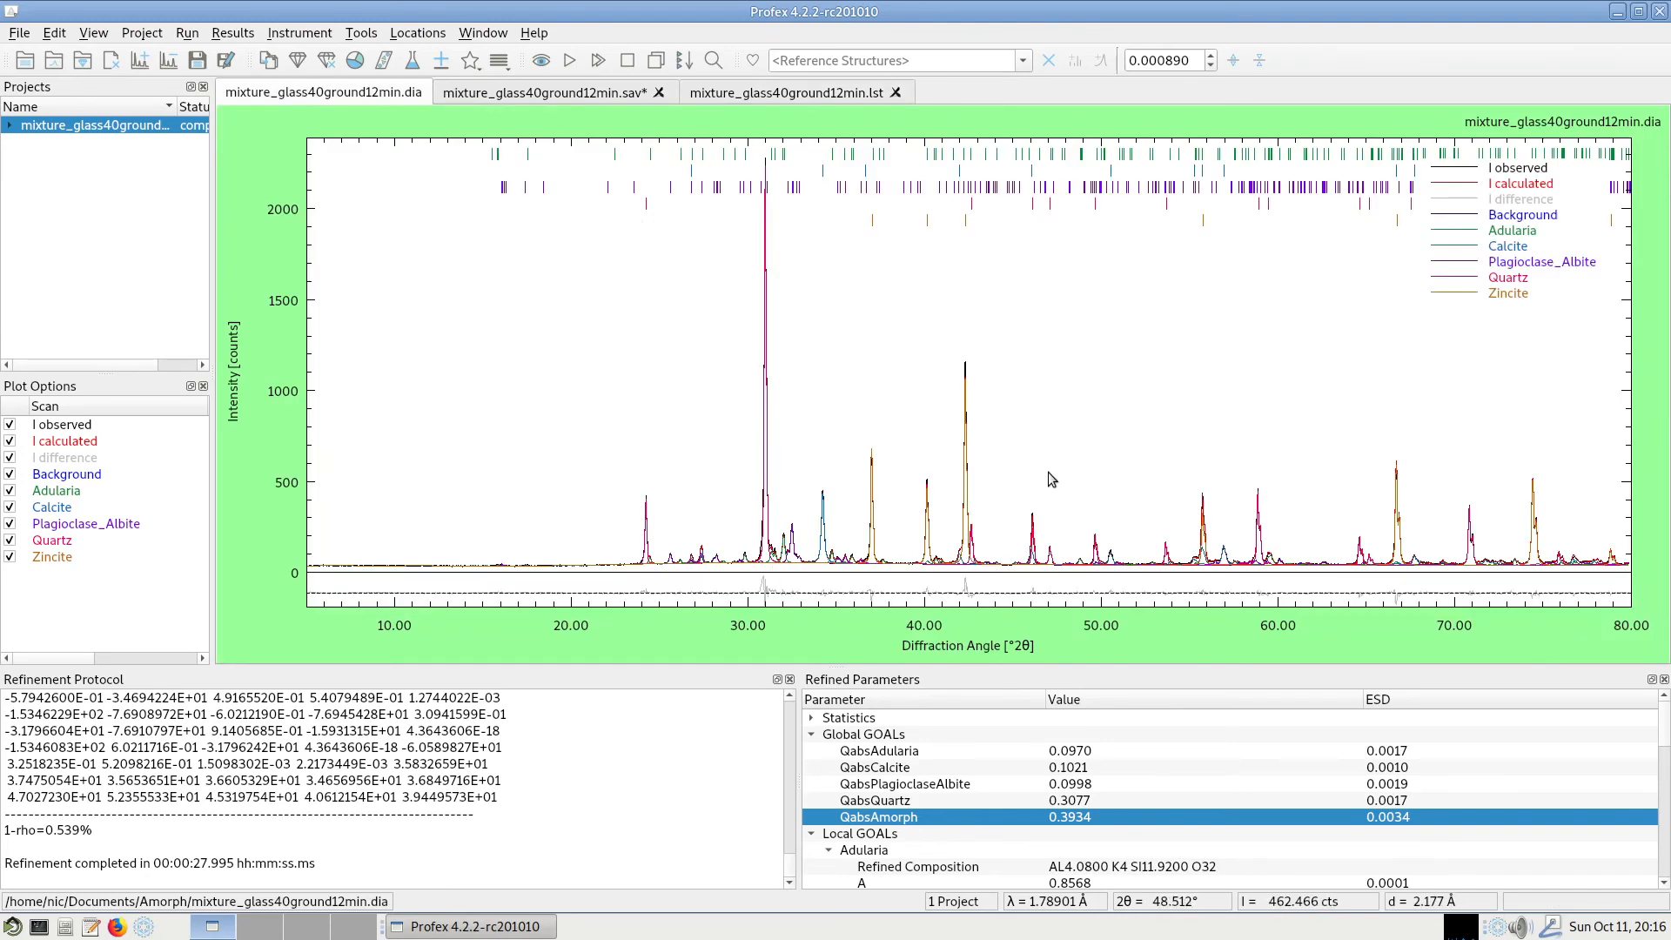
mouse_move(930, 379)
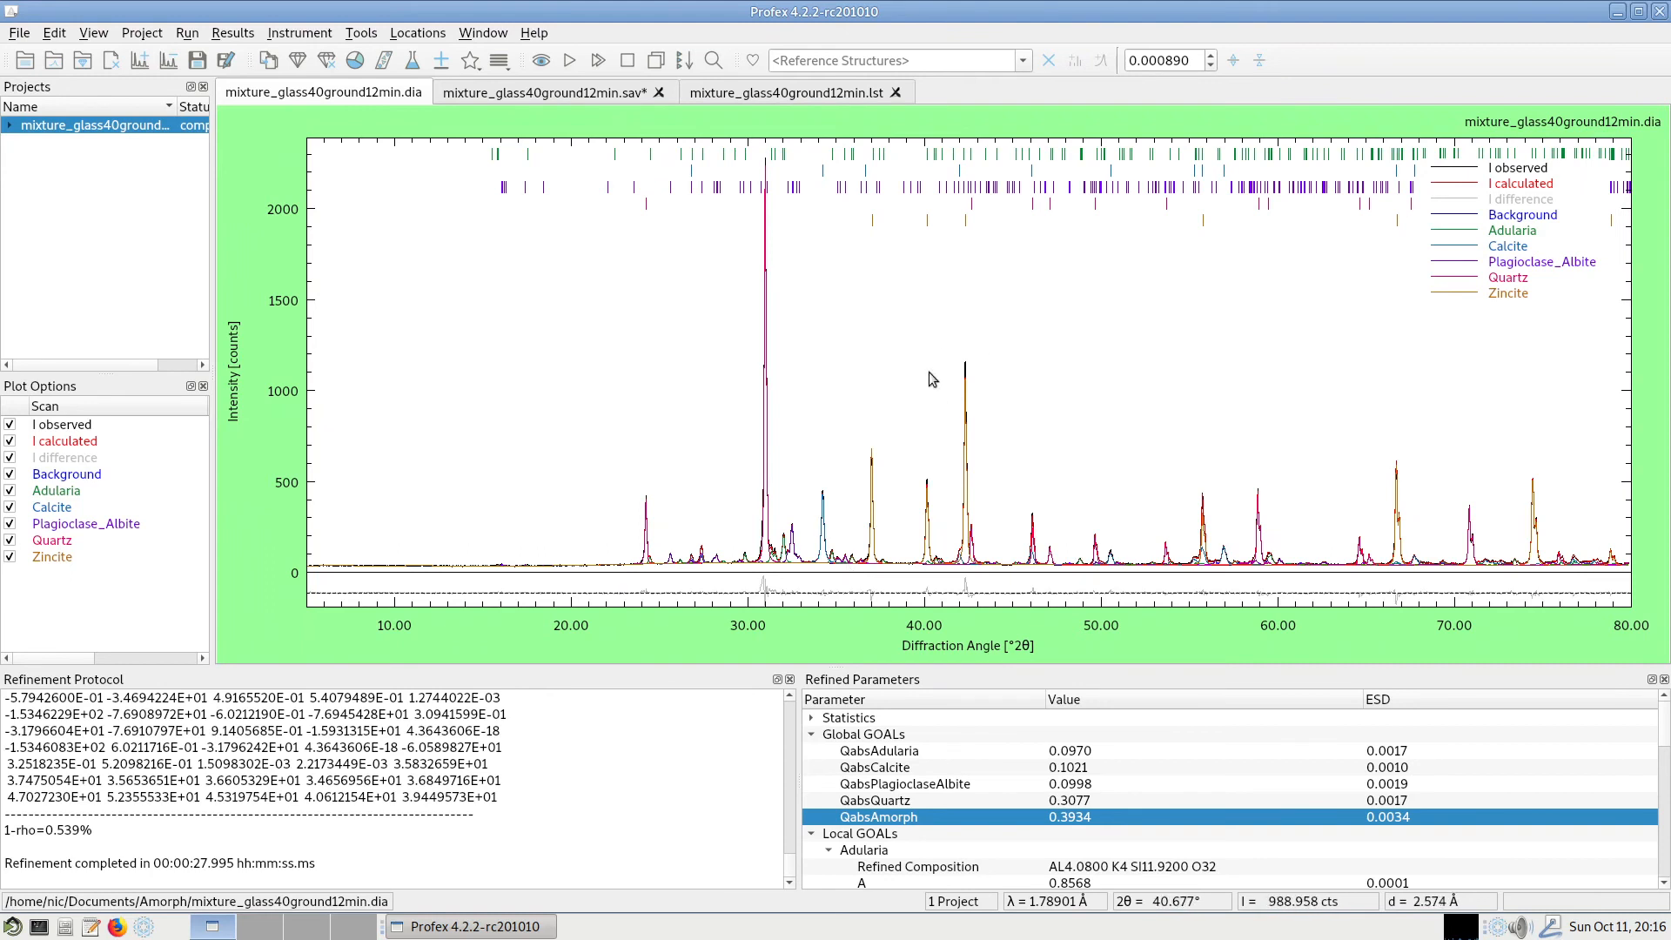
mouse_move(847, 447)
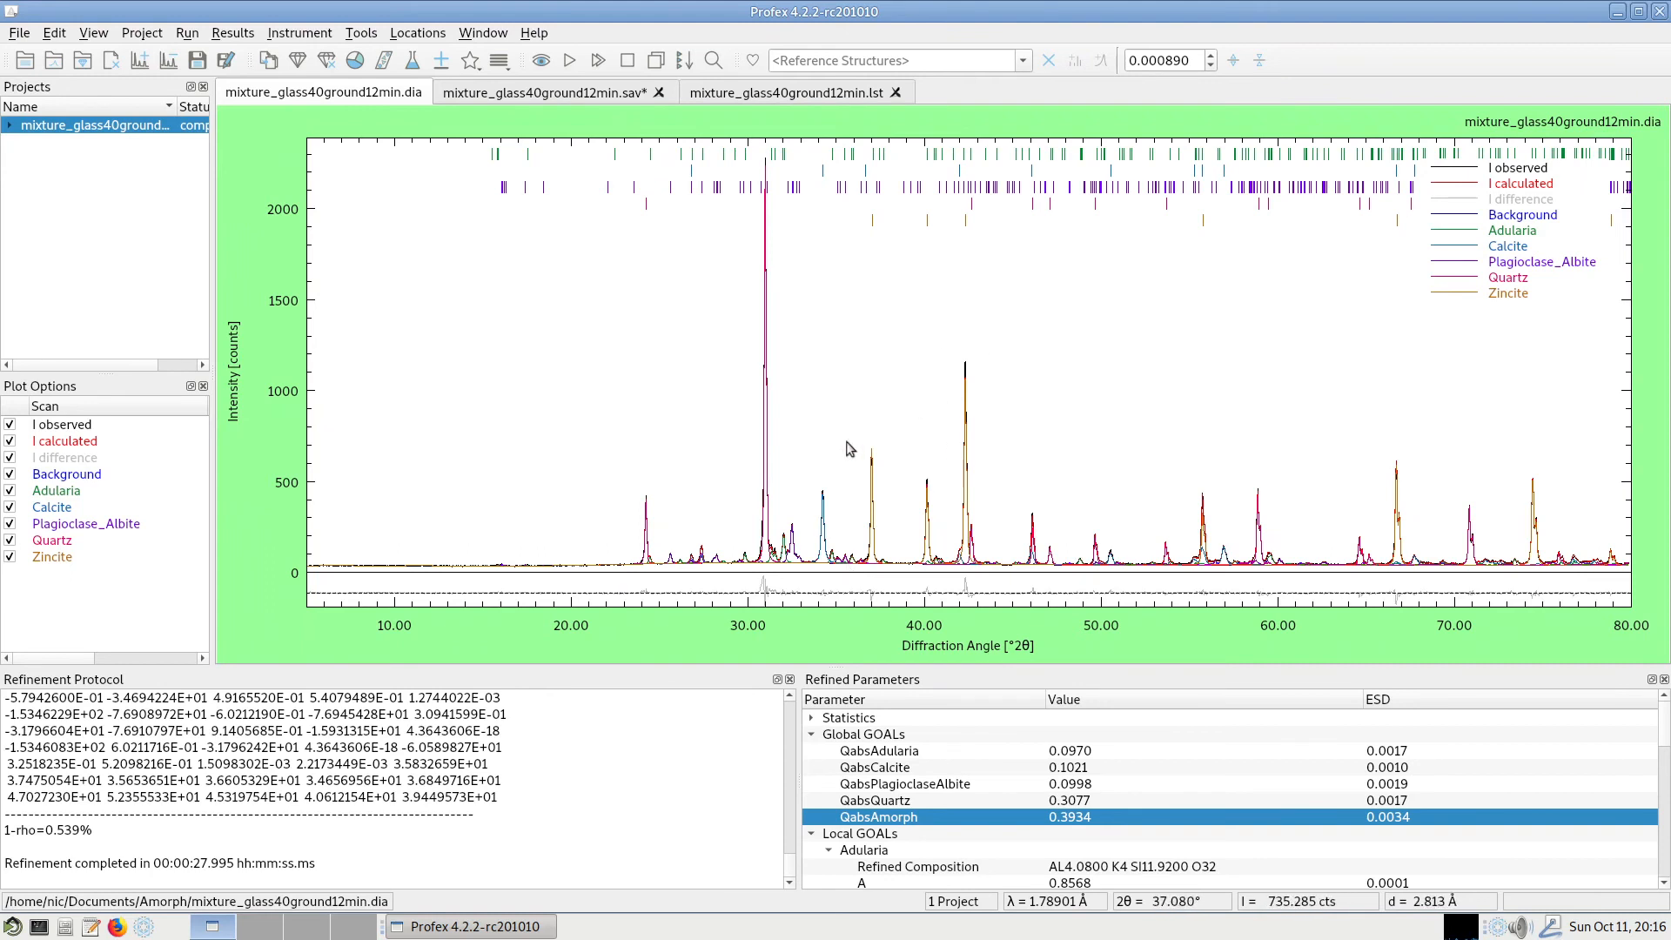
mouse_move(921, 520)
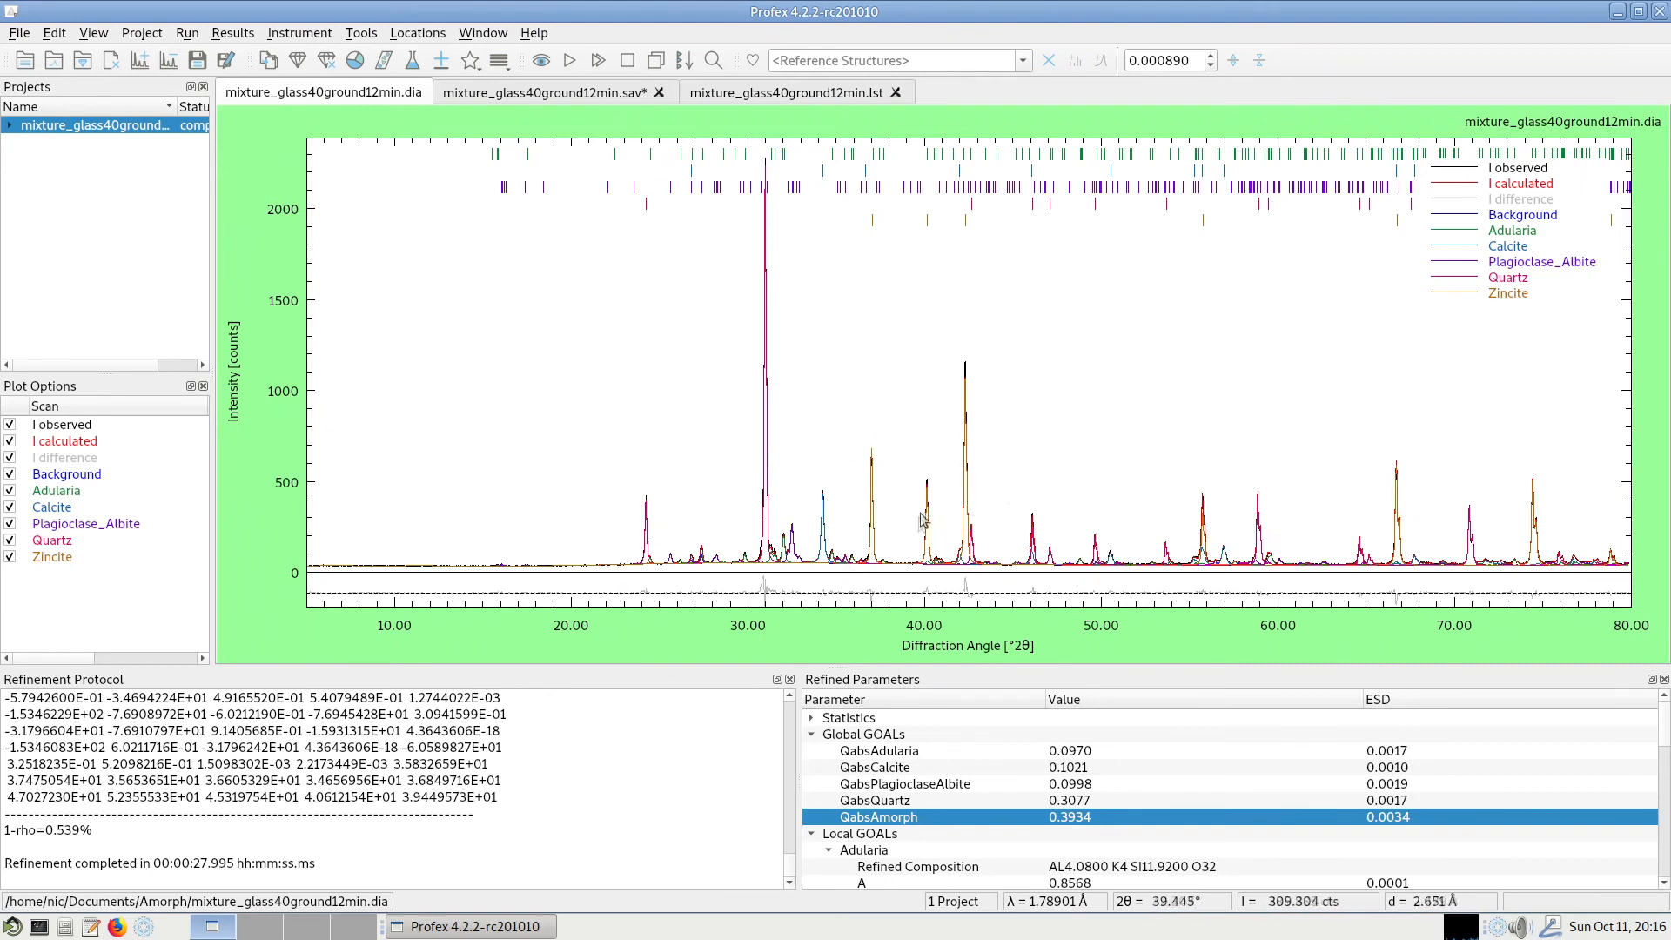
mouse_move(994, 348)
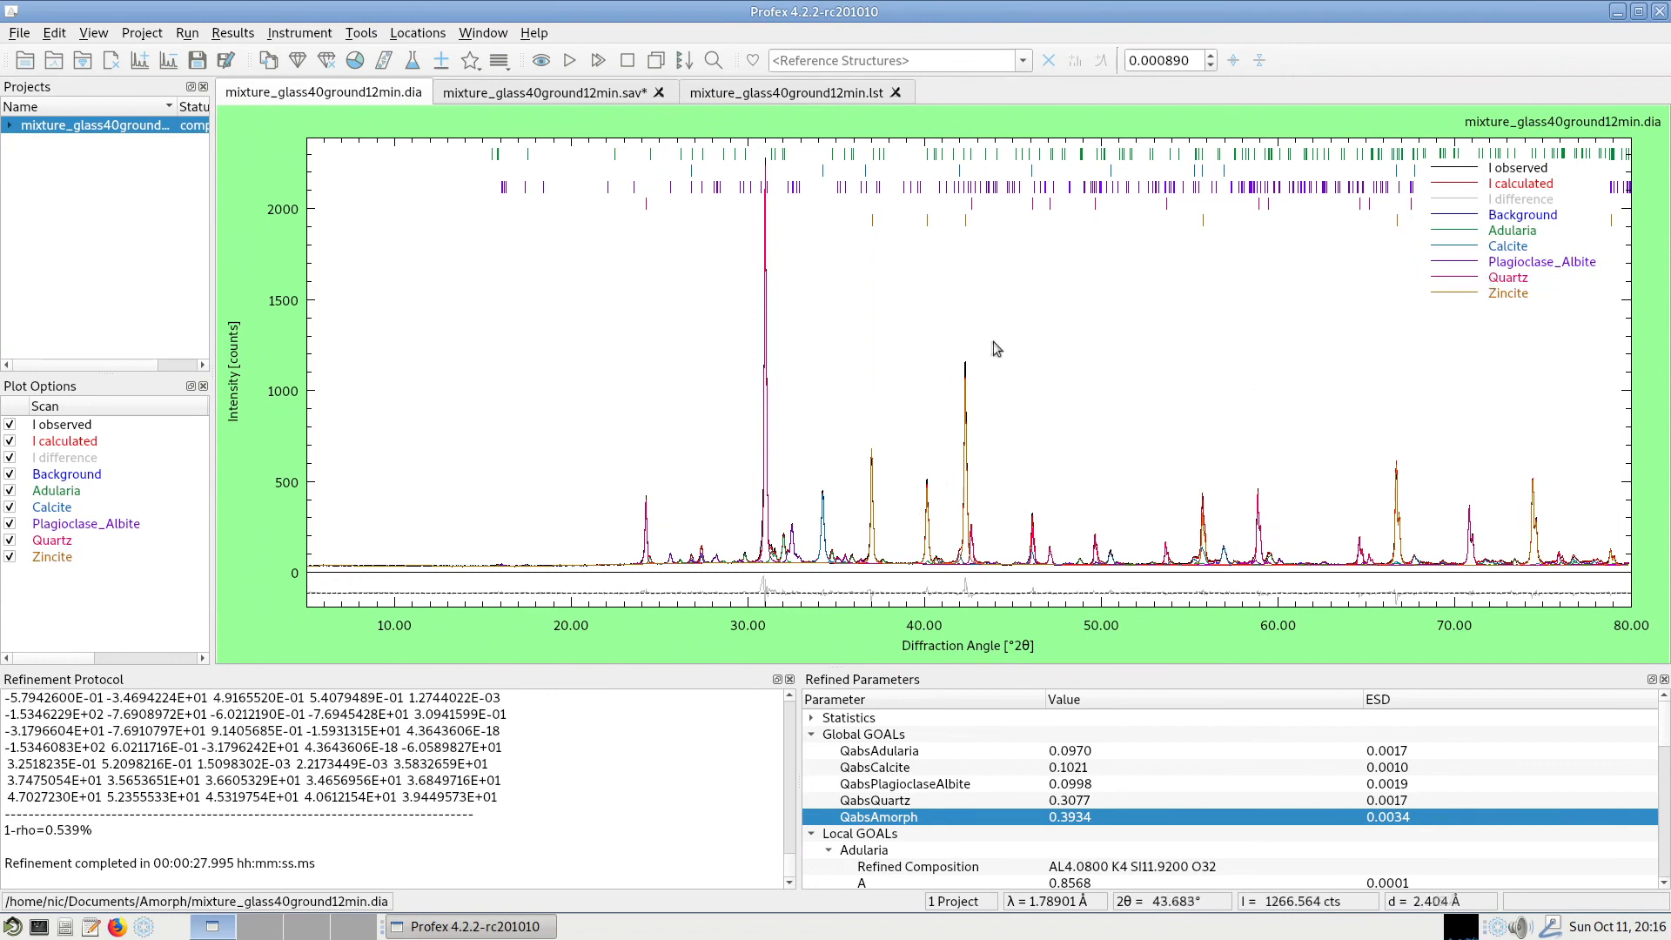
mouse_move(769, 312)
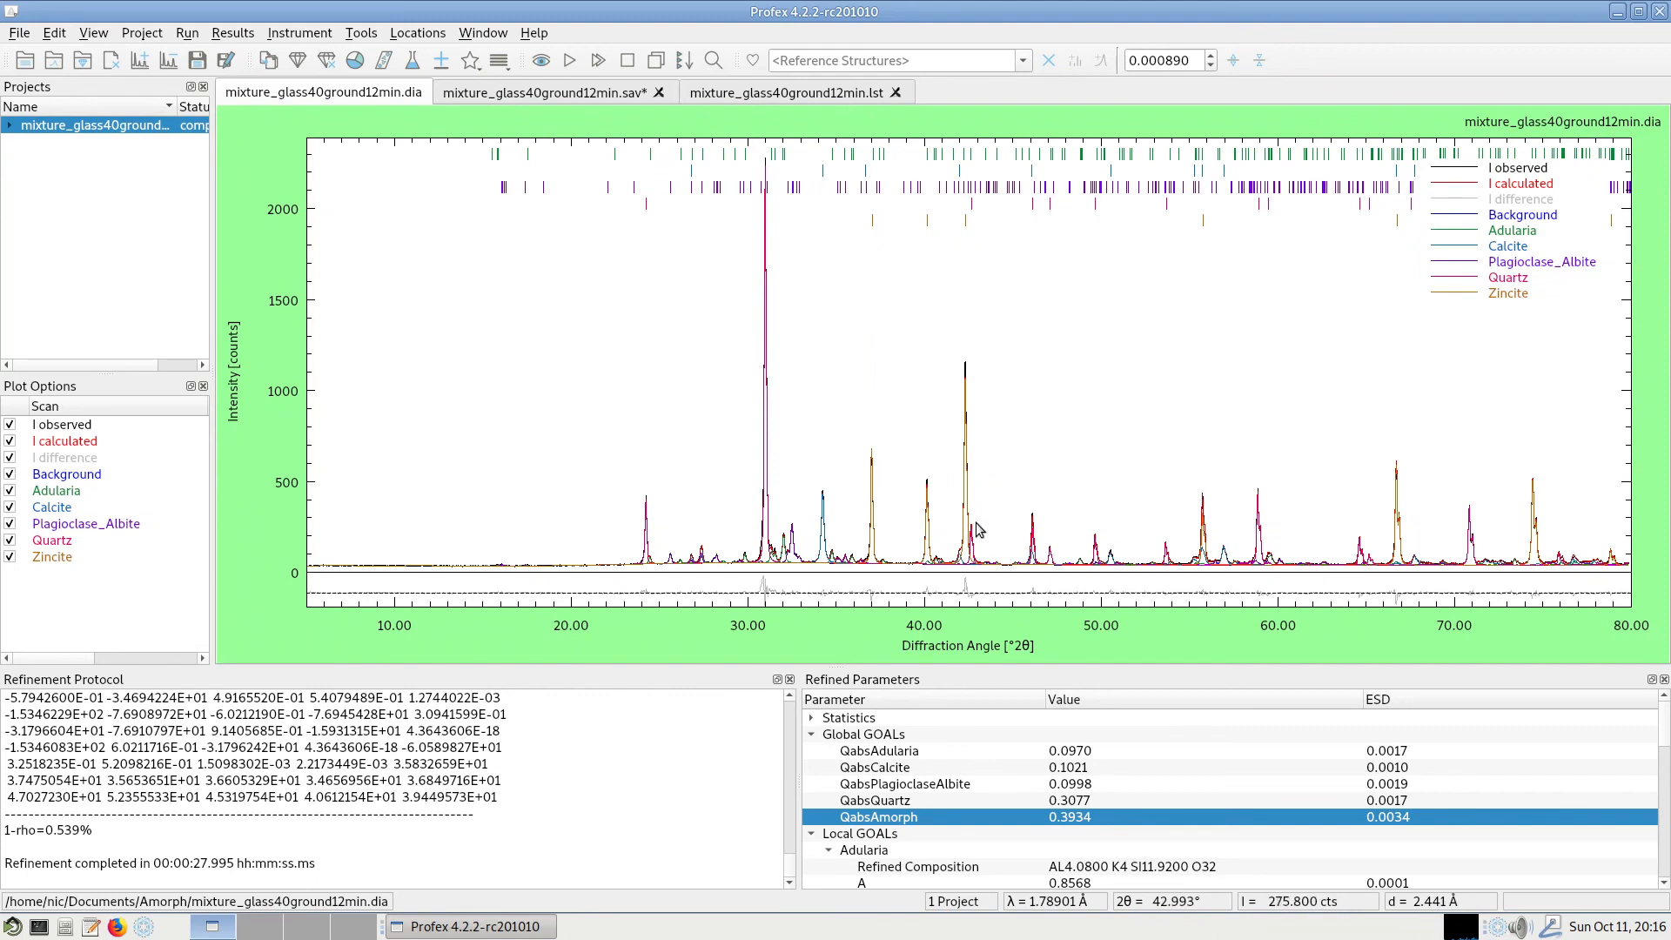
mouse_move(1222, 174)
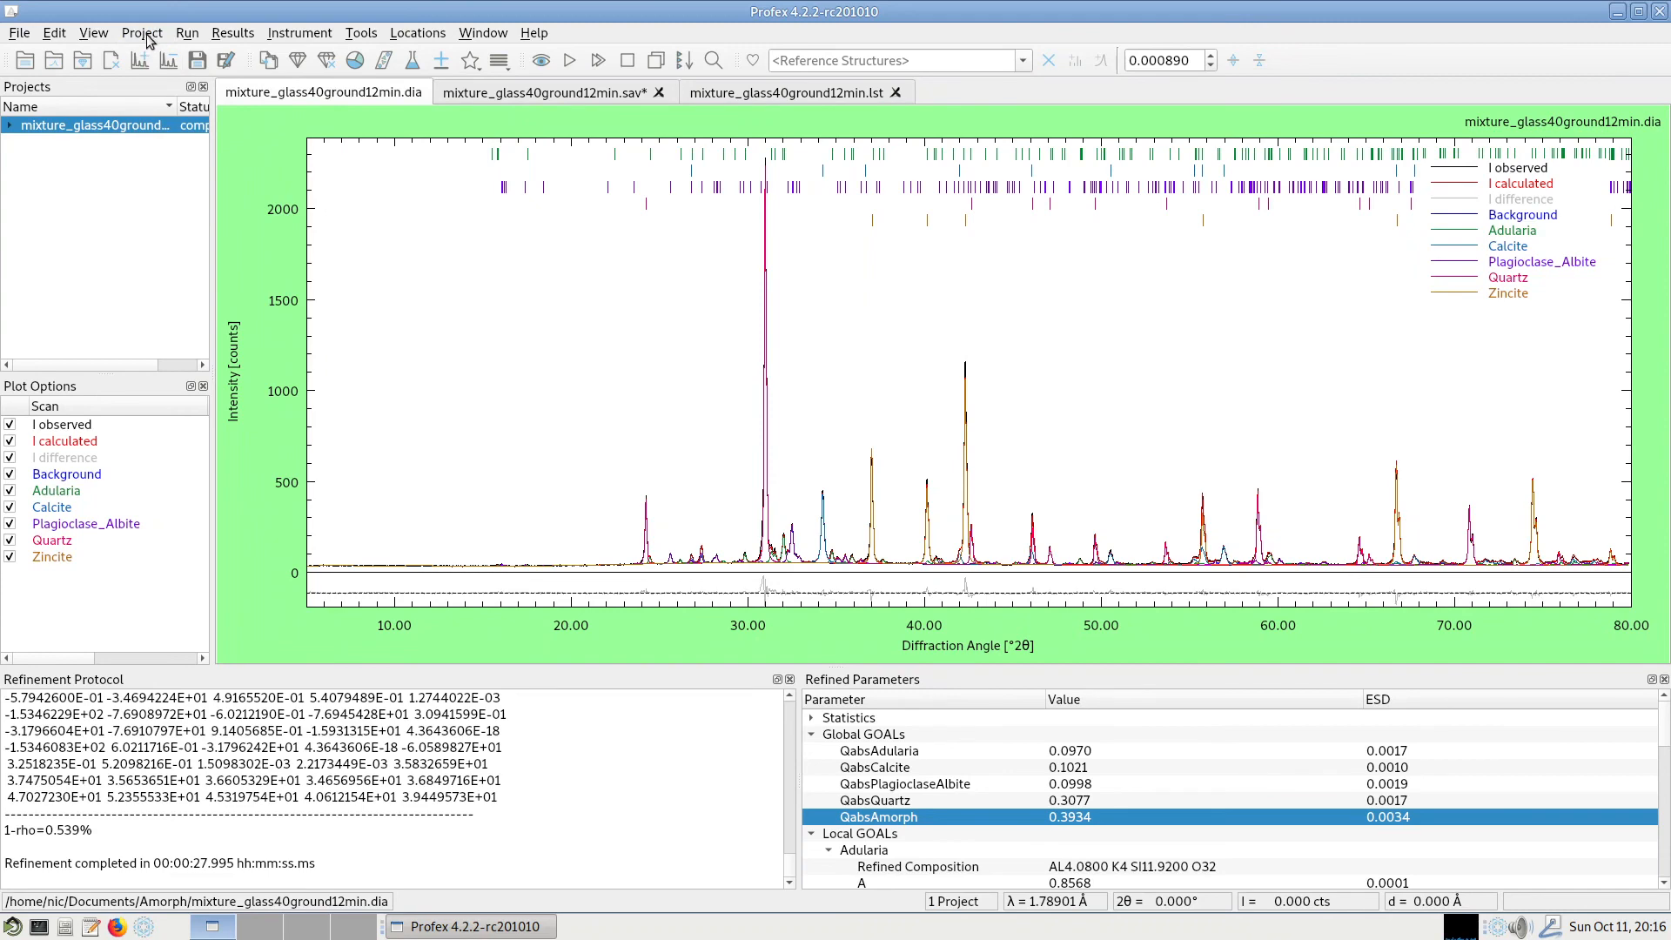
left_click(141, 31)
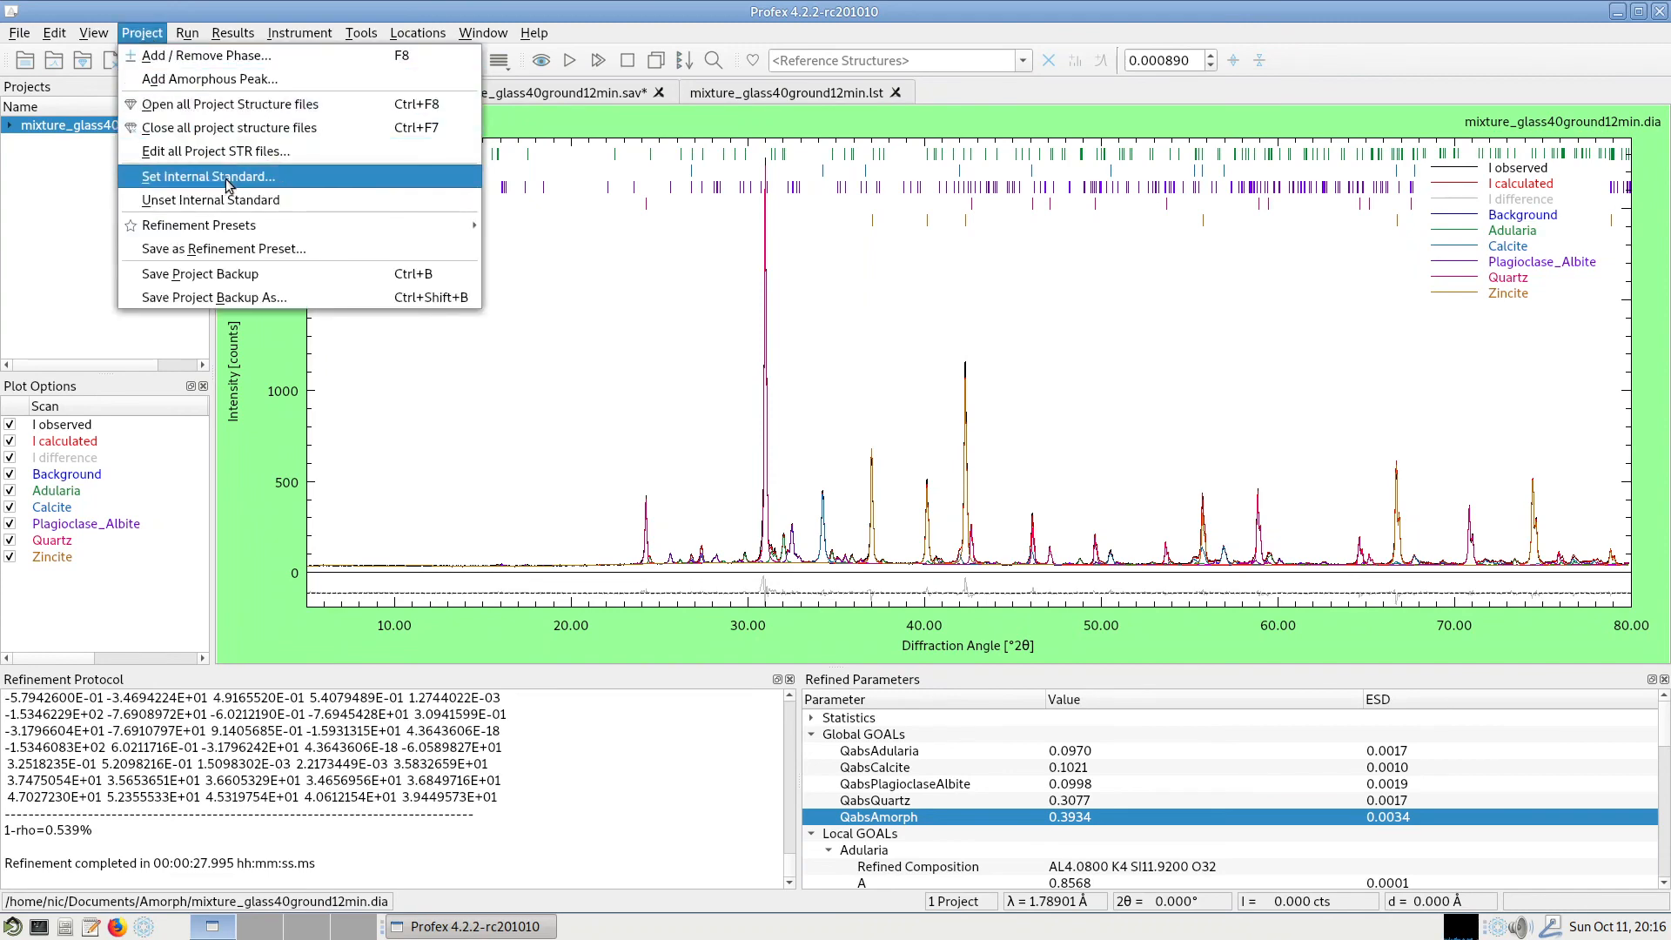